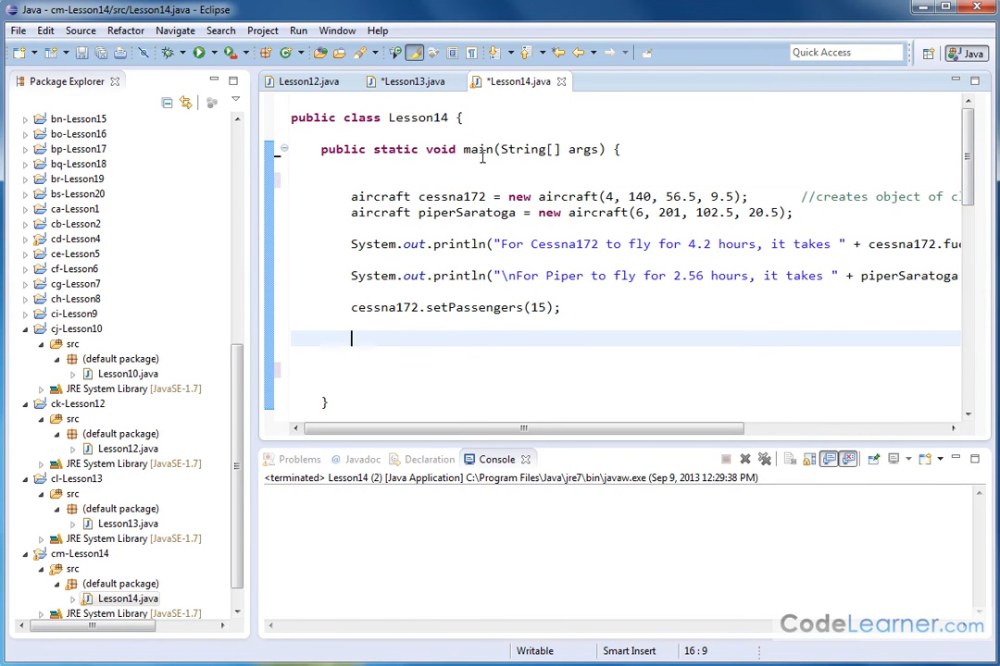
Add the static keyword to the aircraft class's int cruiseSpeed declaration.
double_click(395, 149)
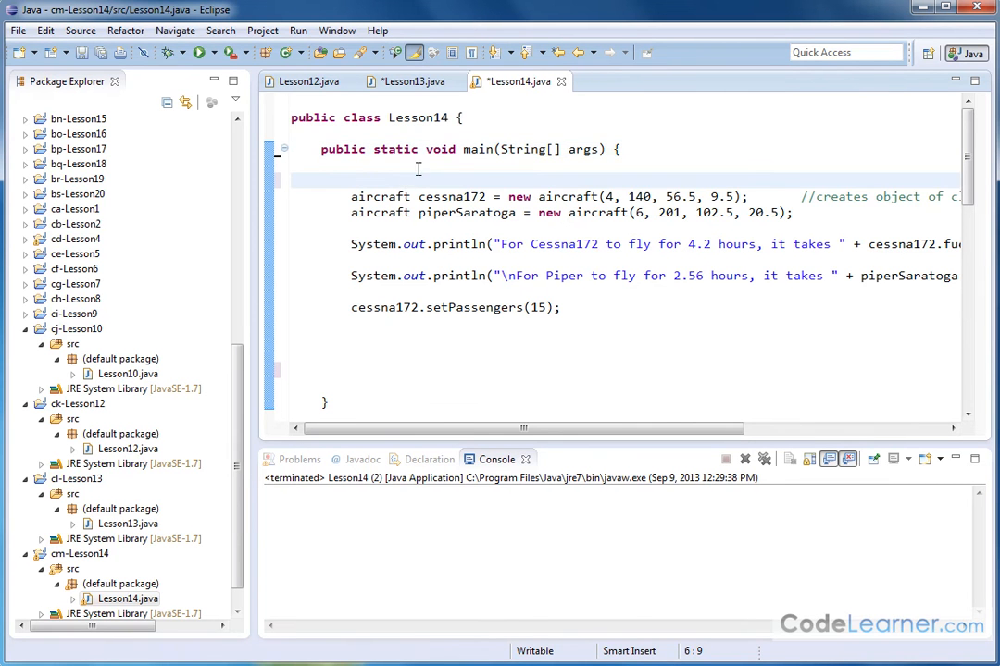
mouse_move(481, 287)
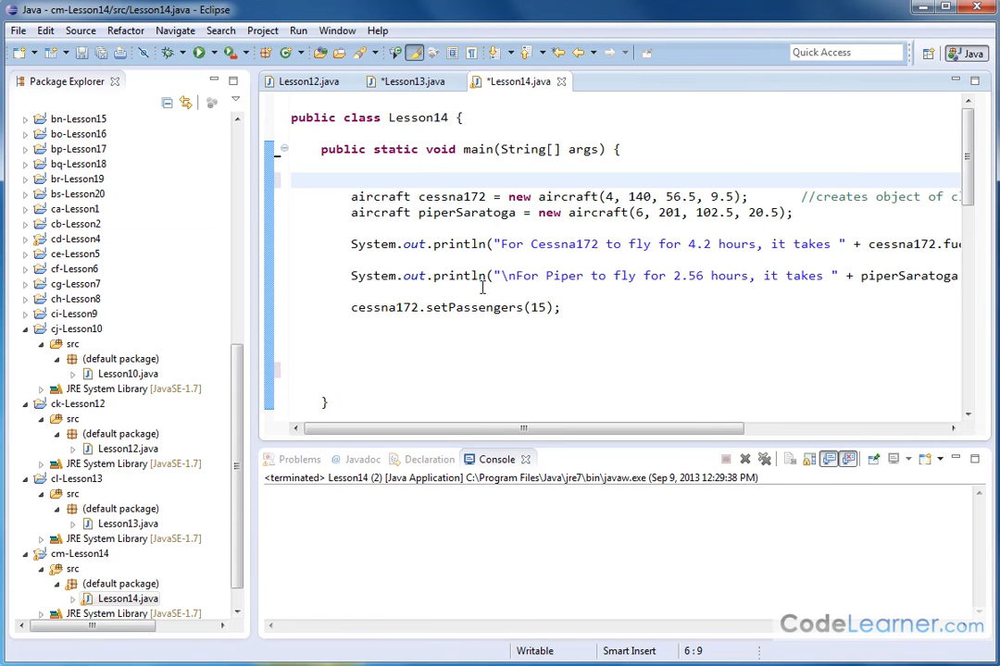
double_click(394, 149)
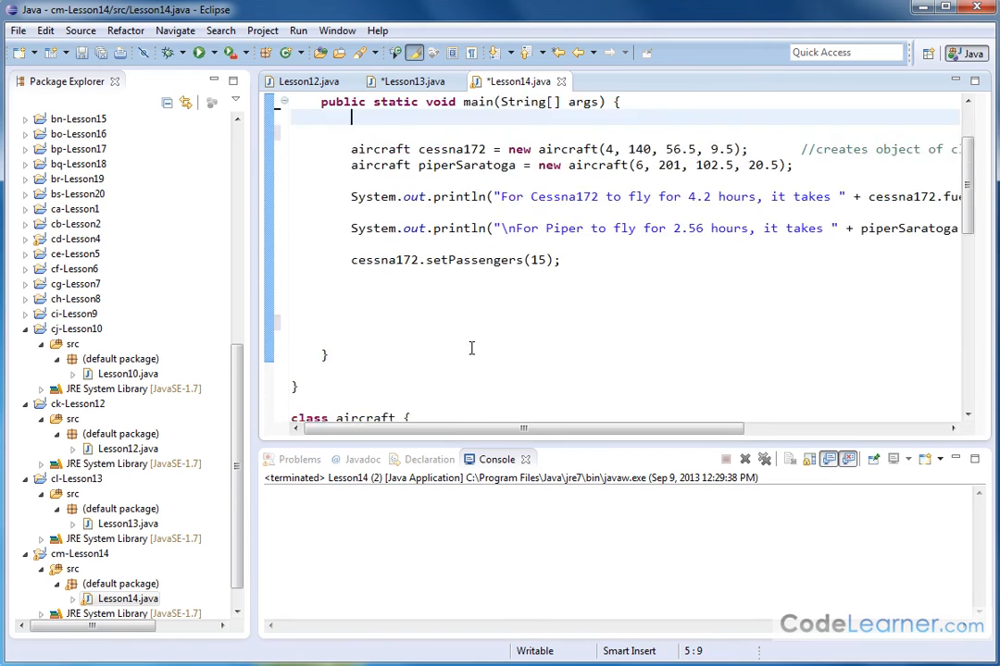
scroll(up, 3)
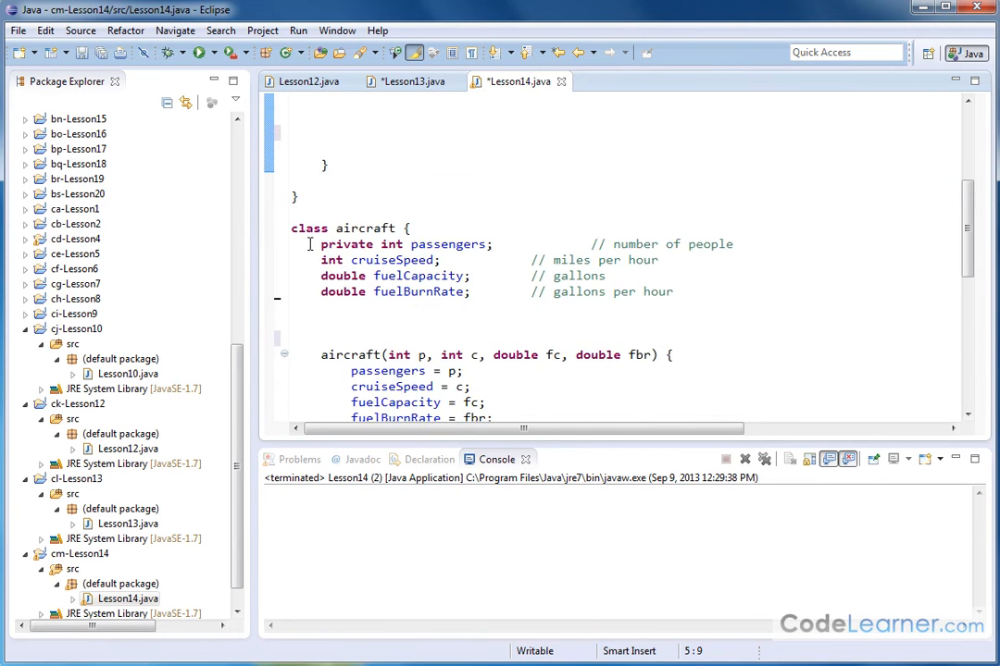
scroll(down, 3)
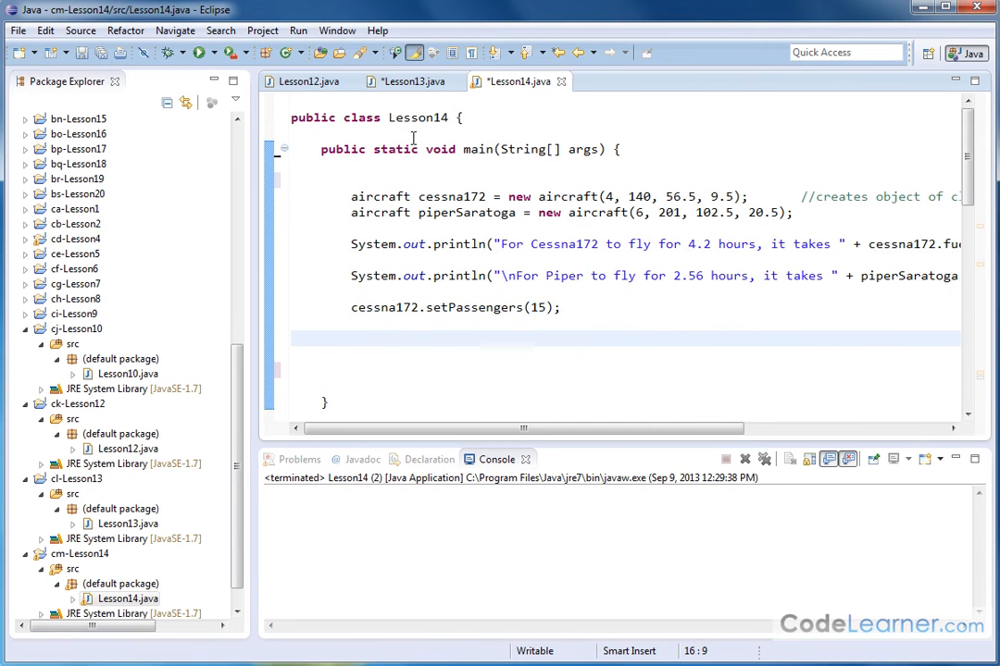
mouse_move(410, 159)
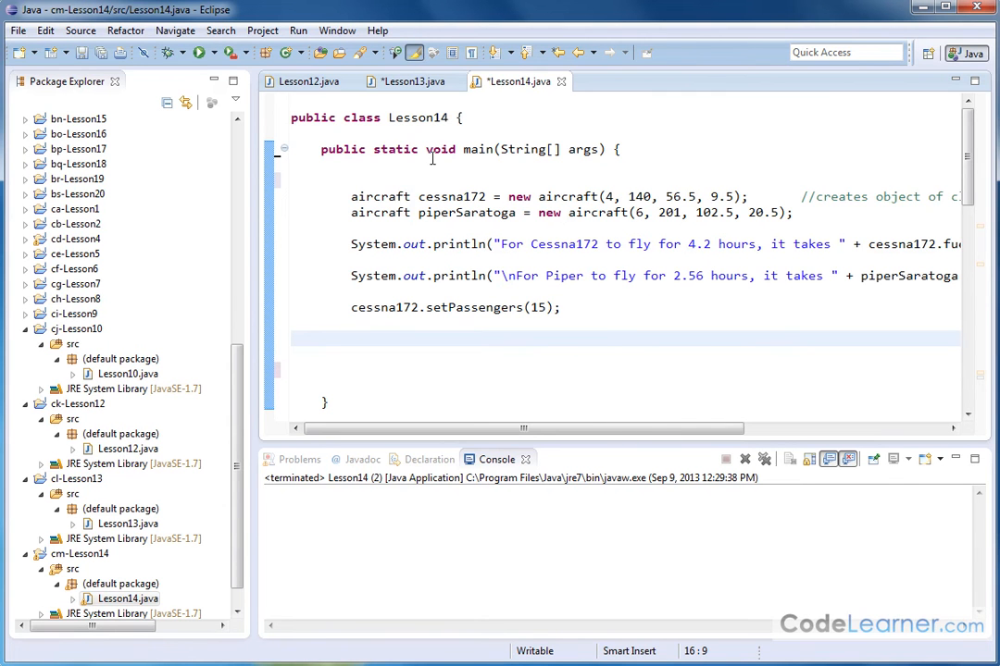
double_click(395, 149)
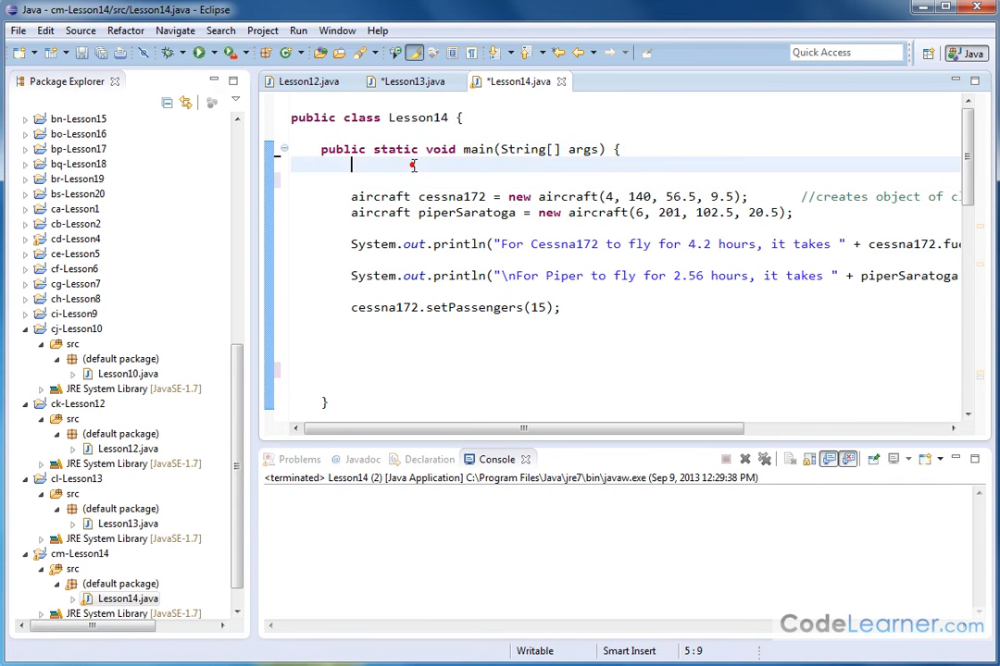
mouse_move(435, 269)
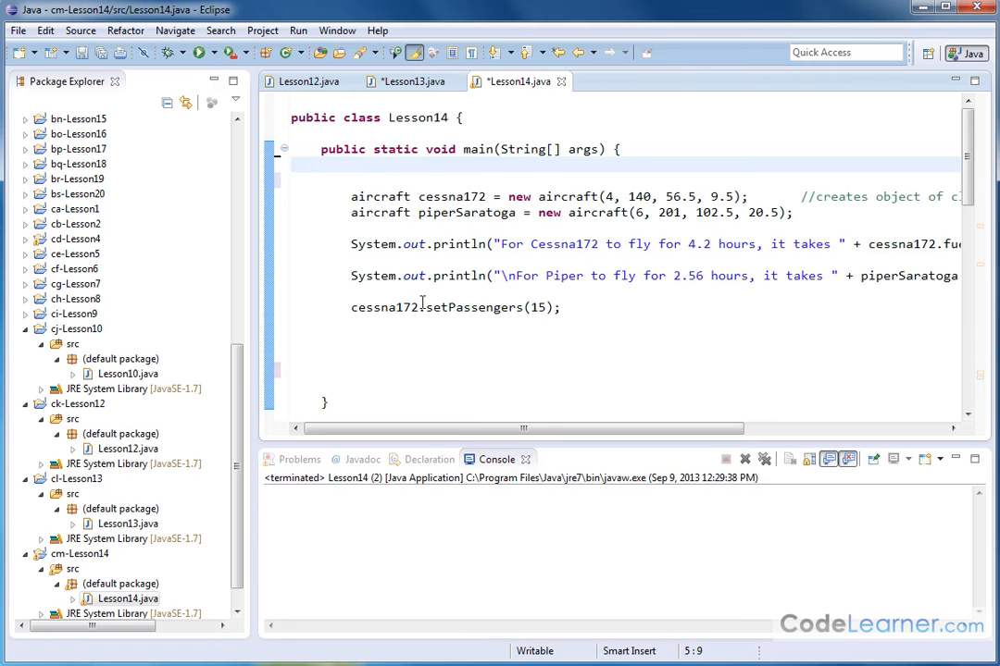
double_click(395, 149)
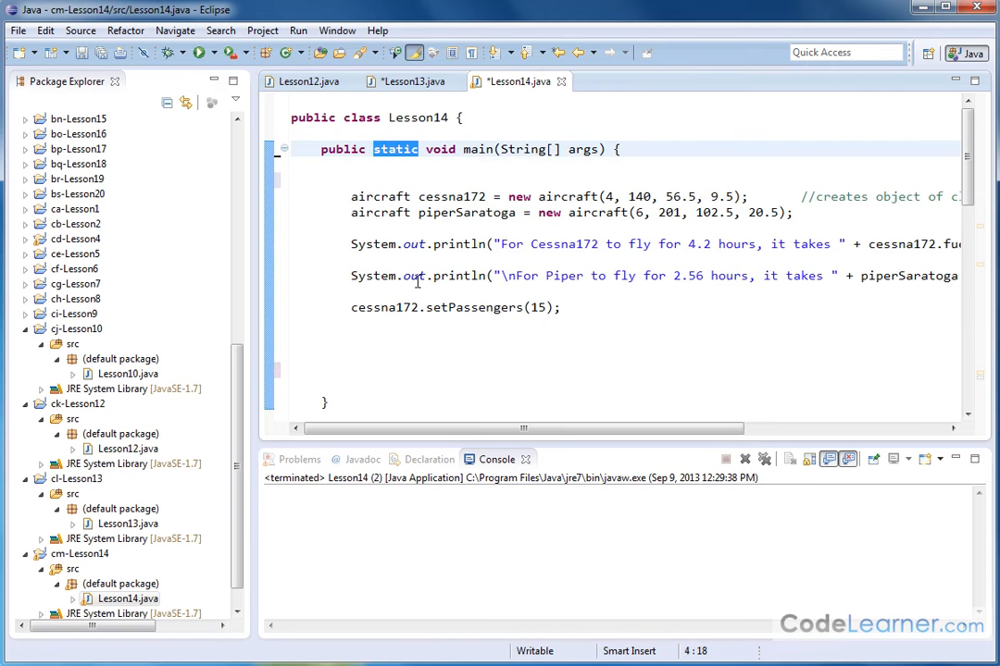
scroll(down, 3)
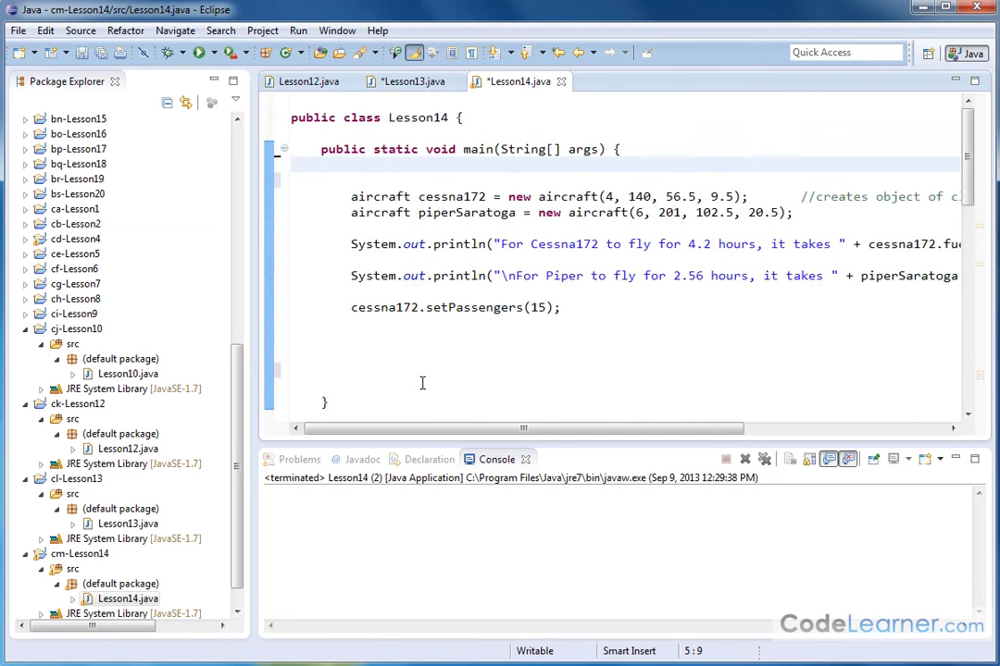
scroll(down, 3)
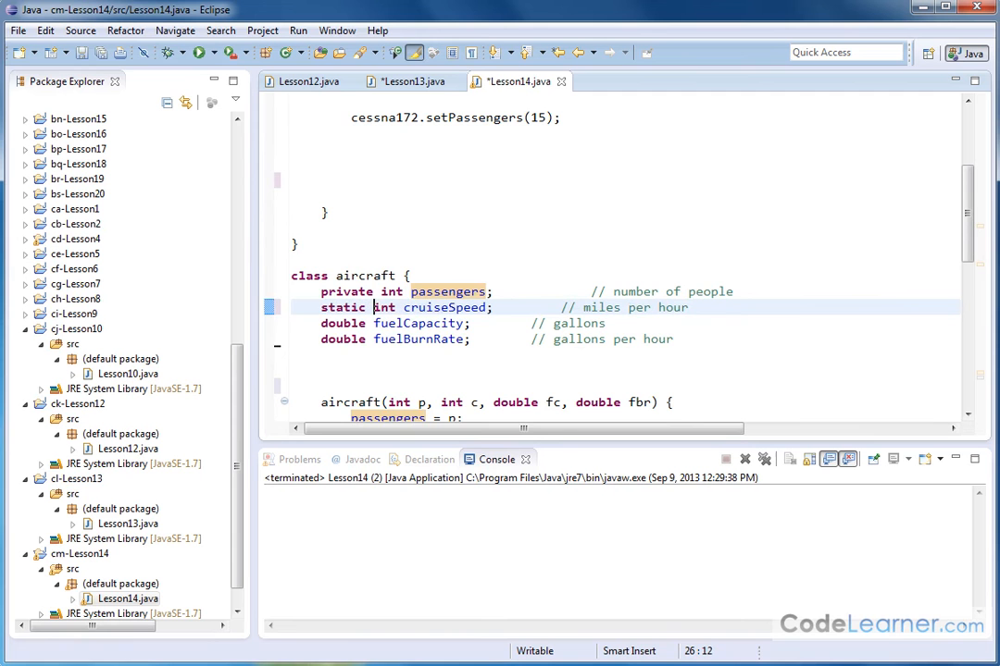
Select the static cruiseSpeed declaration and delete static, leaving a plain int field.
double_click(443, 307)
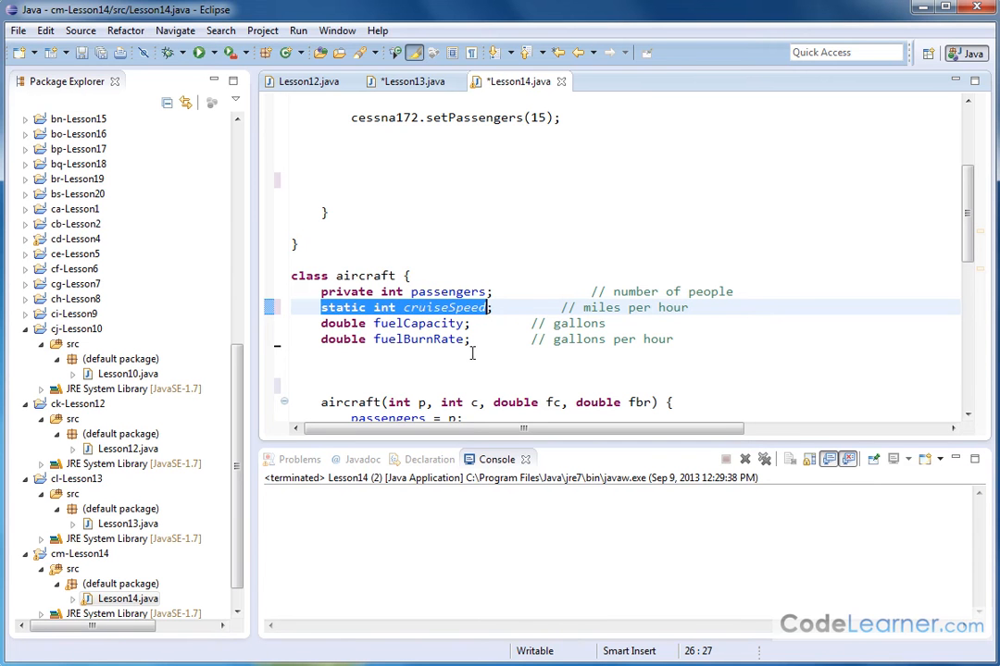
mouse_move(418, 338)
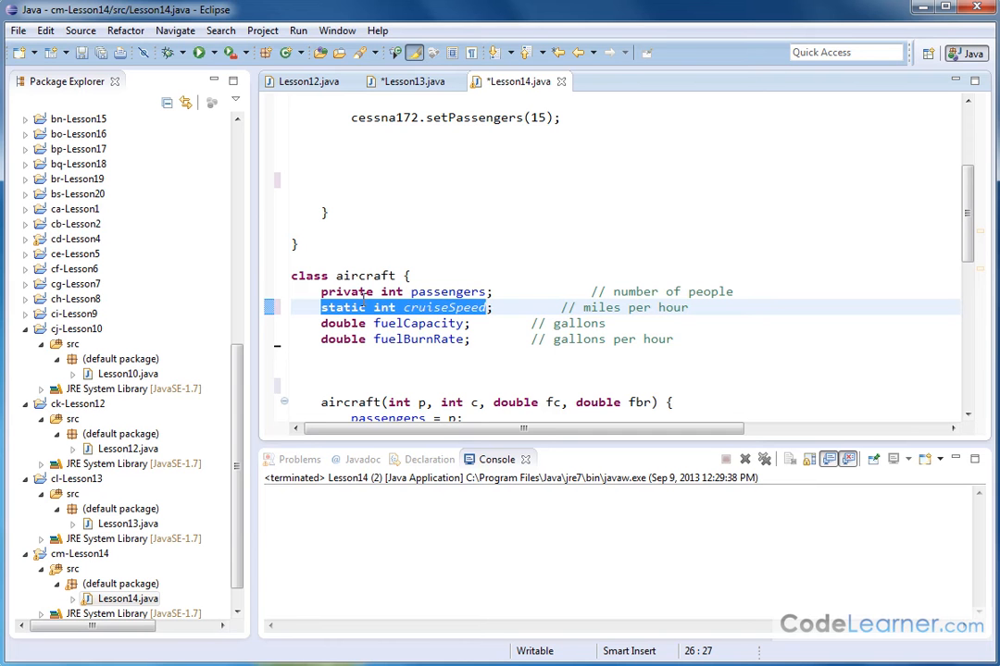
mouse_move(450, 339)
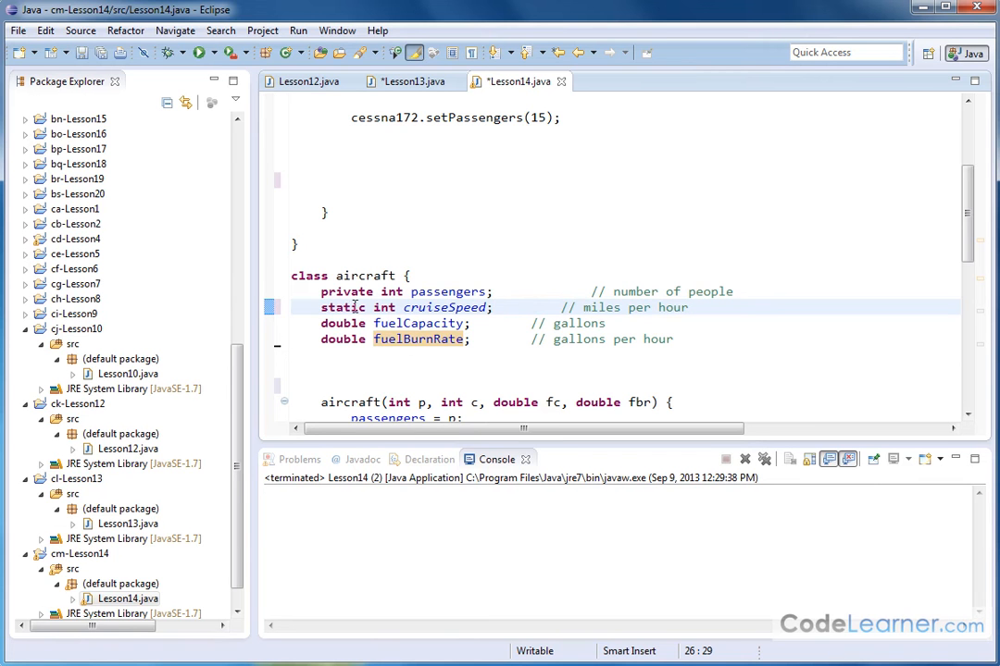
double_click(342, 307)
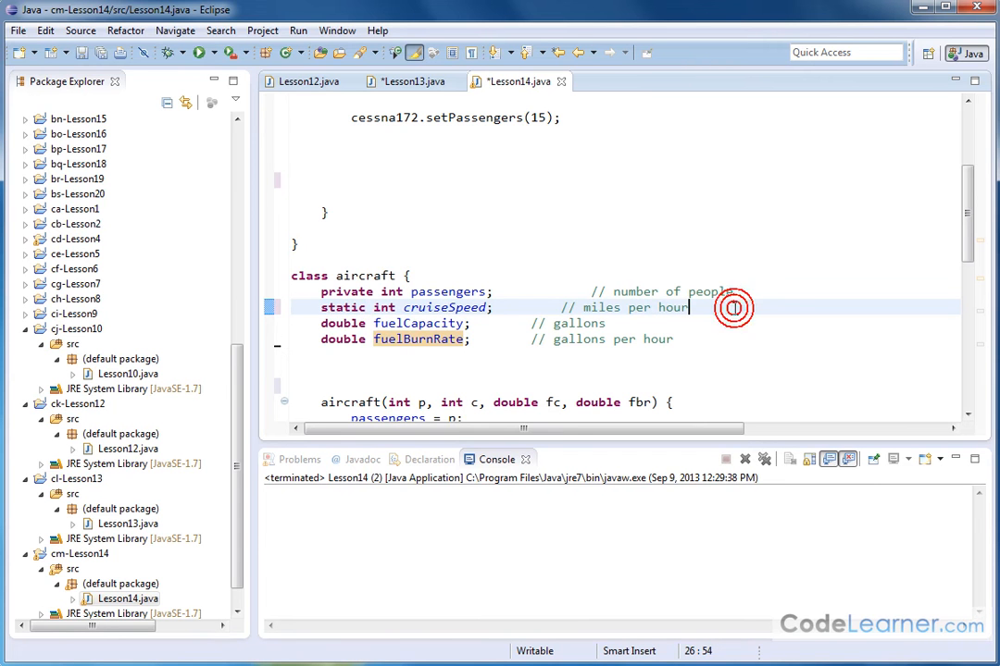
scroll(up, 3)
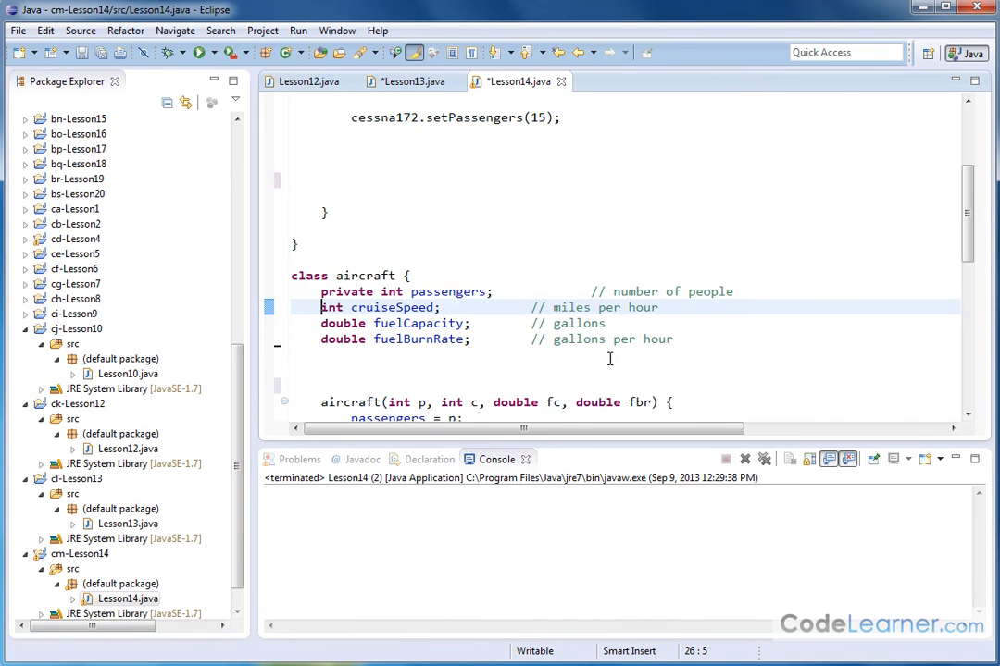
double_click(390, 307)
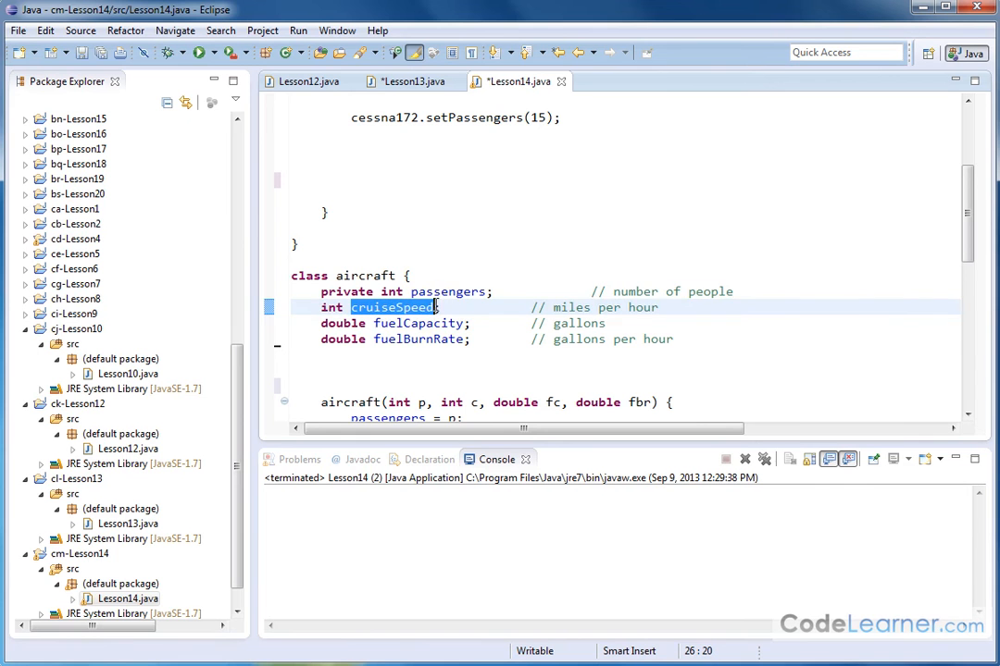
double_click(419, 323)
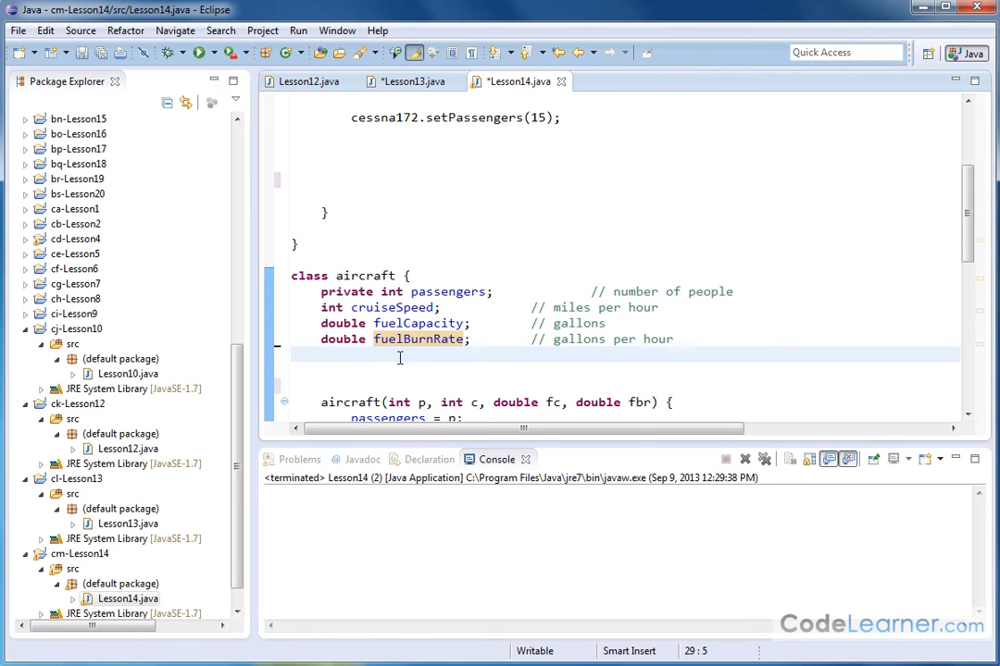
mouse_move(400, 358)
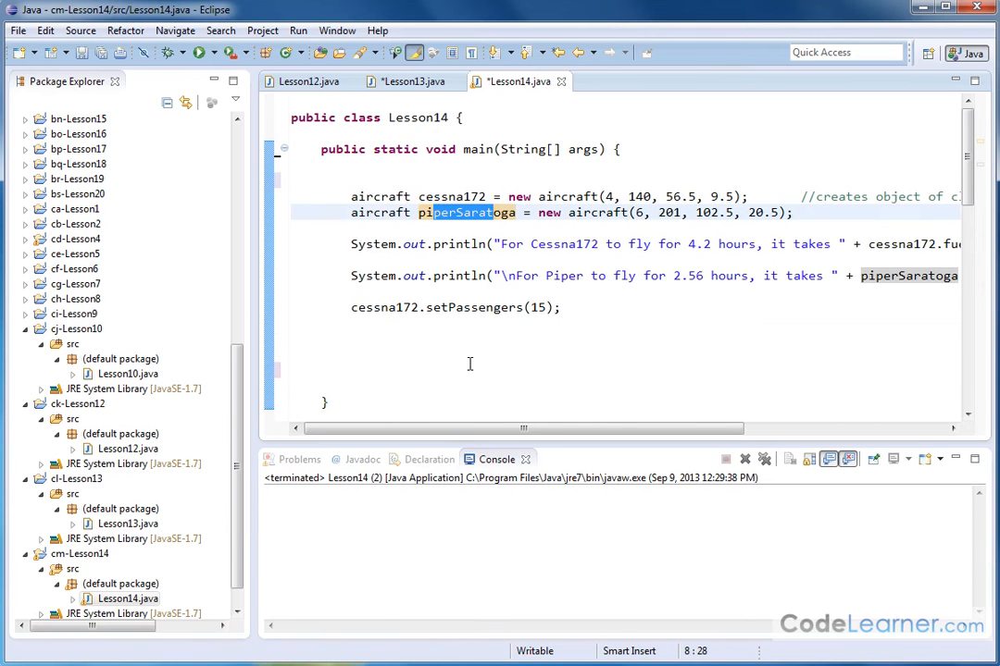
mouse_move(484, 352)
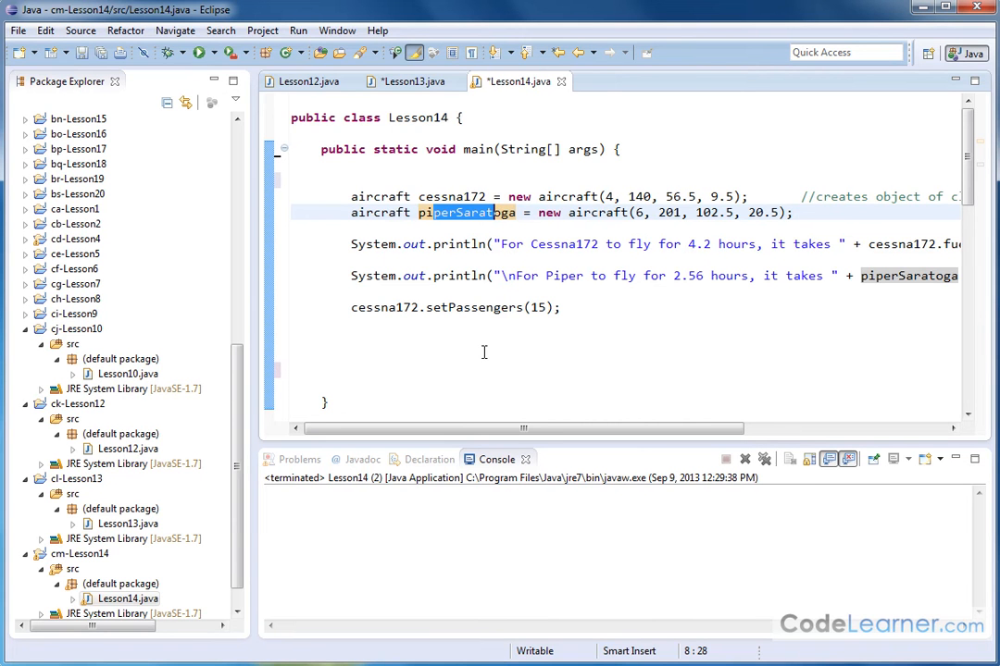
mouse_move(460, 379)
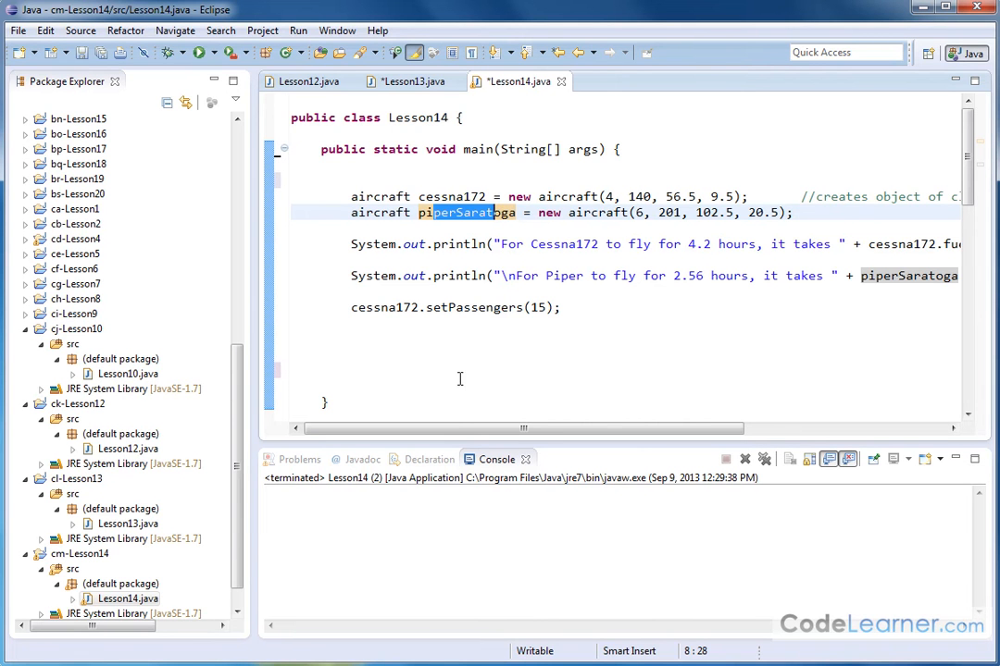
scroll(down, 3)
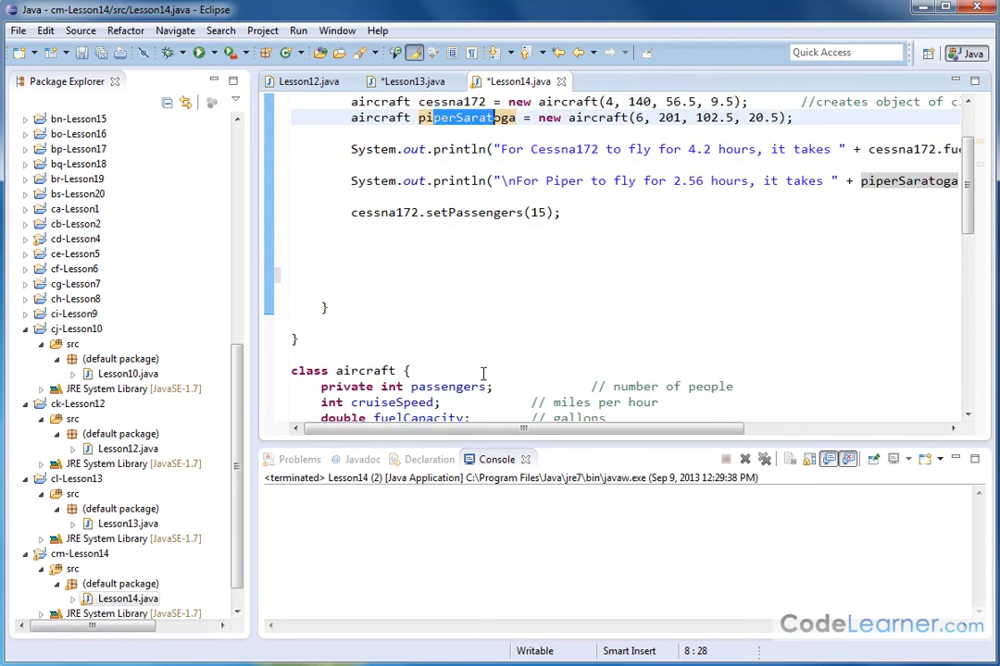
scroll(down, 3)
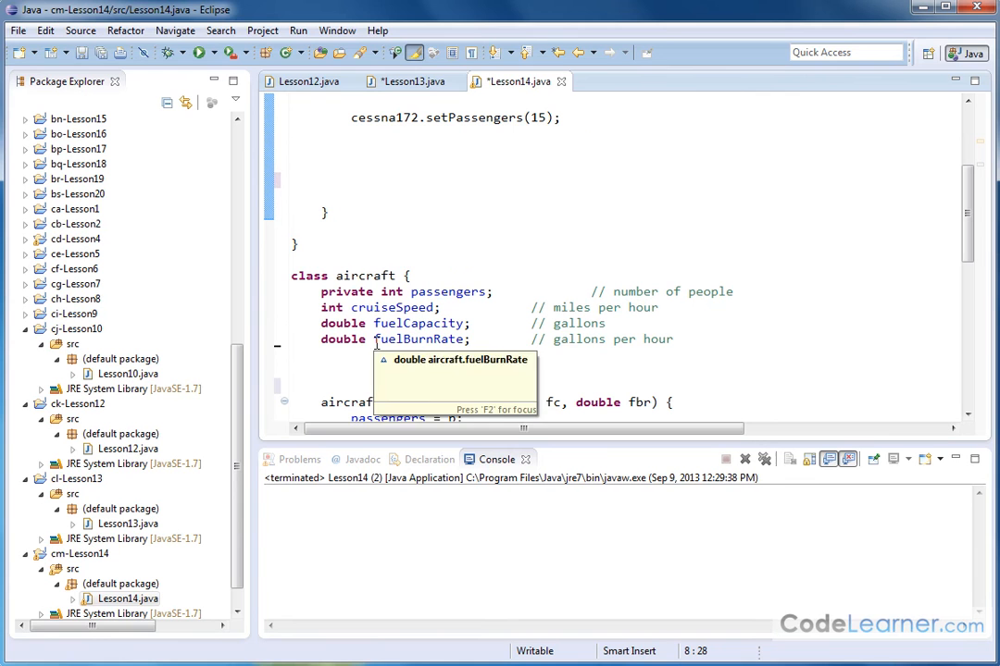
mouse_move(368, 353)
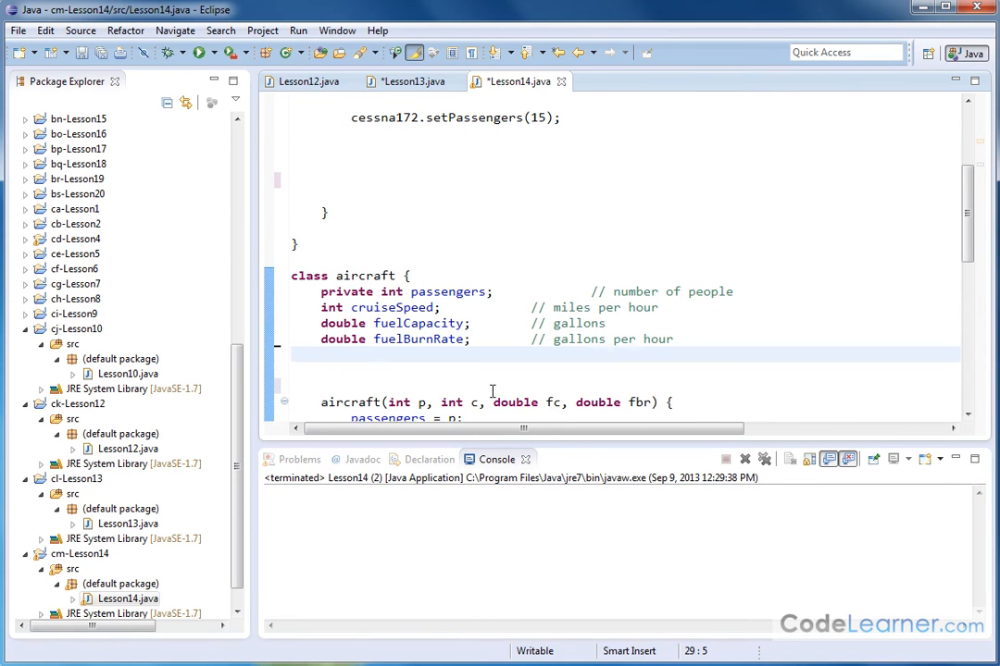
Declare 'static int wings;' in the aircraft class and save Lesson14.java.
text(stati)
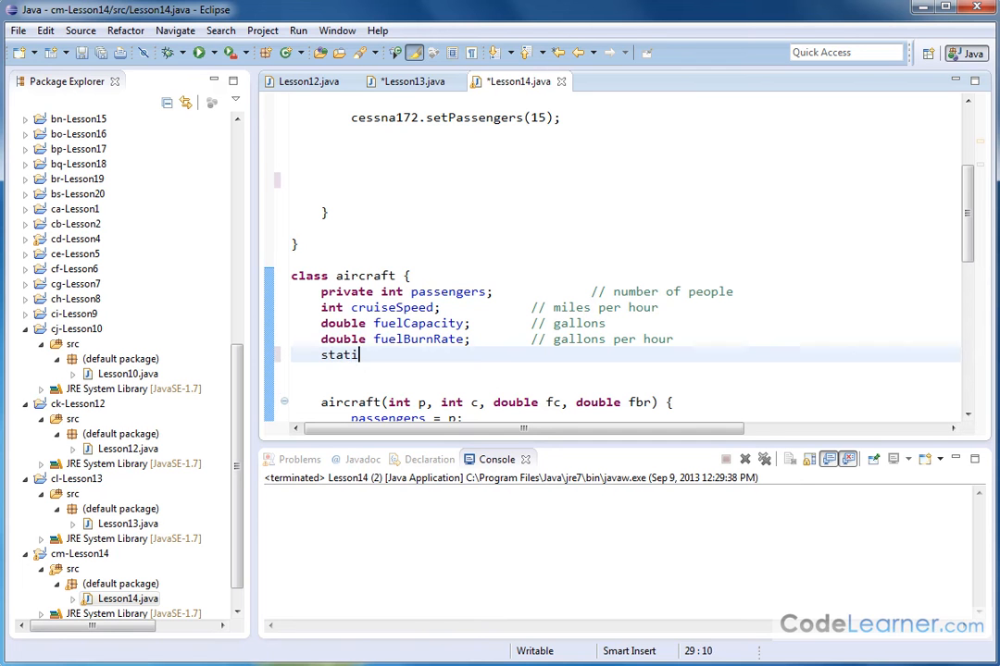
text(c int wings;)
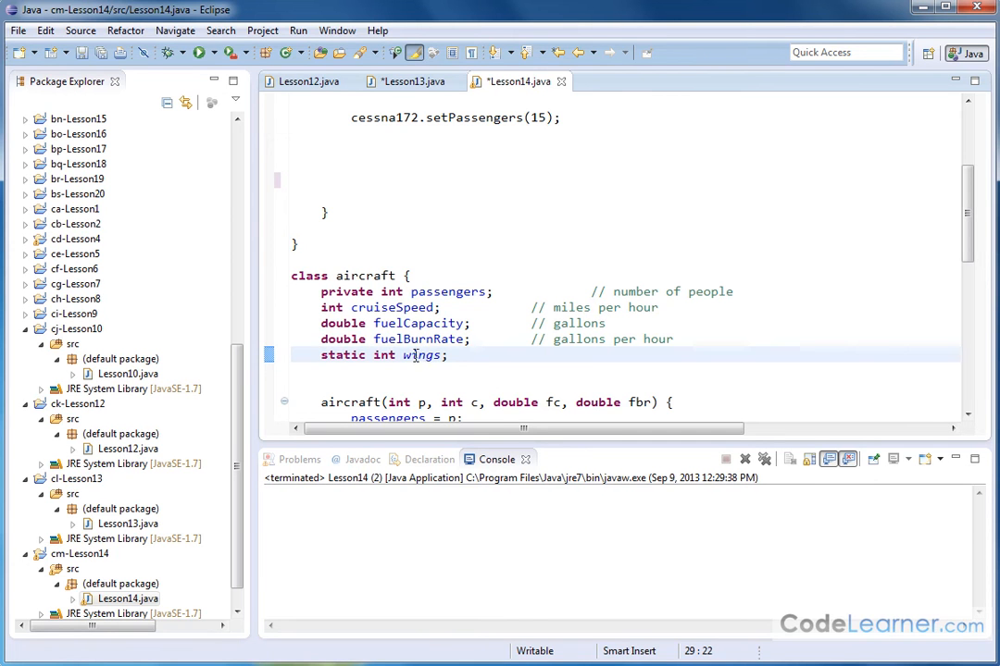
double_click(344, 355)
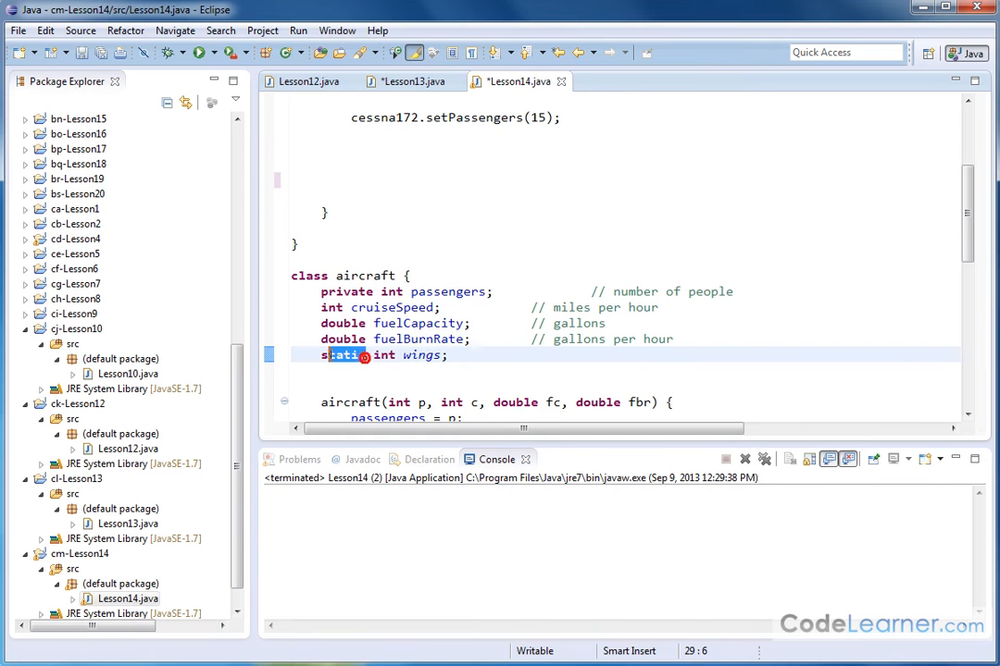
double_click(342, 356)
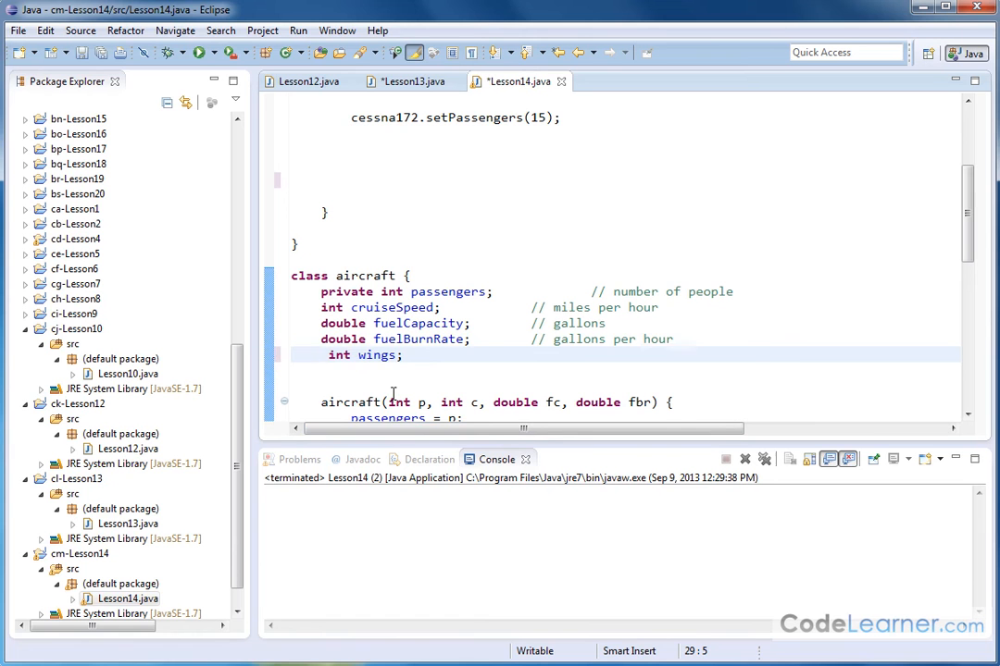
text(static)
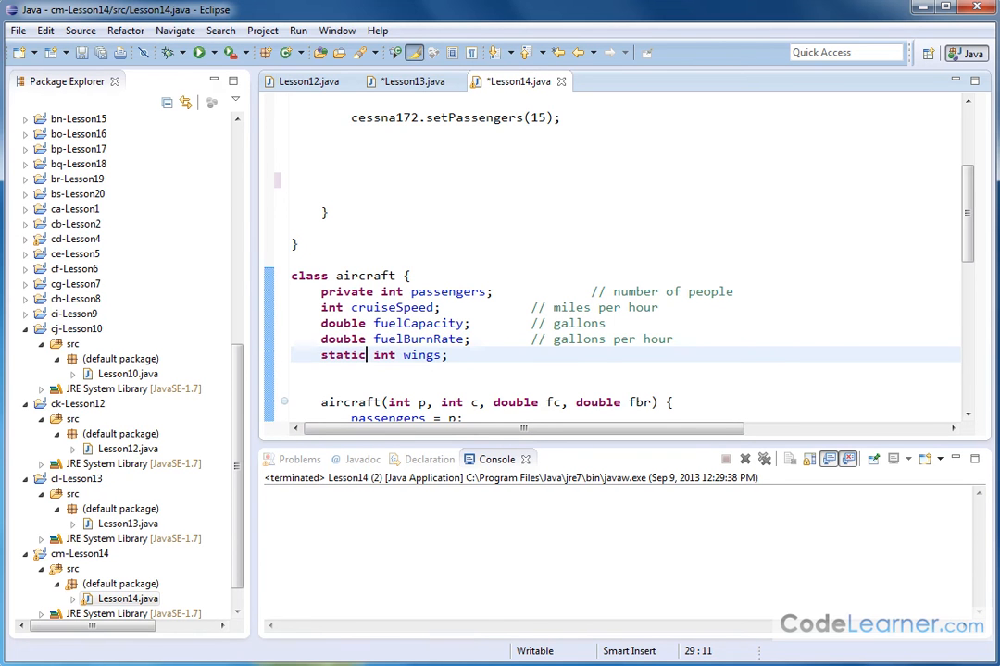
key(ctrl+s)
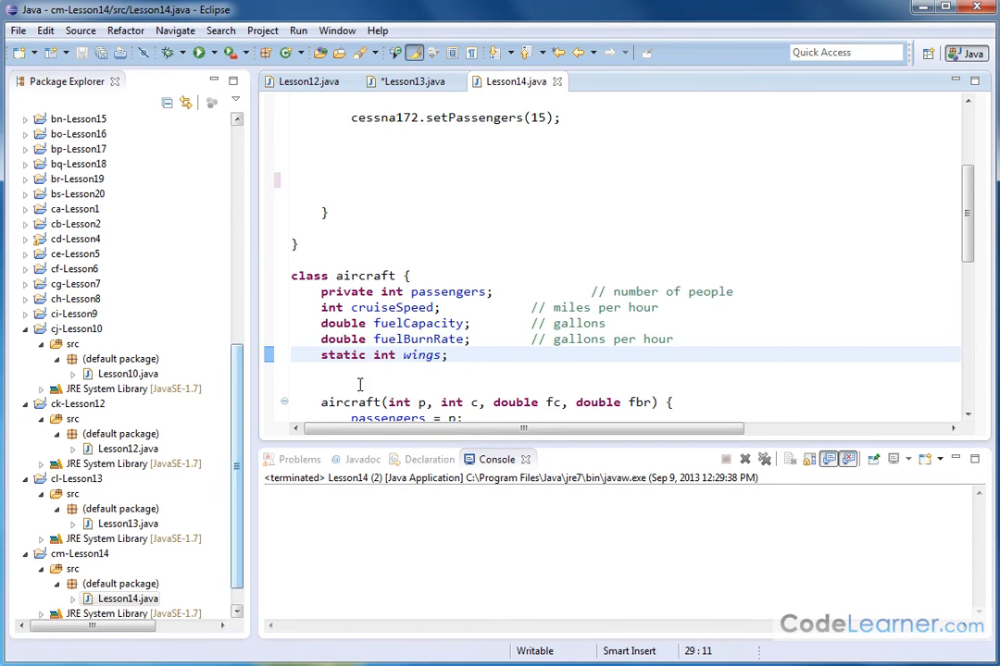
double_click(344, 355)
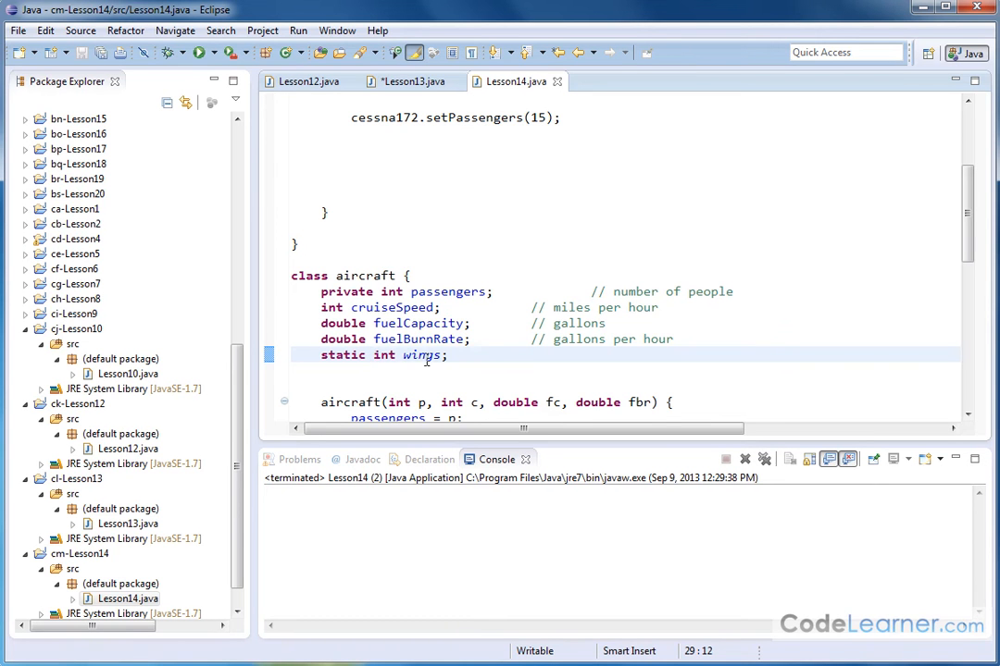
mouse_move(422, 355)
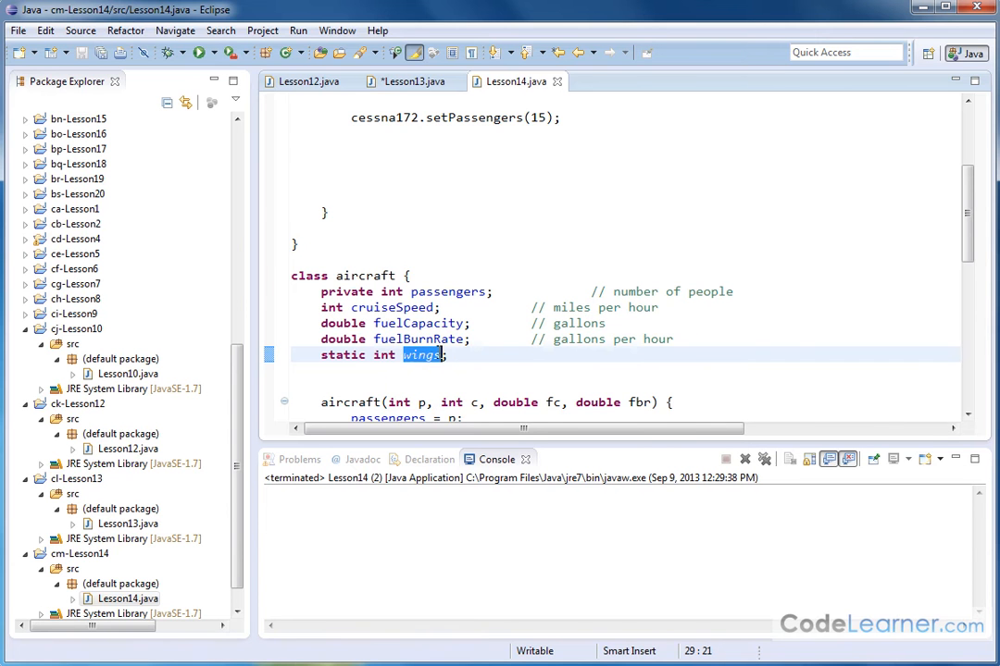
mouse_move(347, 389)
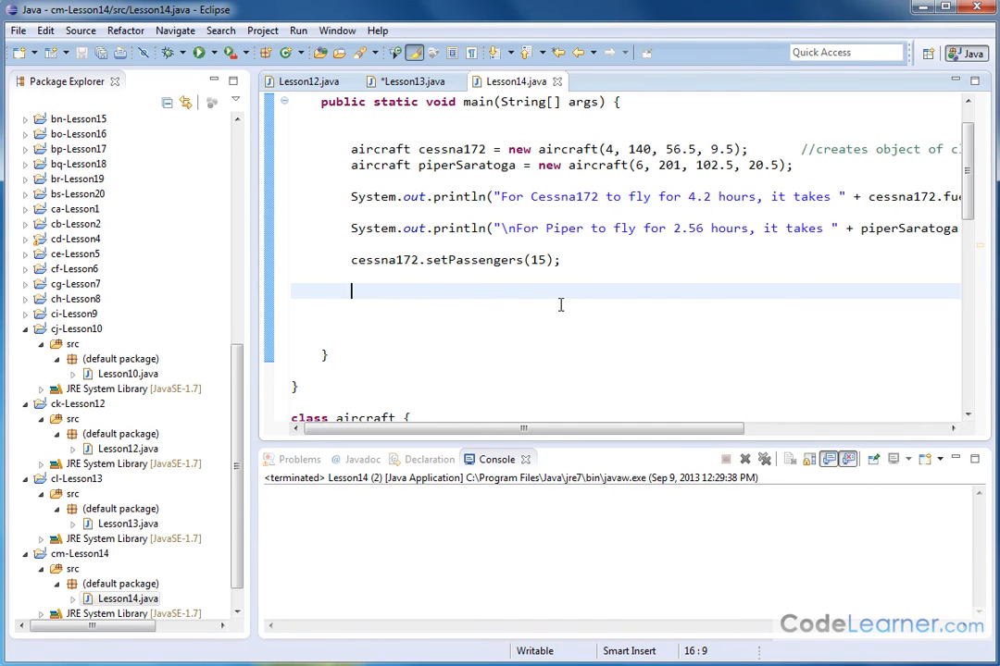
Assign aircraft.wings = 2; in main.
text(aircraft)
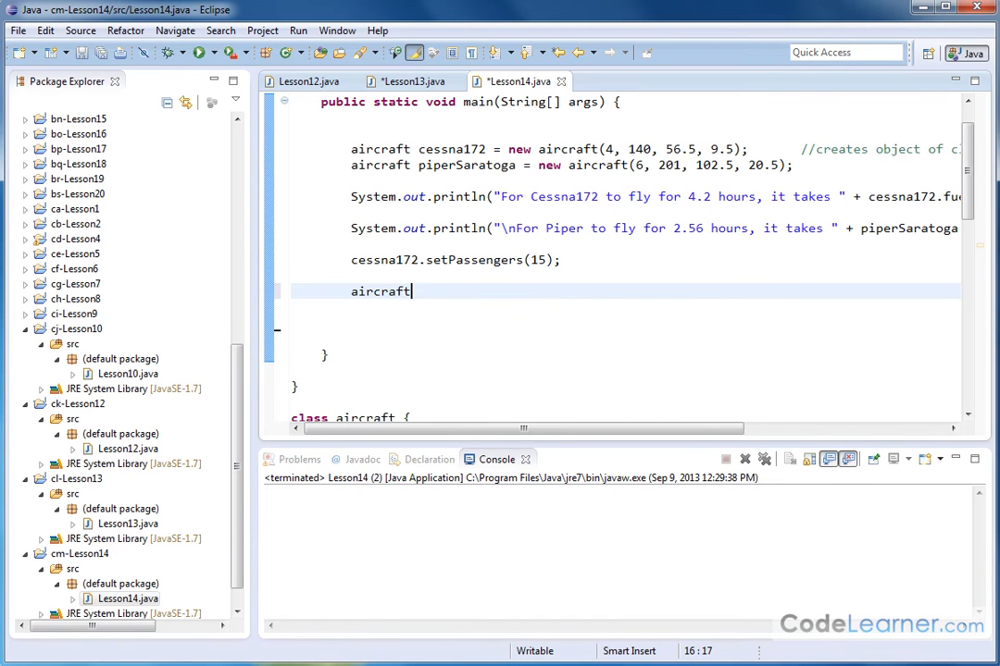
text(.)
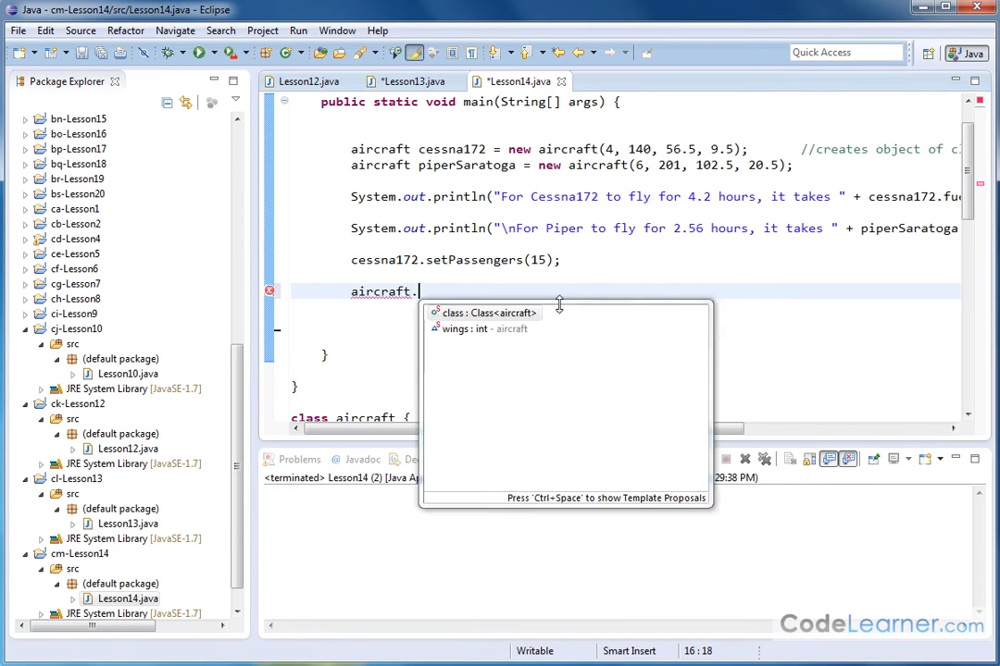
text(w)
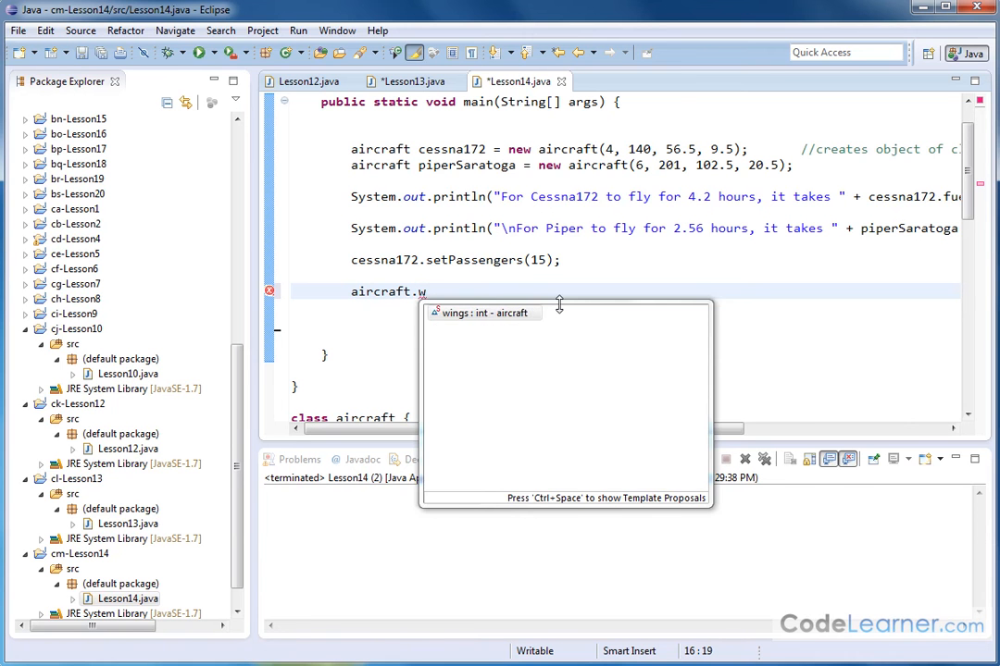
text(ings = 2;)
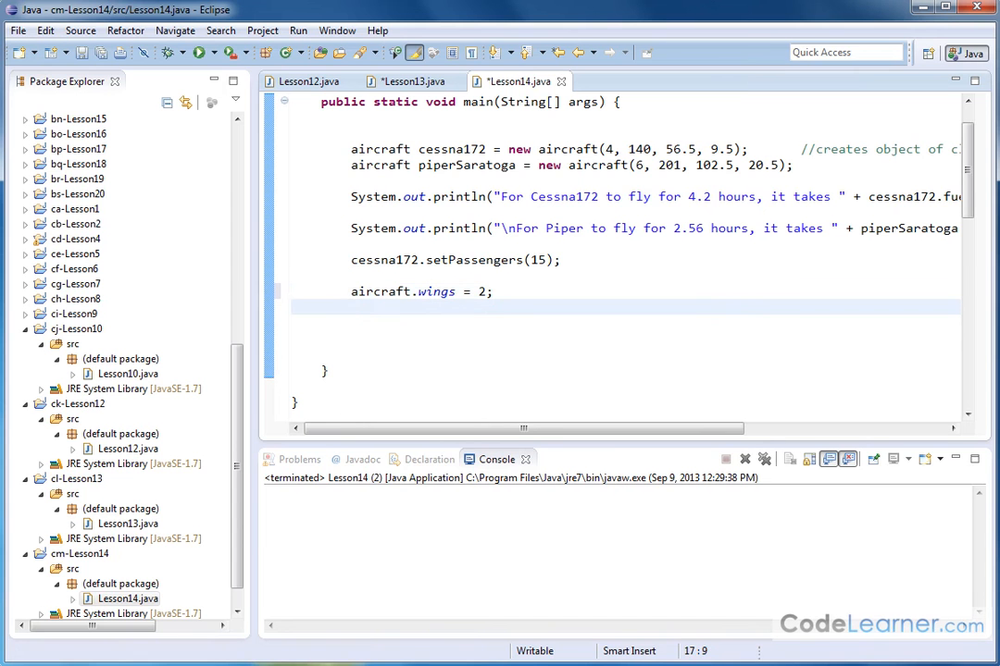
Print "All of my aircraft have " + aircraft.wings + "!" with System.out.println.
text(System.out.pr)
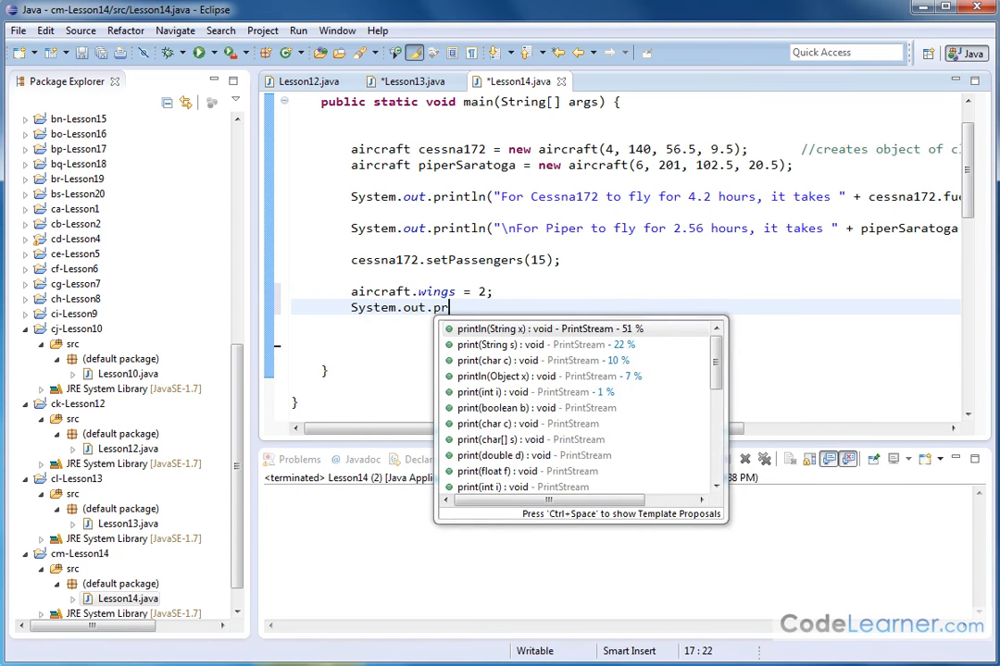
key(Enter)
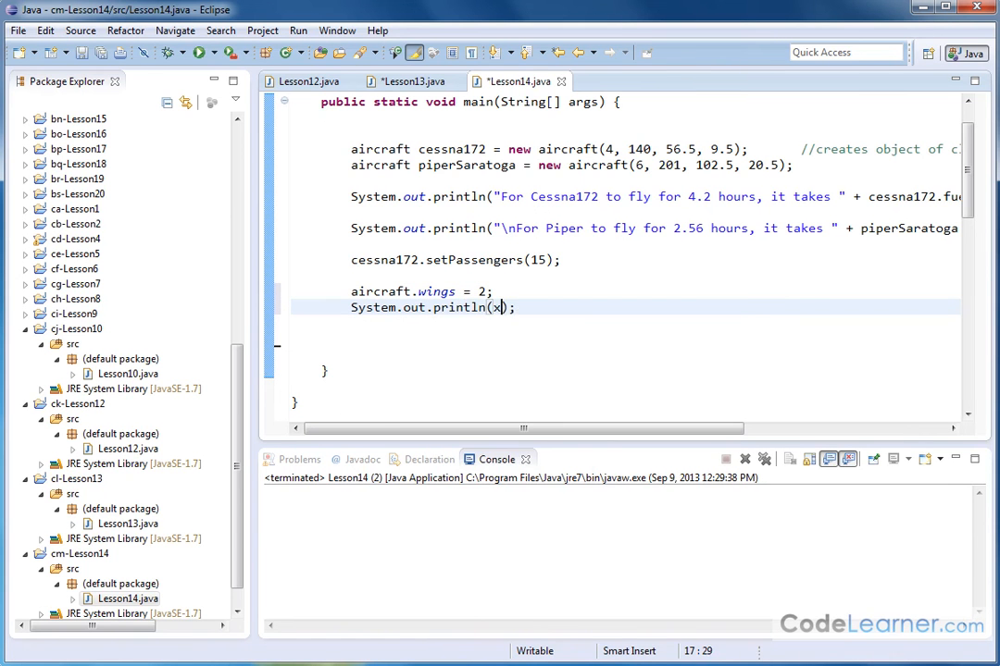
text("")
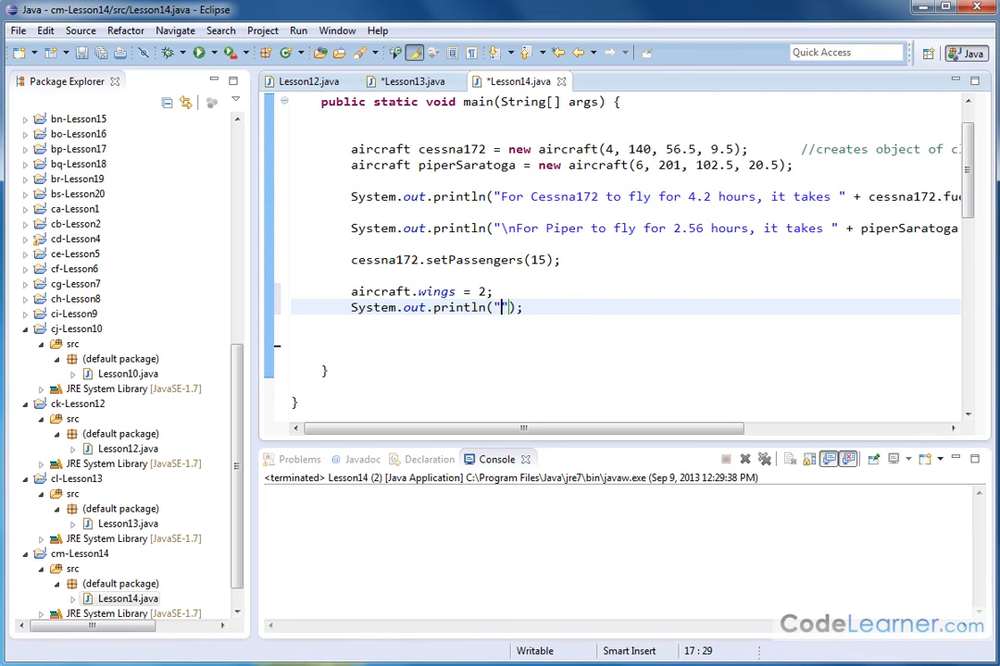
text(All of my aircraft have)
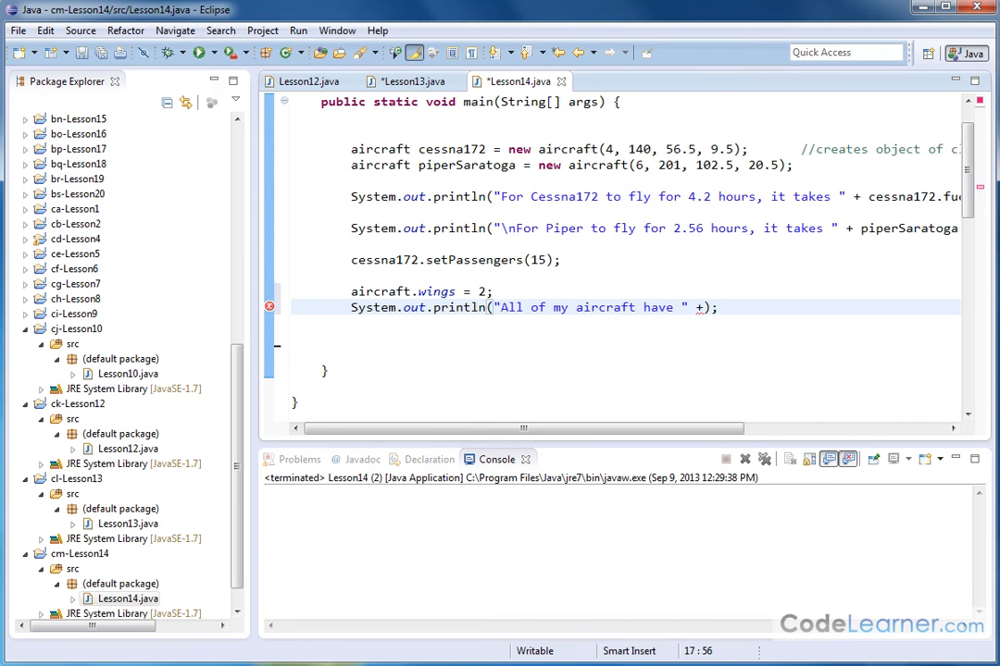
text(aircraft.wi)
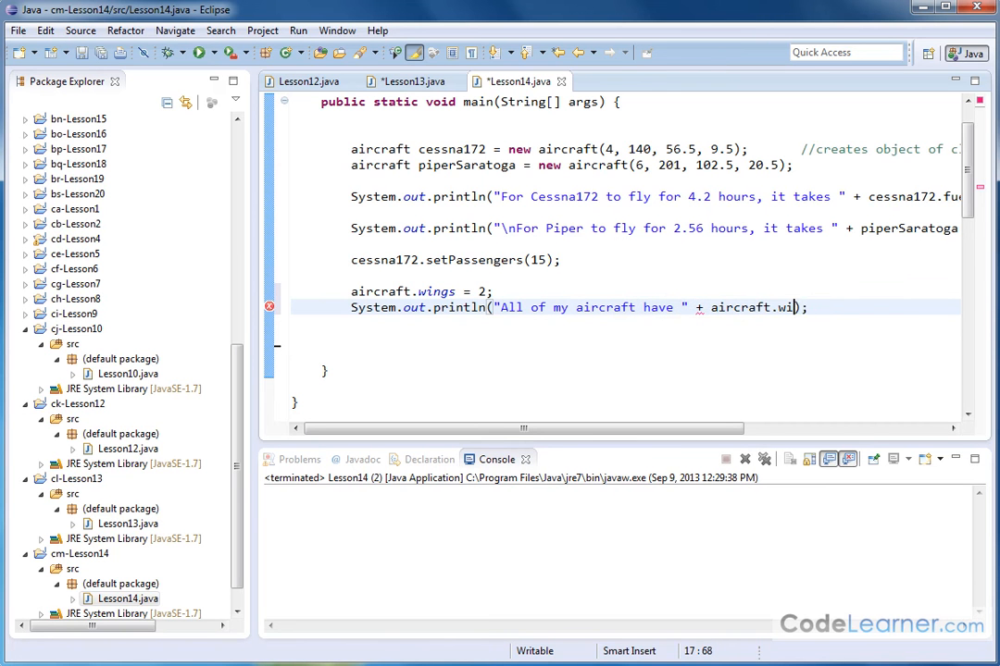
text(ngs + "!")
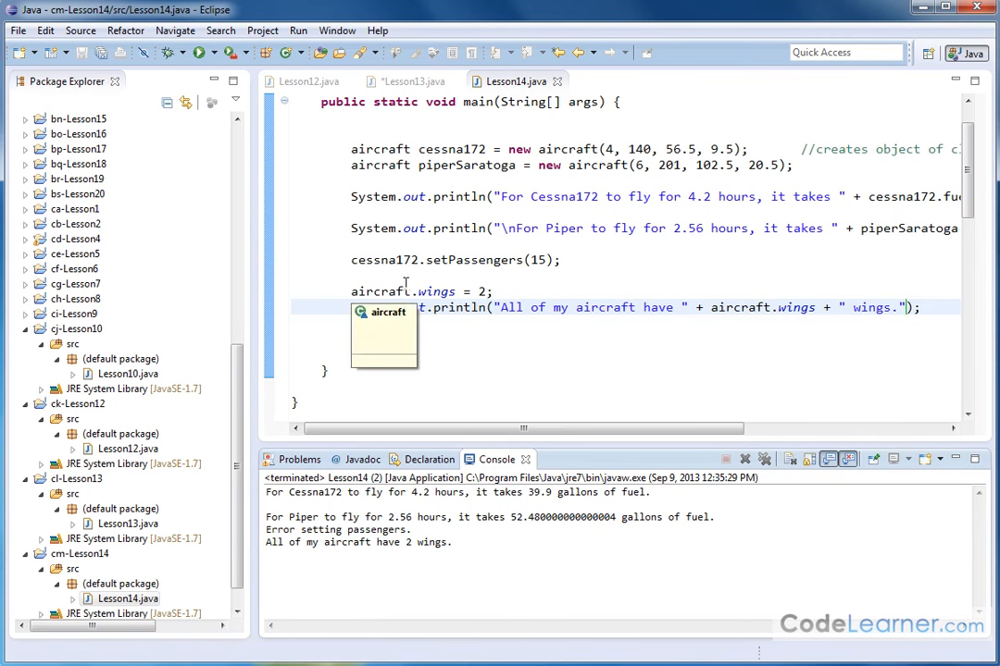
scroll(down, 3)
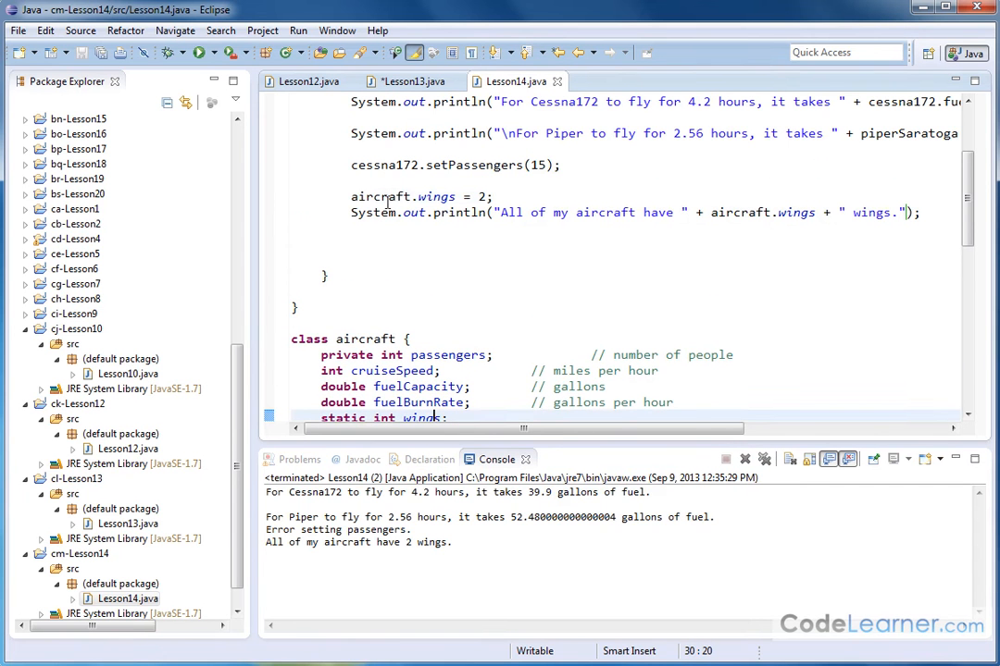
double_click(378, 196)
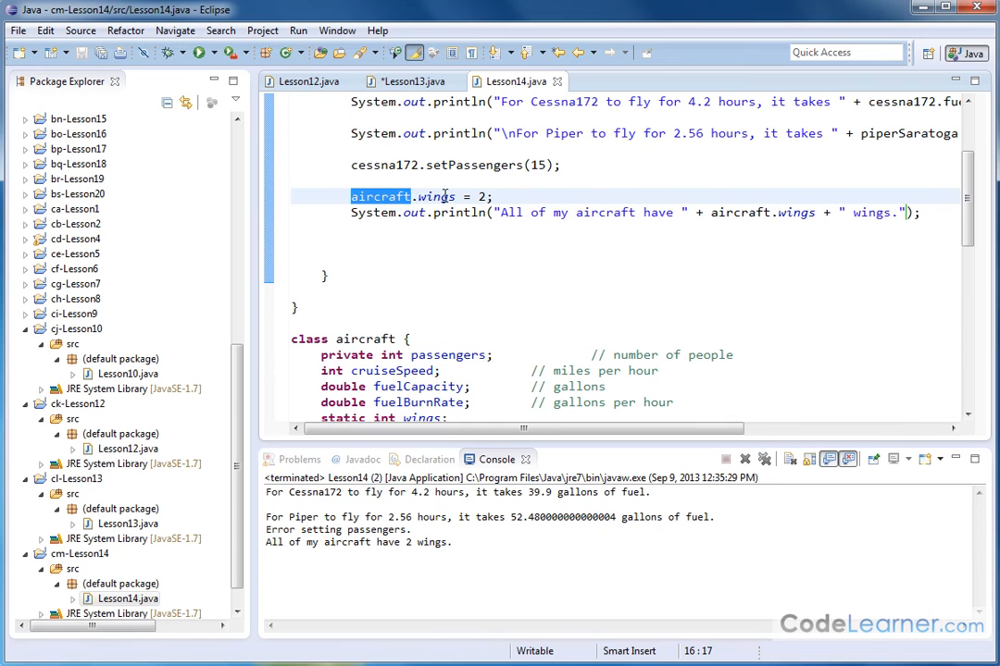
mouse_move(426, 212)
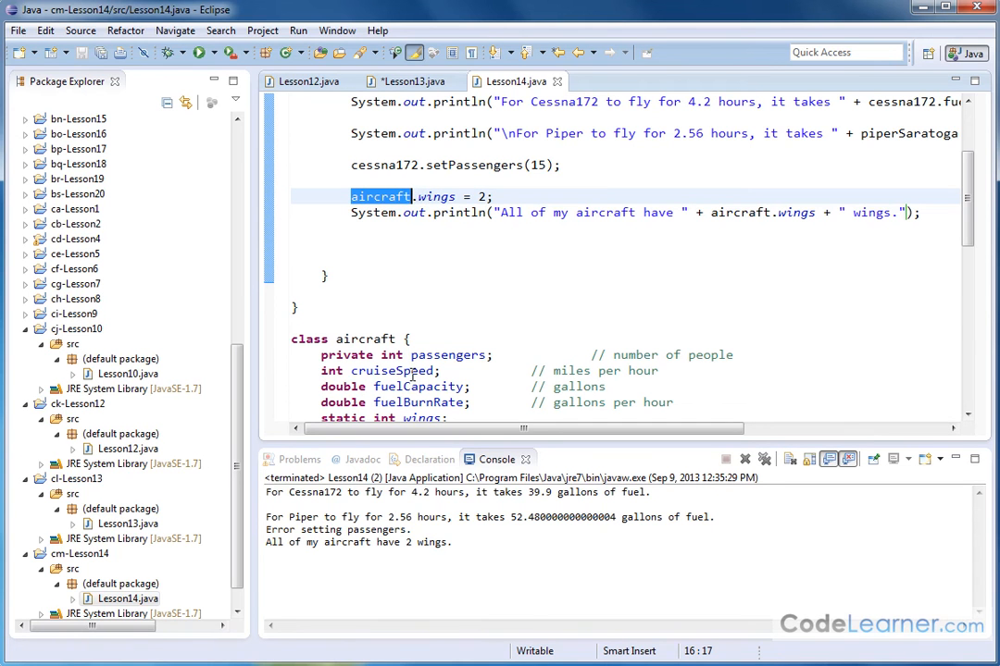
mouse_move(402, 310)
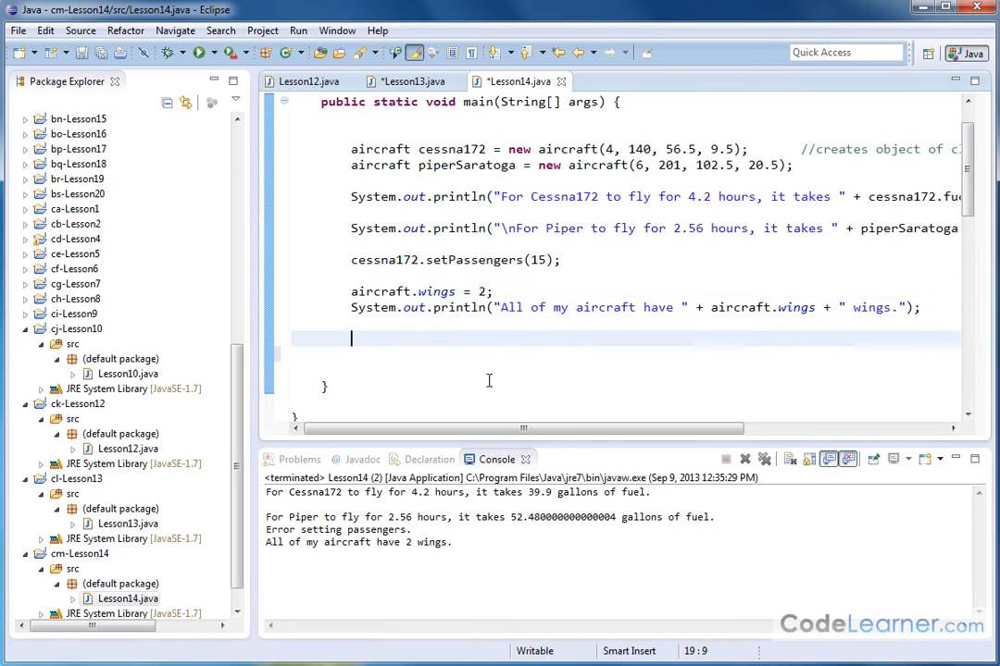
Add println statements printing cessna172.wings and piperSaratoga.wings.
text(Sy)
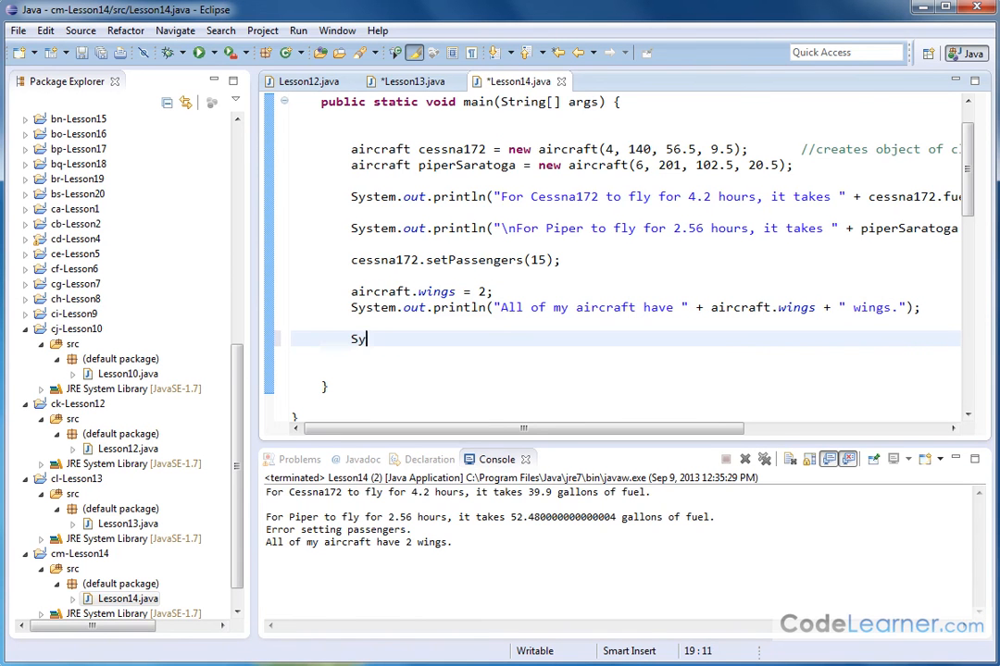
text(stem.out.println(x)
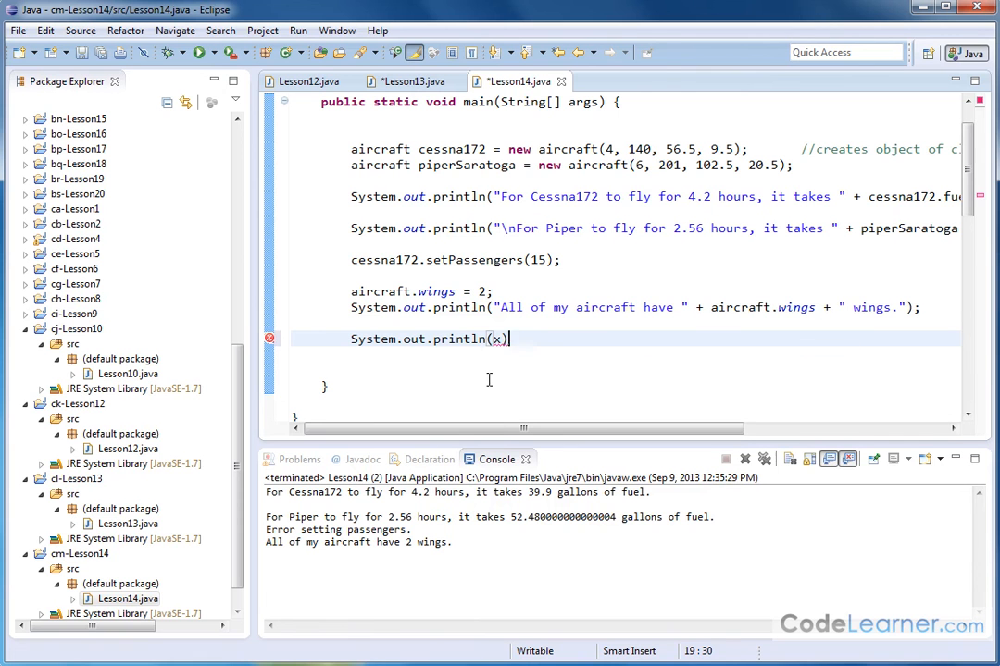
key(BackSpace)
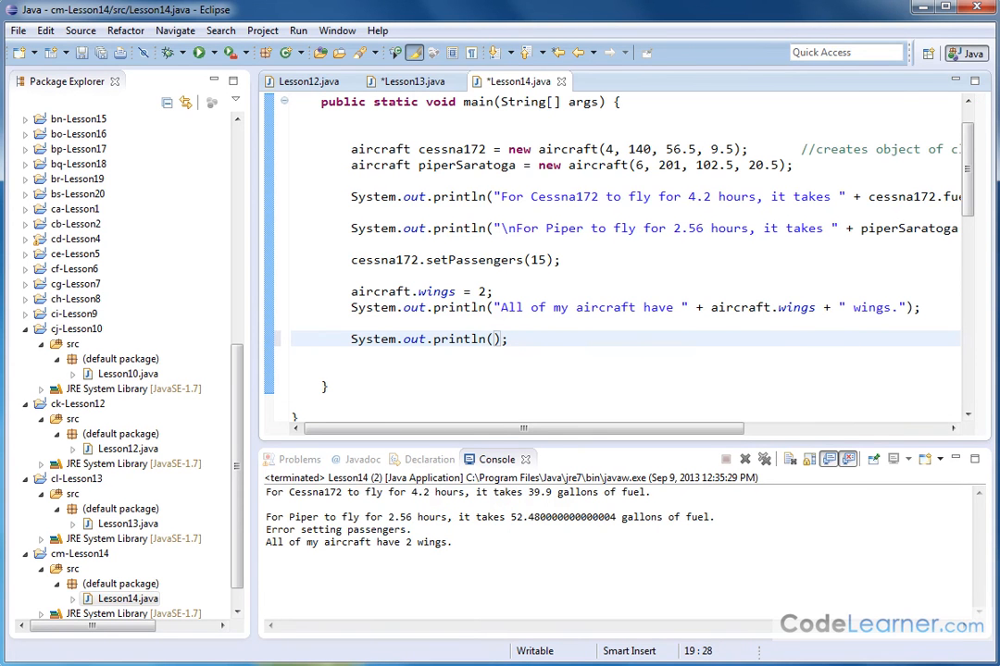
text(cessna172.wings)
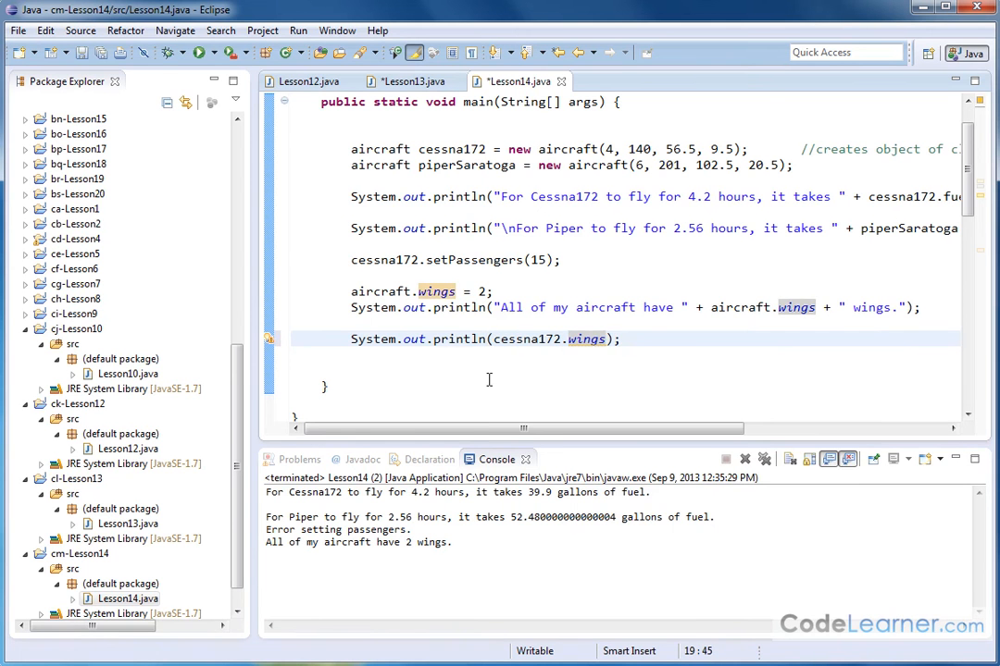
text(System.out.)
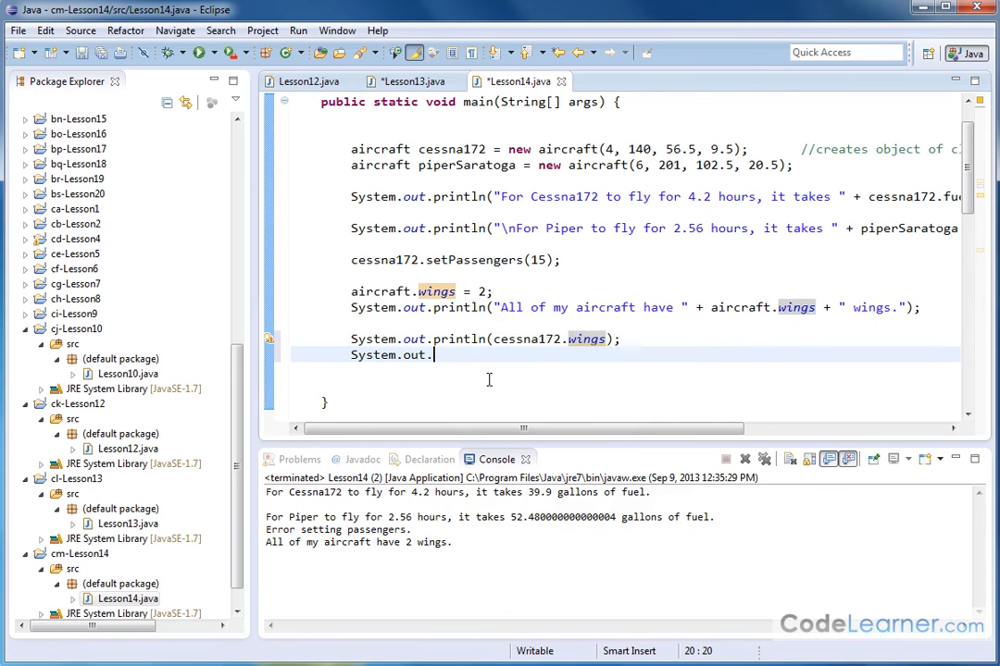
text(println(x);)
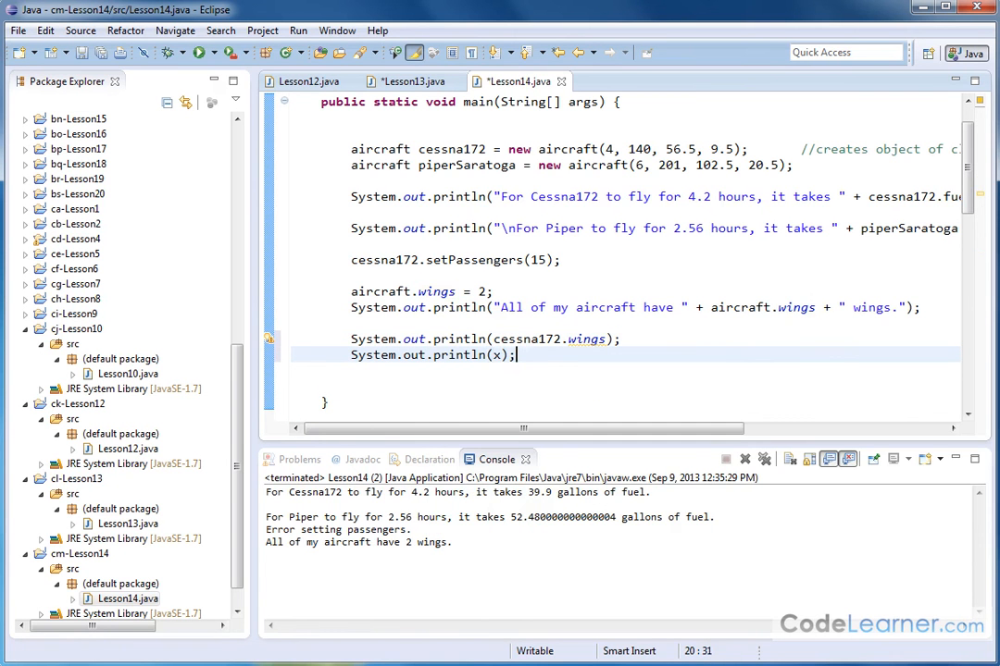
text(piperSaratoga)
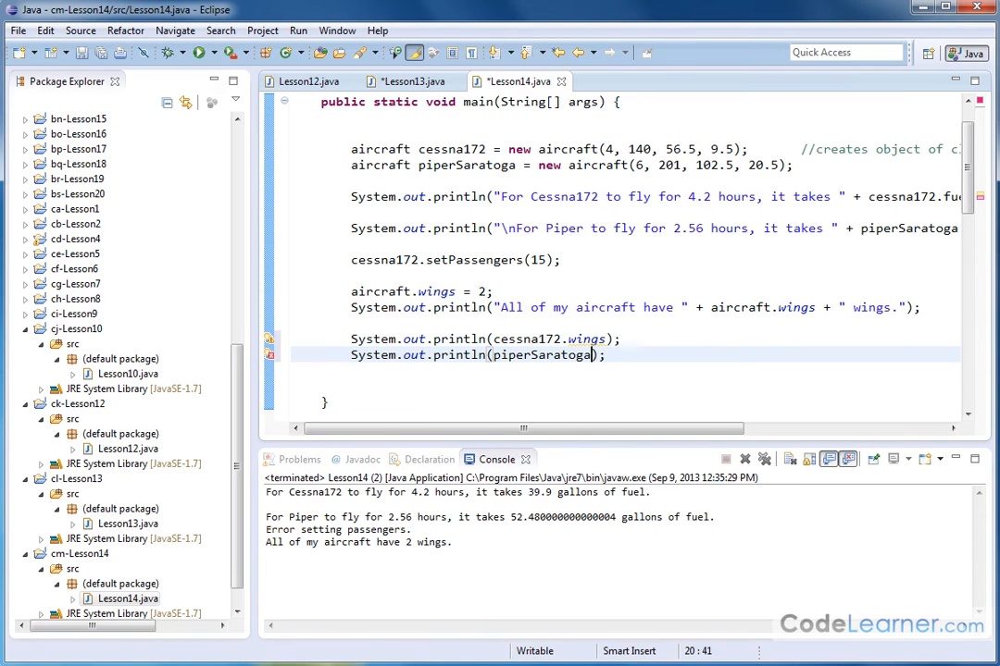
text(.)
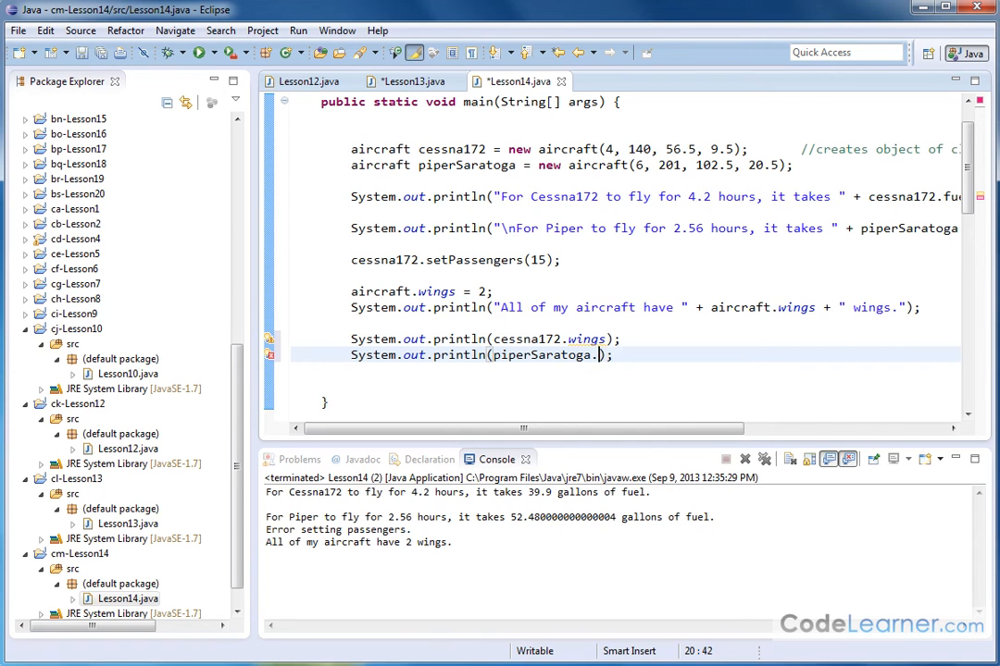
text(wings)
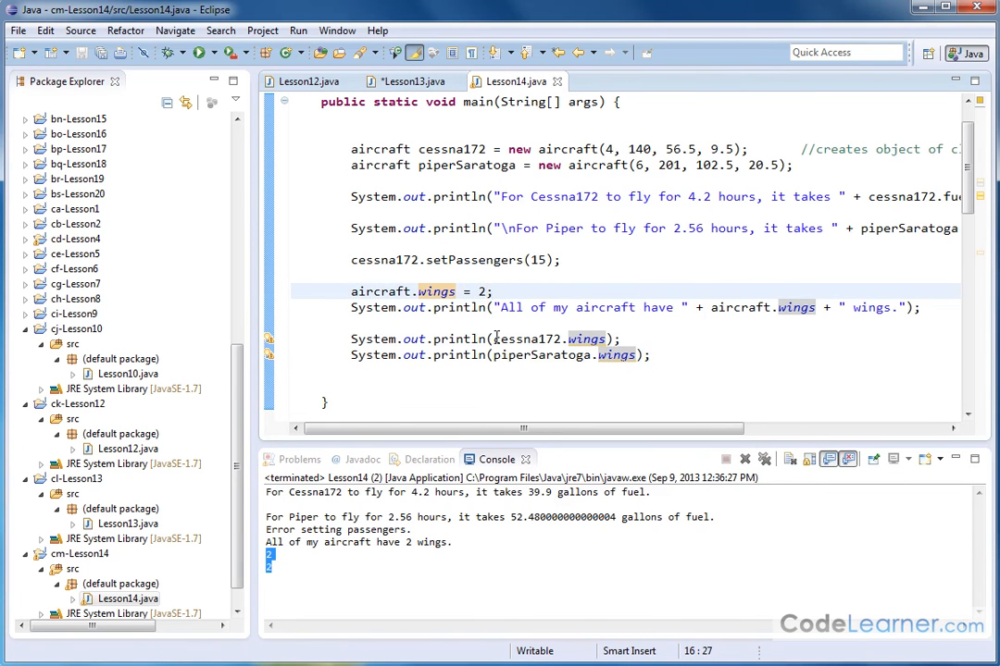
Run with wings set to 4, then change the wings assignment back to 2.
key(BackSpace)
text(4)
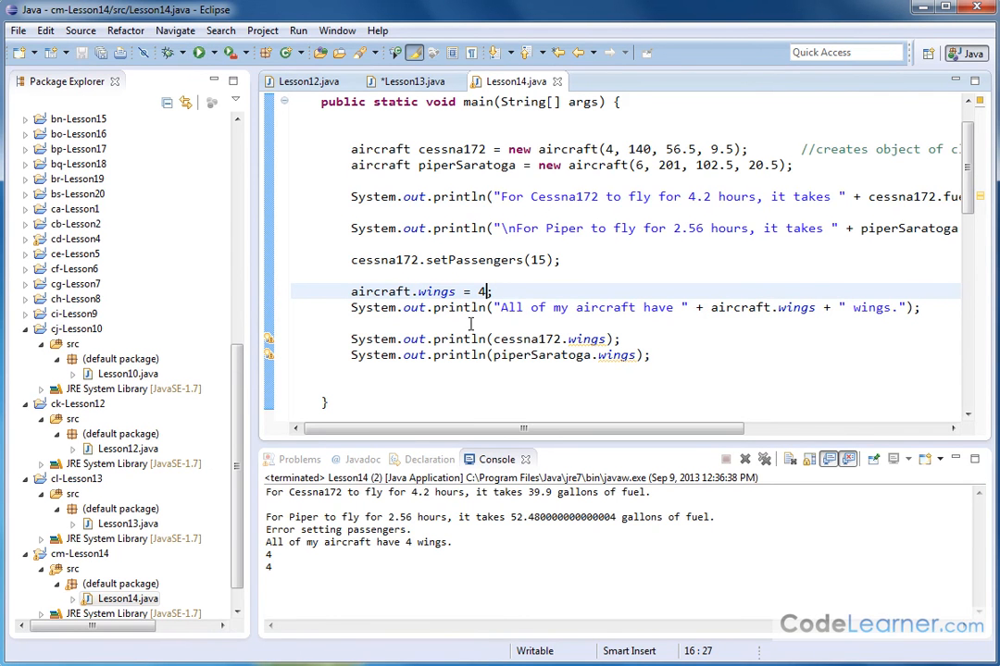
double_click(435, 290)
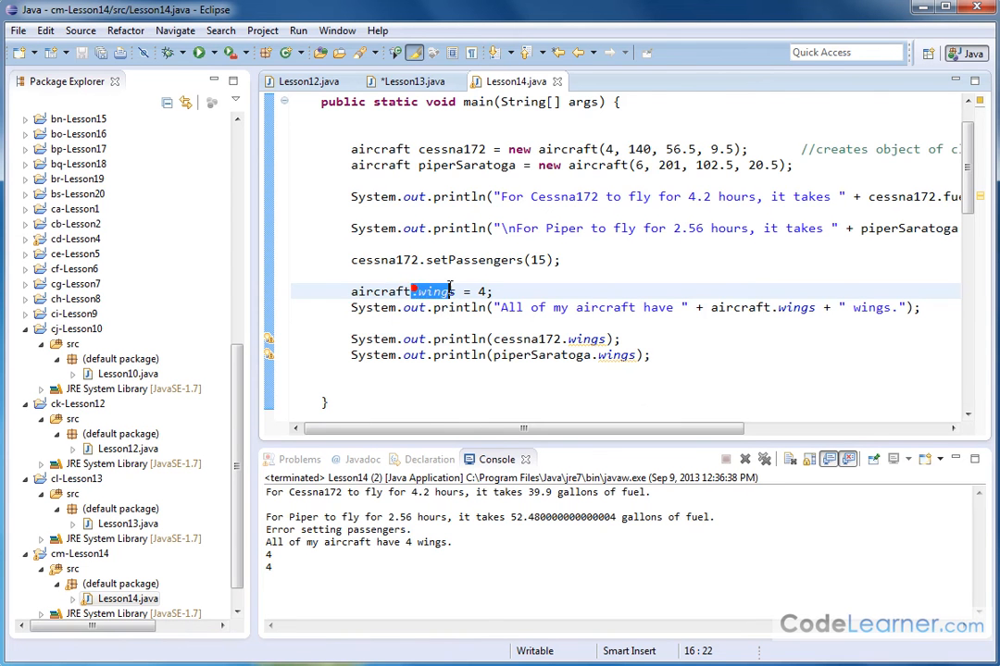
scroll(down, 3)
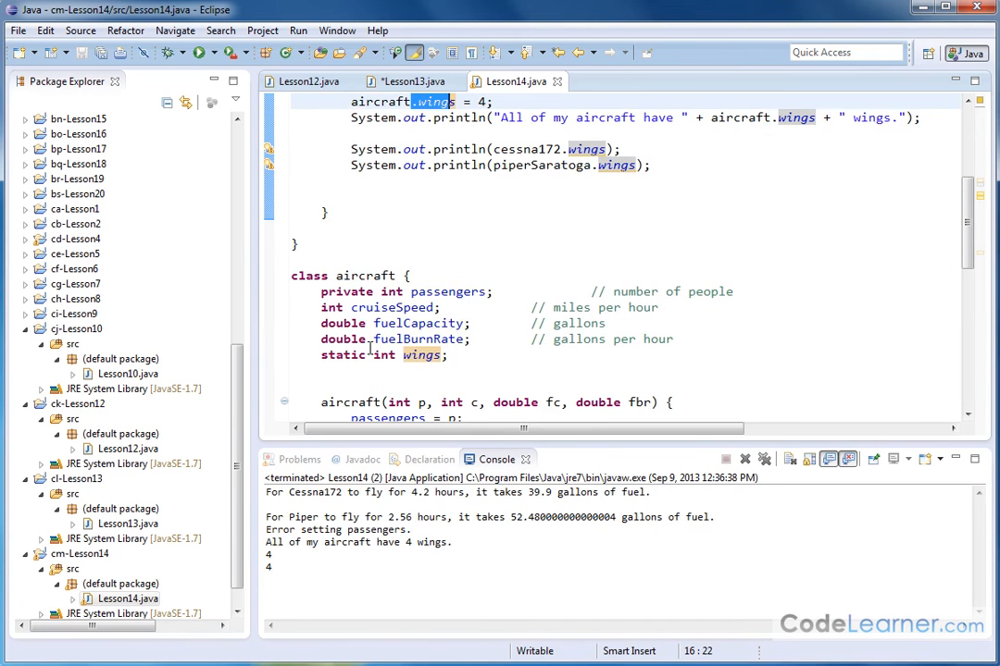
mouse_move(726, 336)
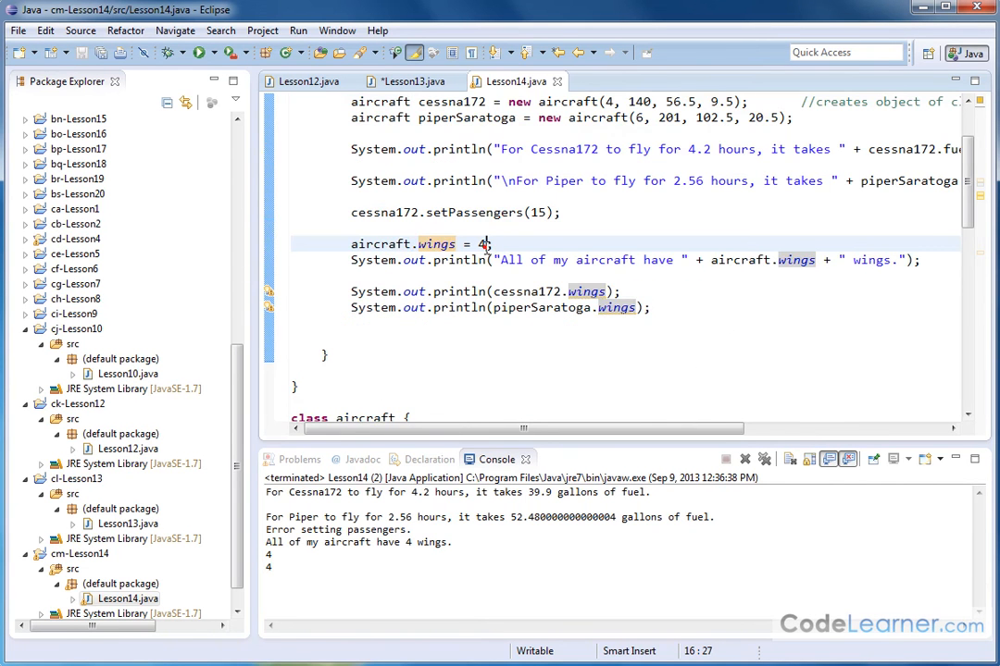
text(2)
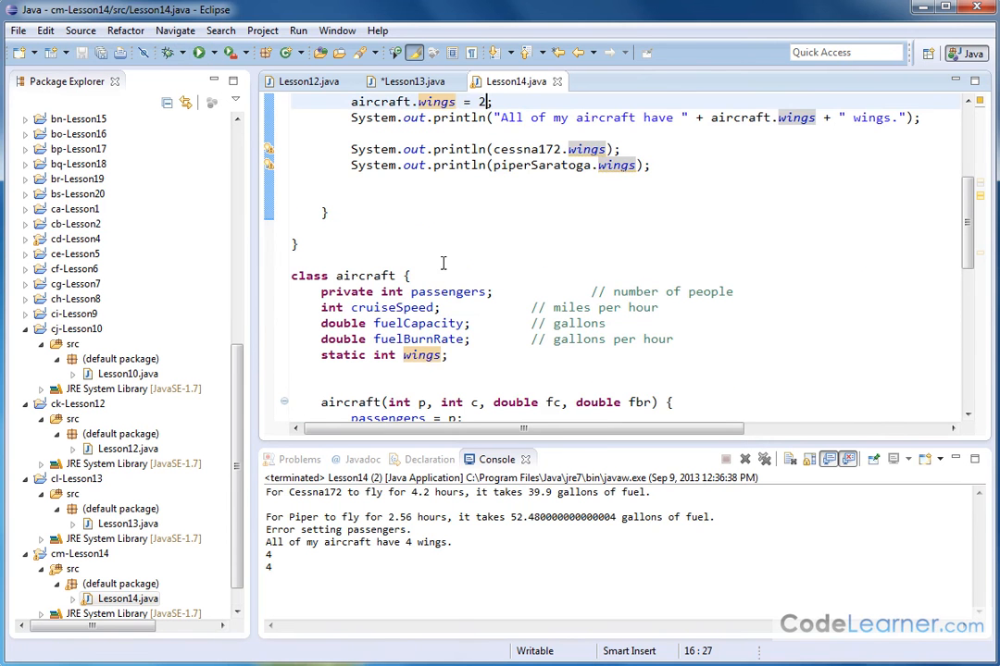
double_click(361, 276)
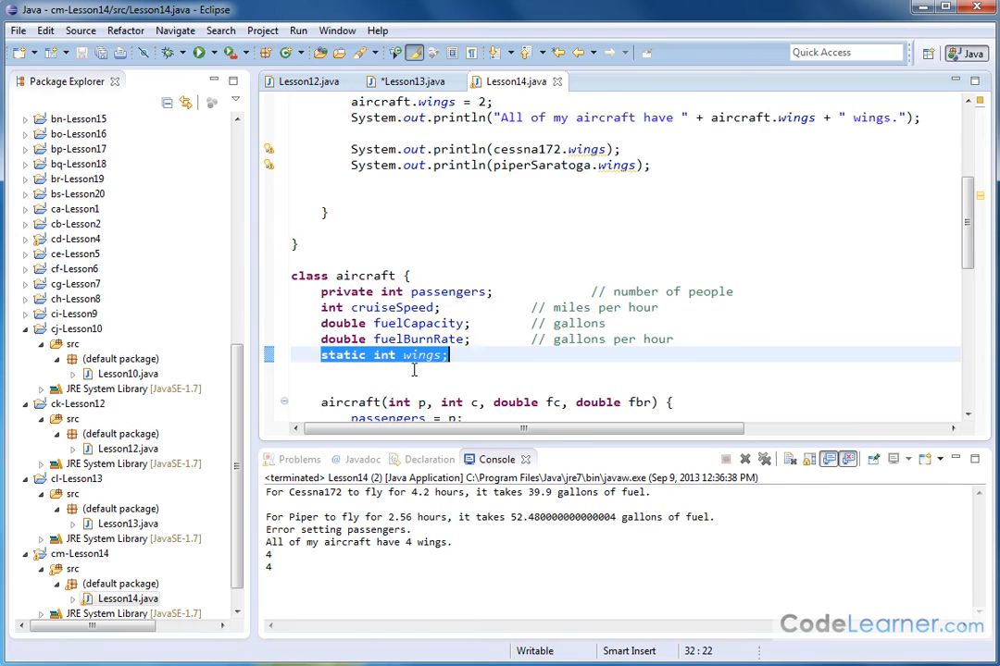
mouse_move(409, 373)
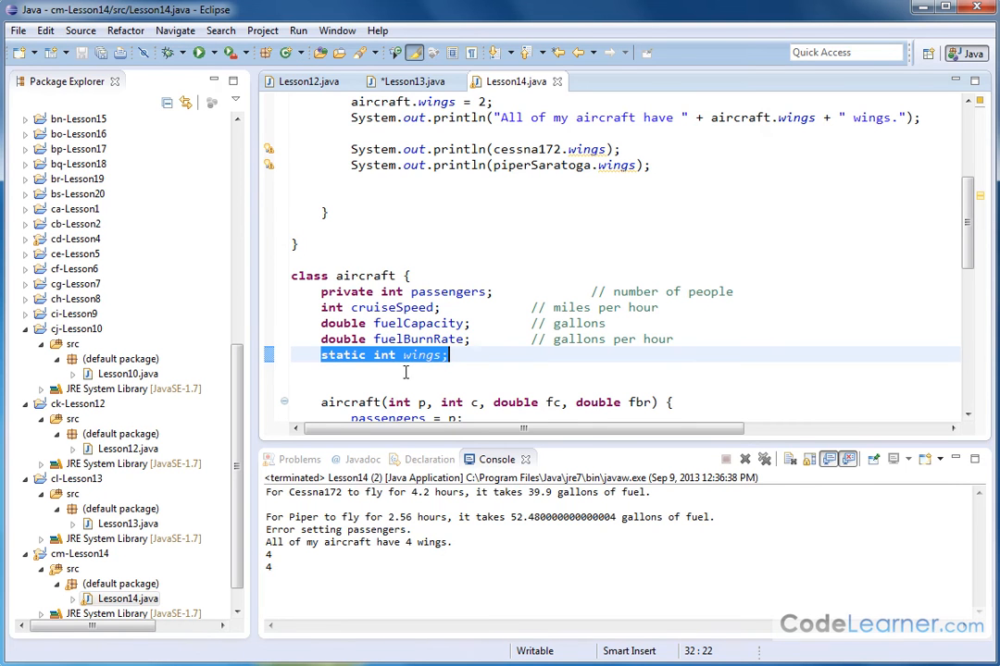
mouse_move(410, 367)
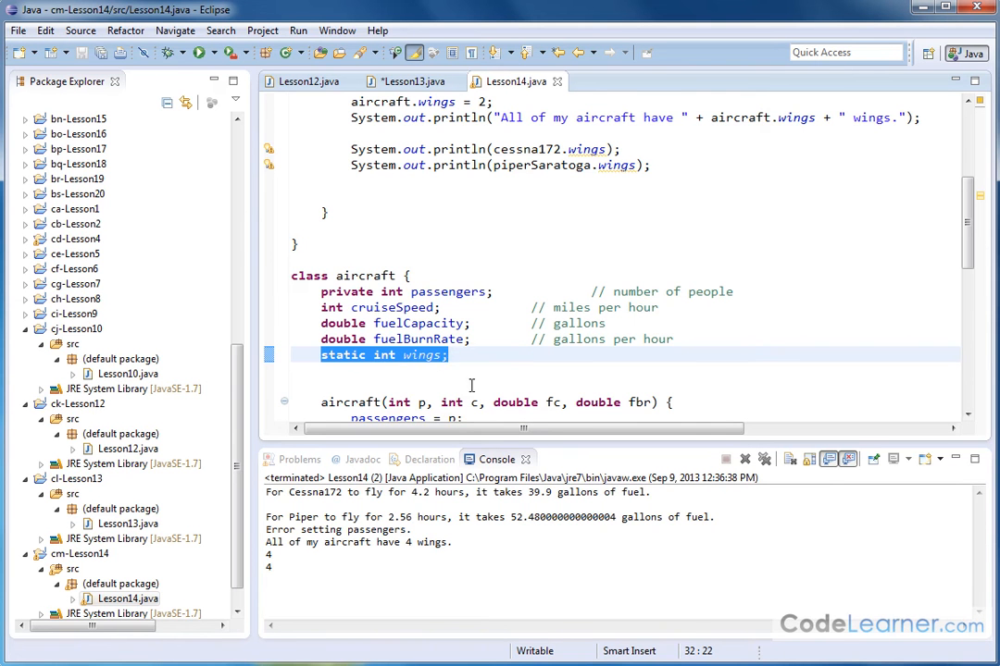
mouse_move(366, 294)
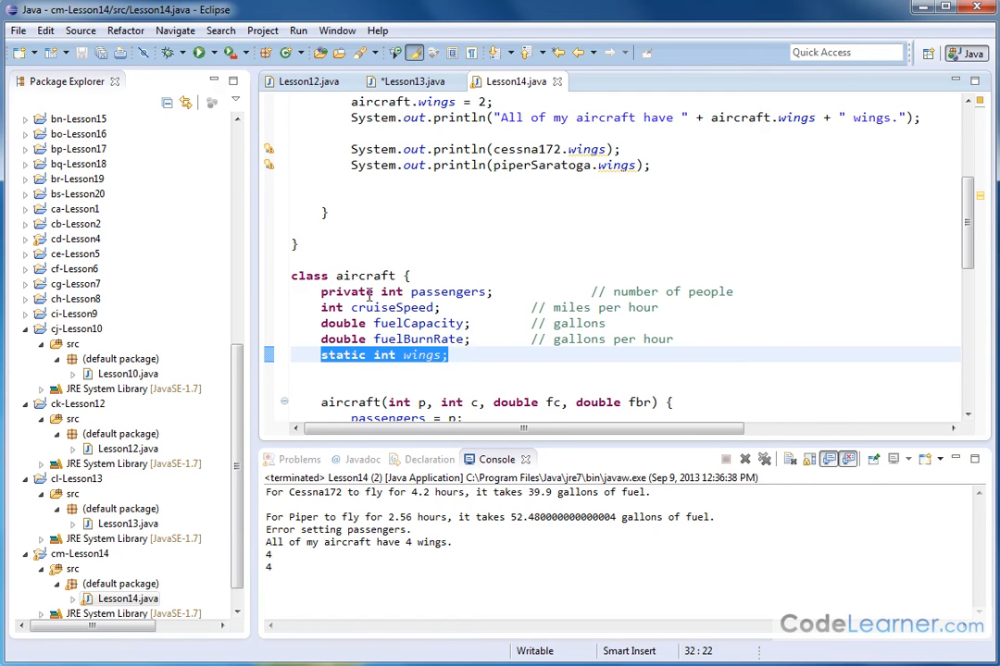
mouse_move(333, 276)
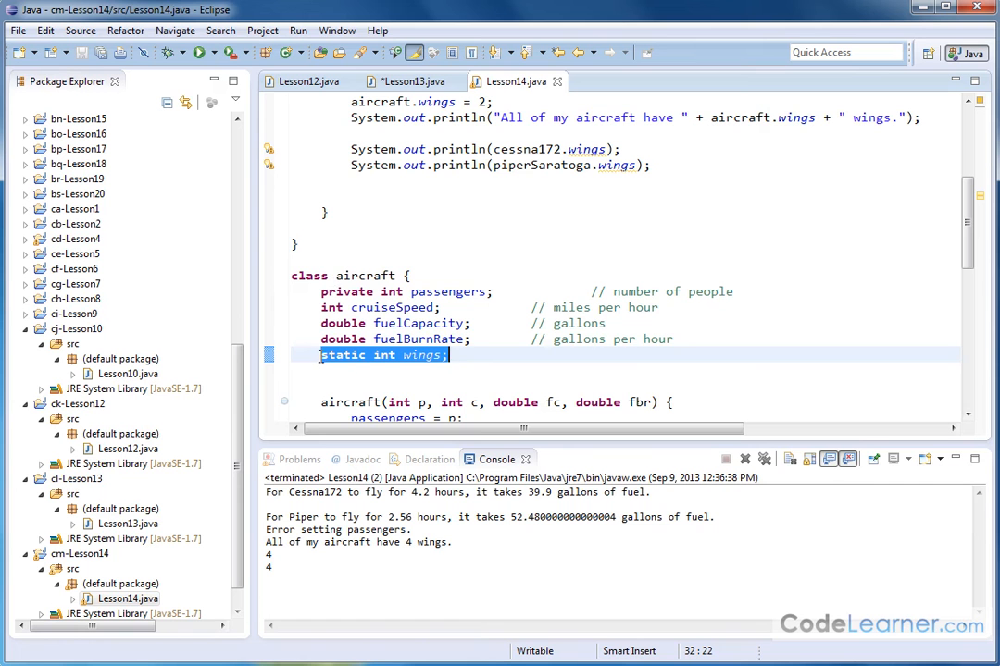
double_click(363, 275)
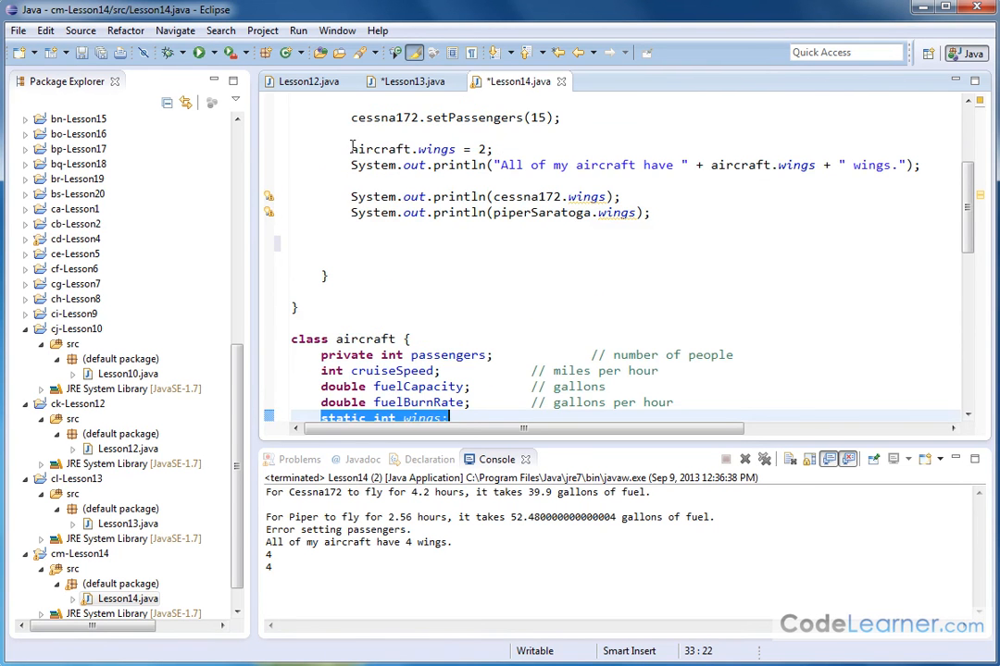
Cut the aircraft.wings = 2; line from below the setPassengers call.
click(375, 149)
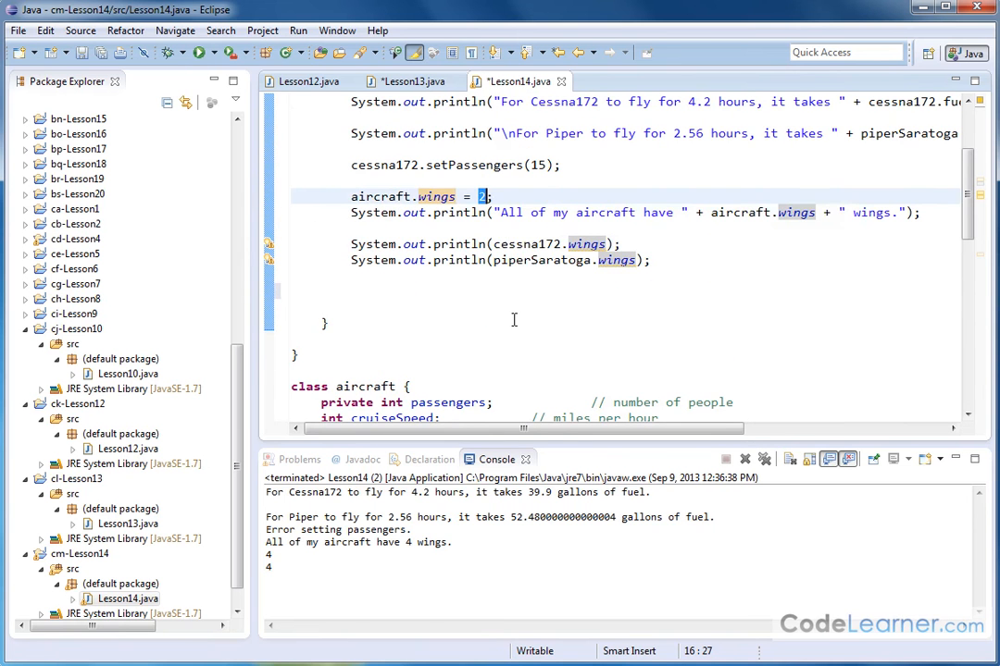
double_click(530, 260)
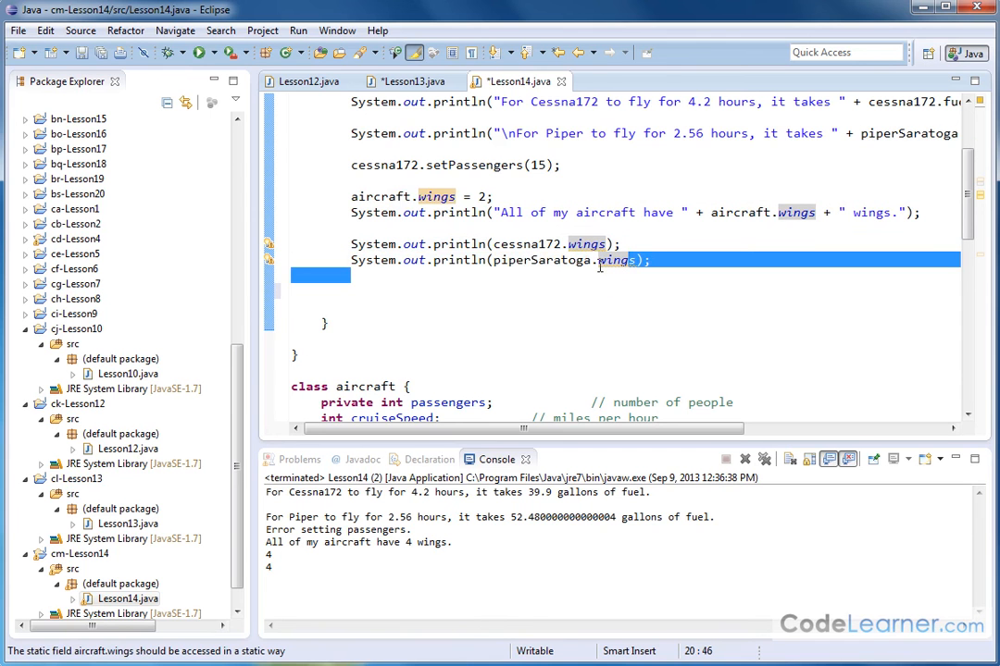
click(482, 195)
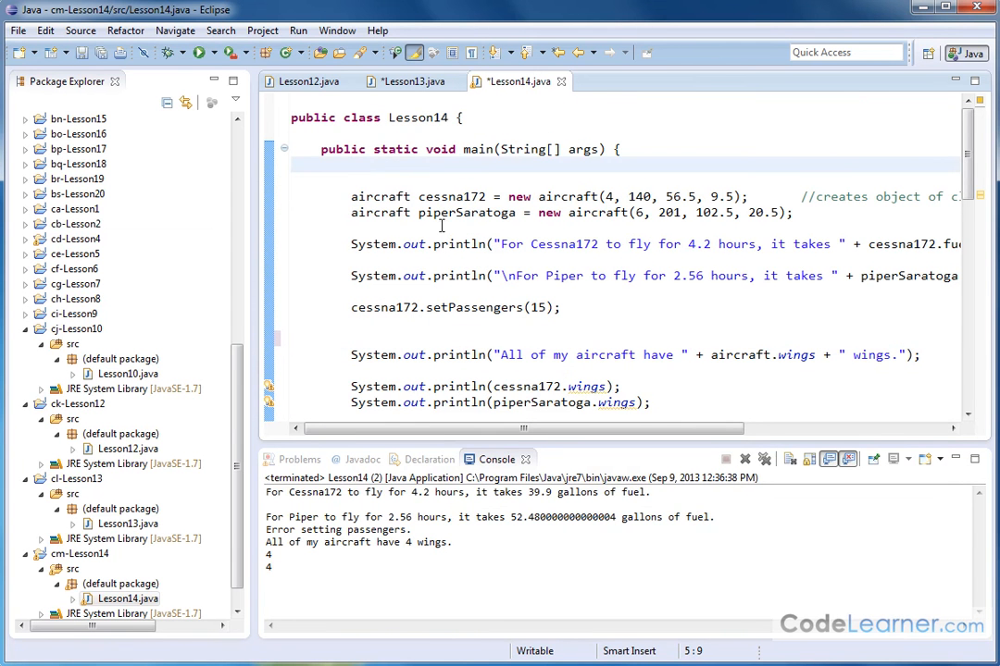
Type aircraft.wings = 2; as main's first statement and rerun the program.
text(aircraft.wings = 2;)
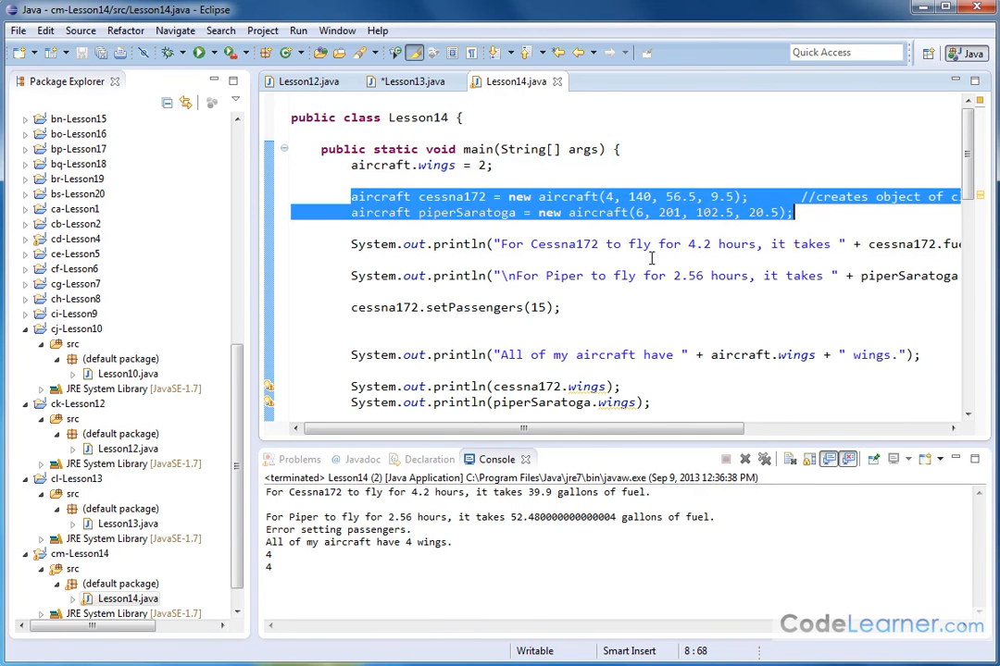
click(615, 196)
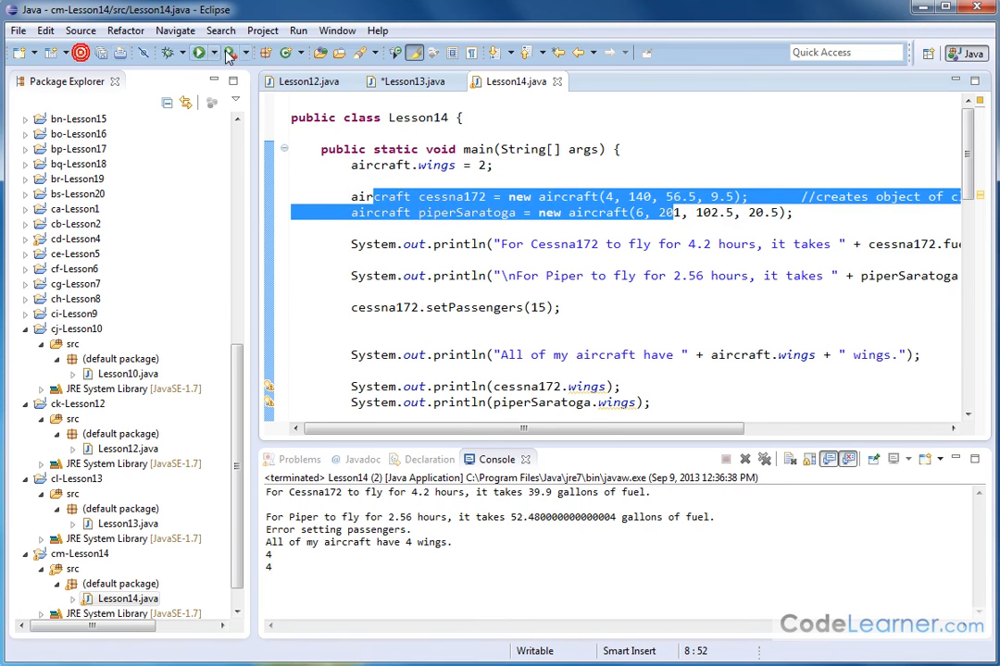
click(197, 55)
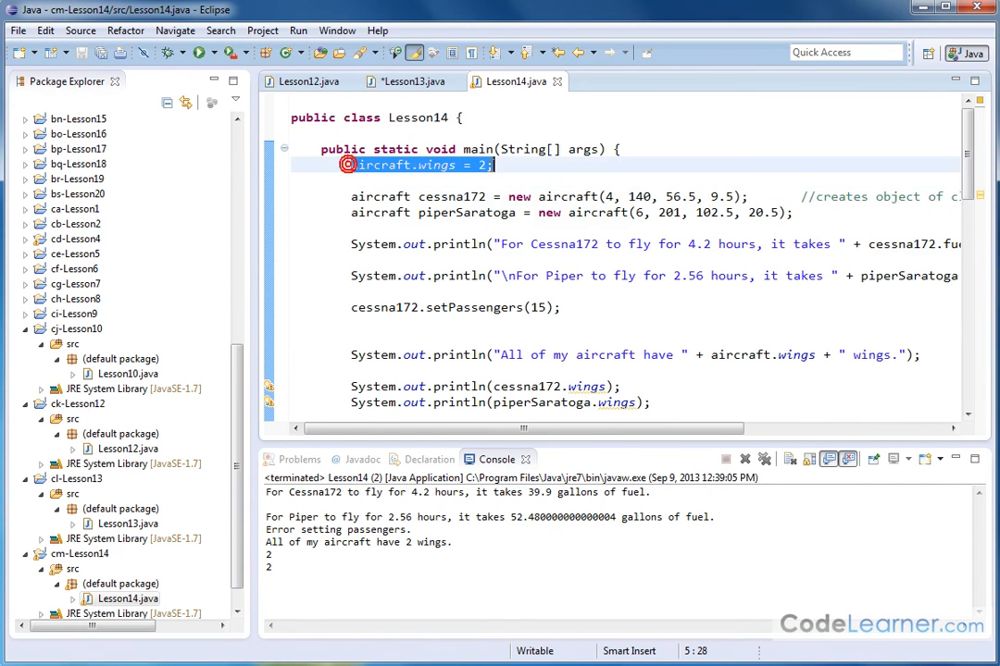
scroll(down, 3)
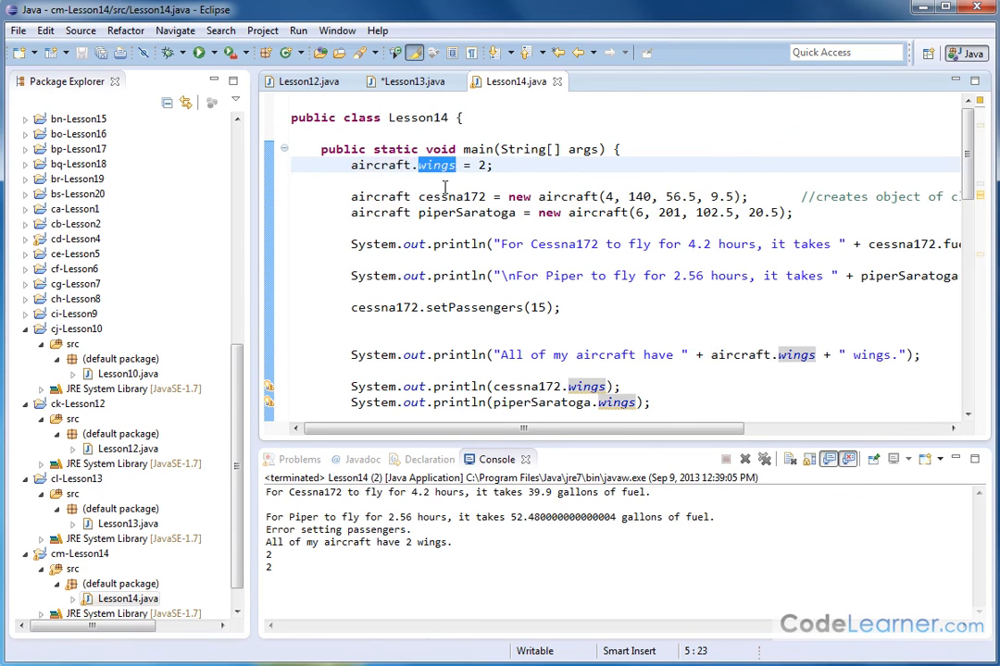
mouse_move(397, 196)
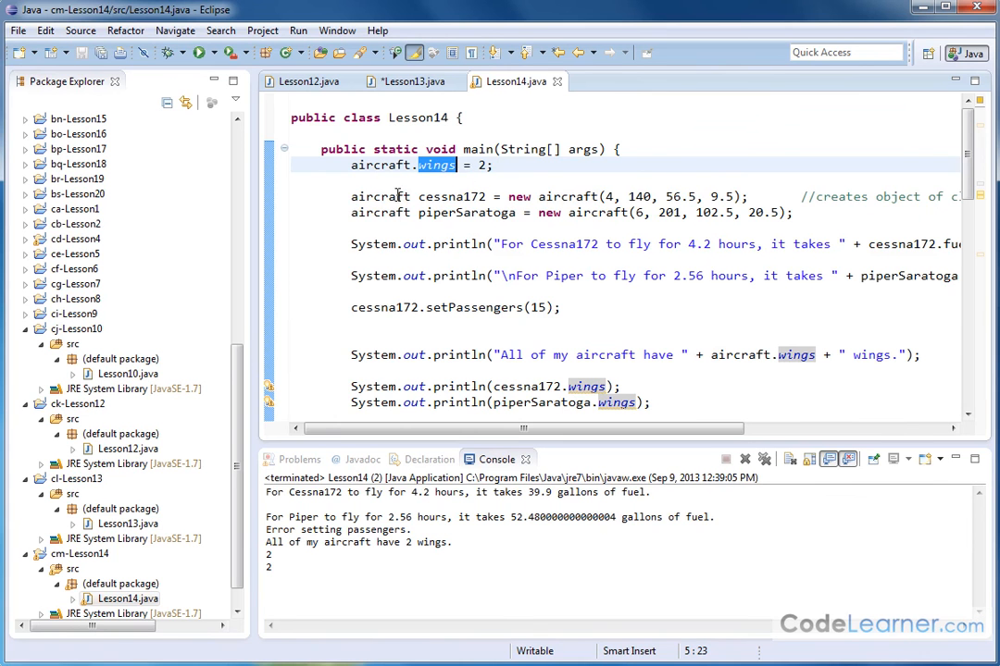
Highlight the two aircraft object creation lines.
drag(380, 197, 782, 213)
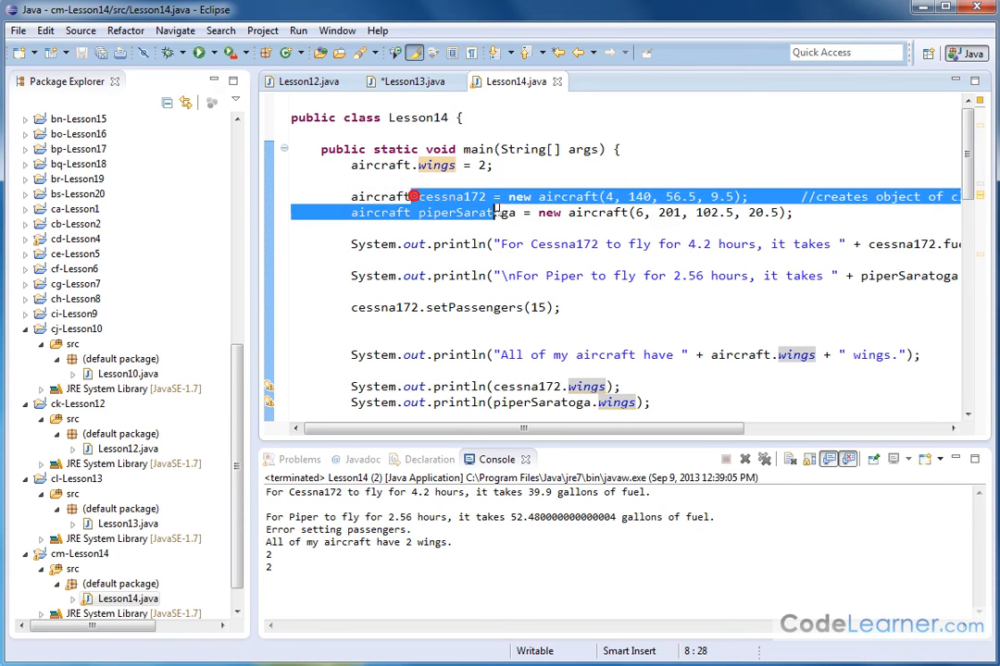
scroll(down, 3)
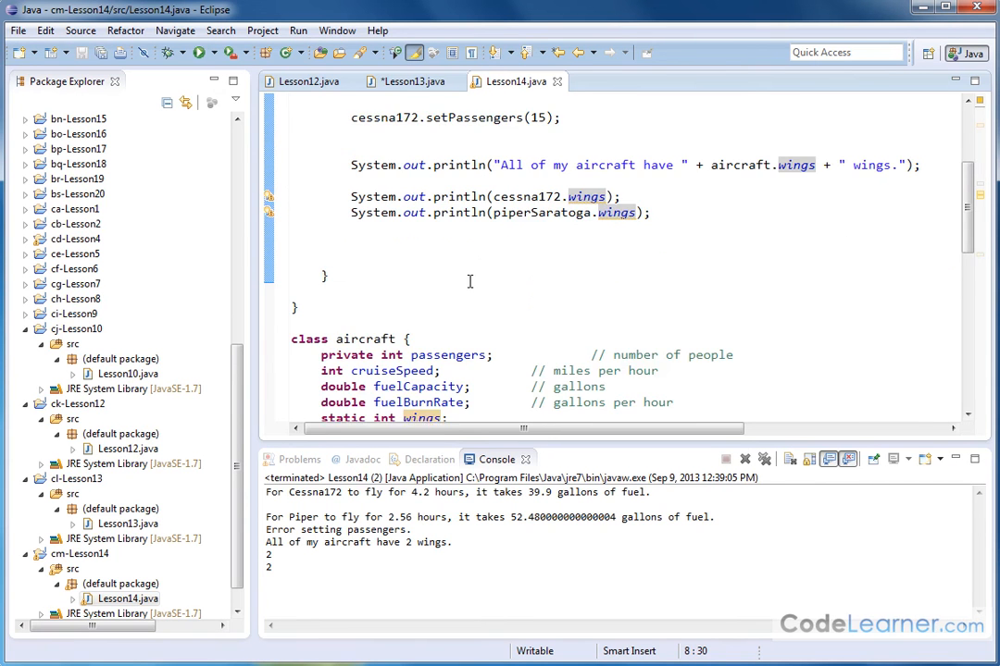
scroll(down, 3)
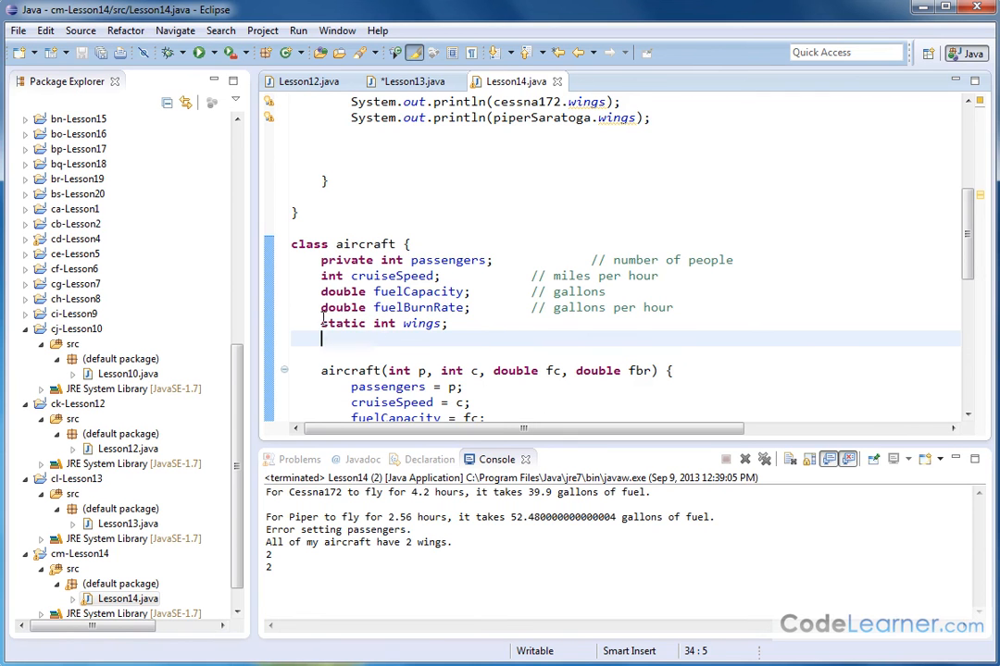
double_click(342, 323)
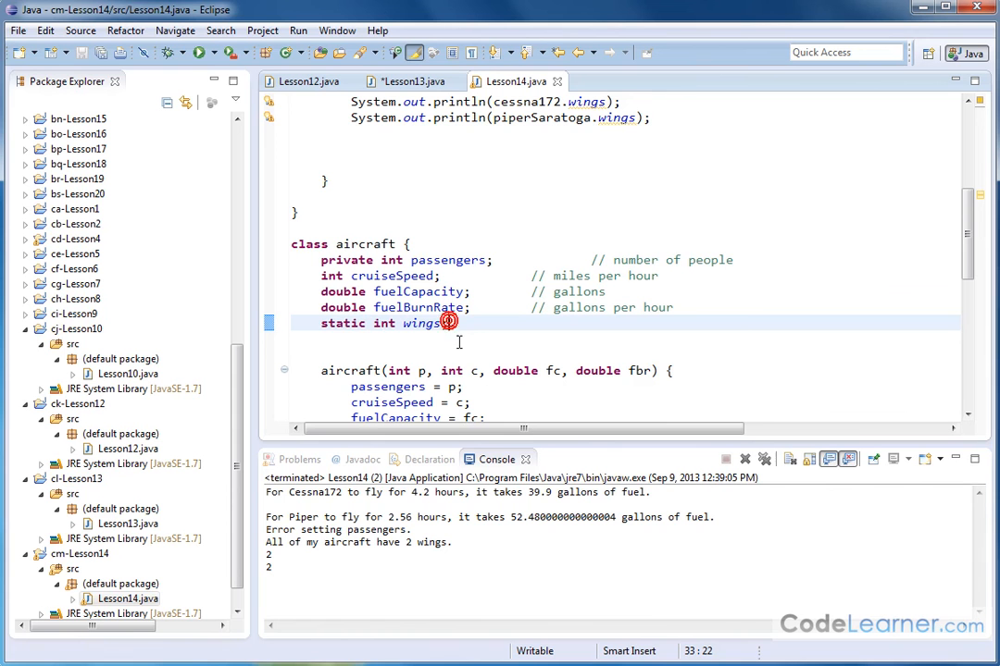
click(447, 323)
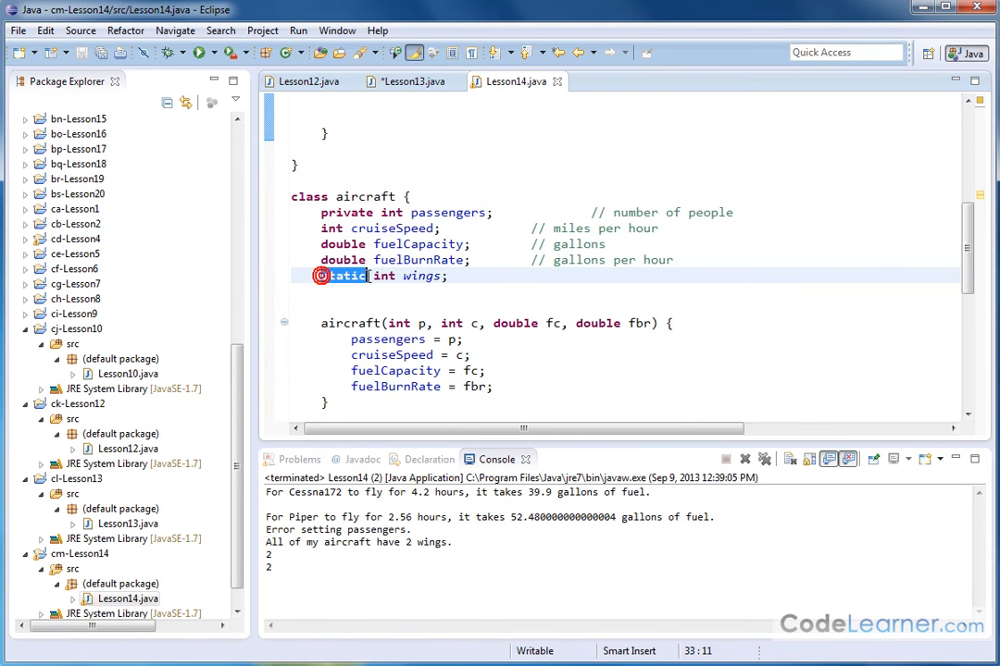
scroll(down, 3)
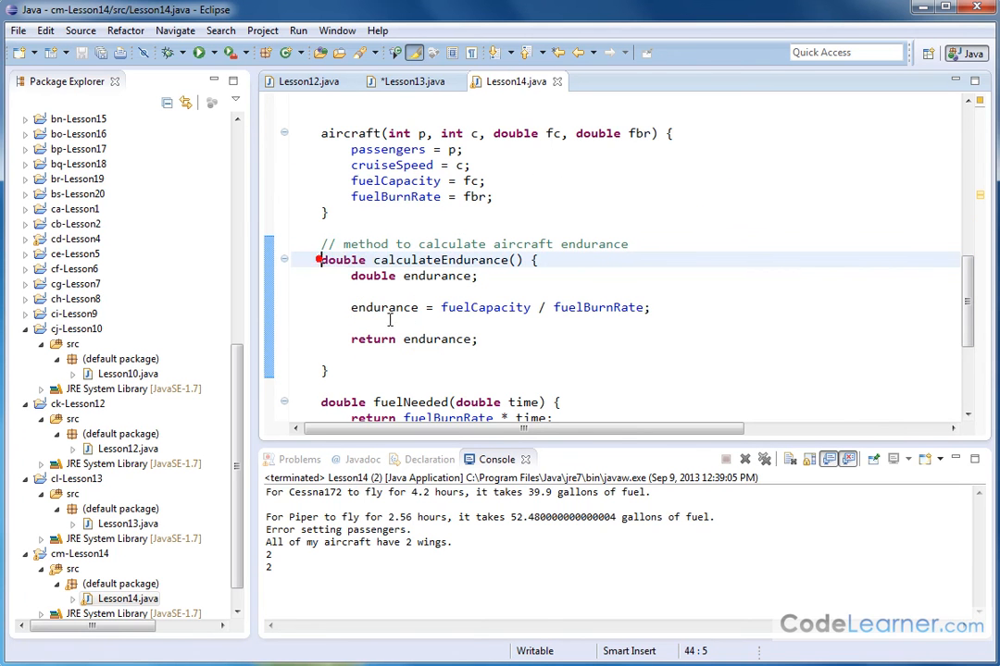
Add static before double calculateEndurance().
text(static)
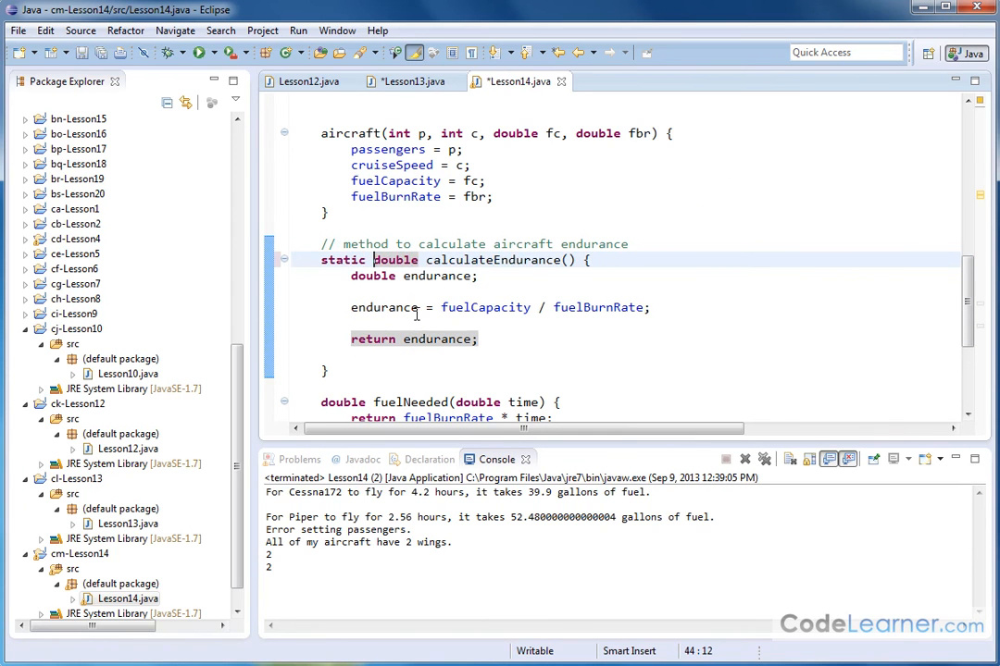
double_click(489, 260)
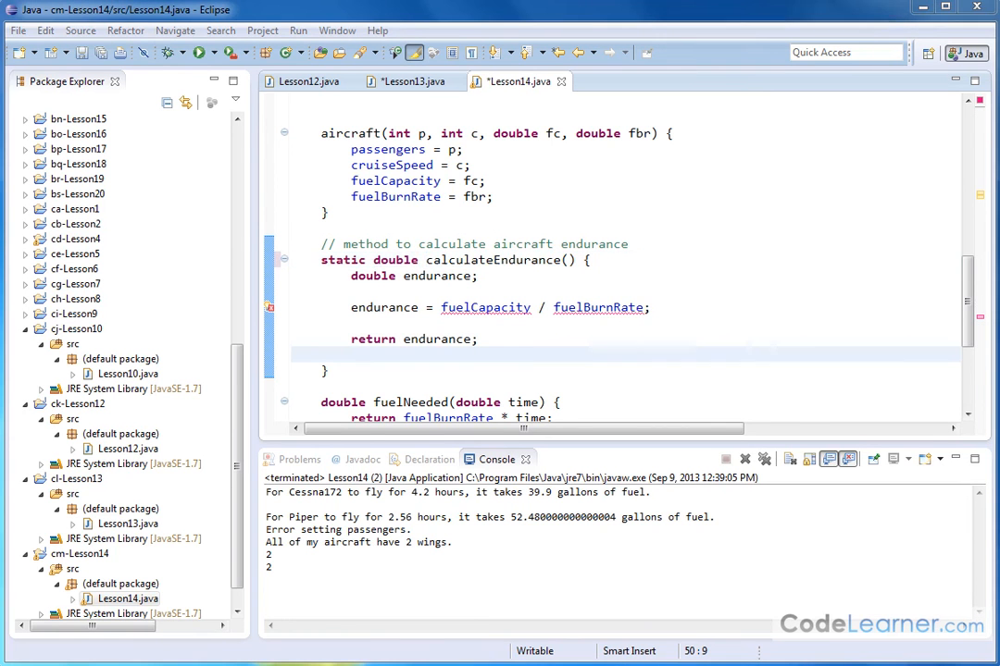
mouse_move(540, 307)
text(static )
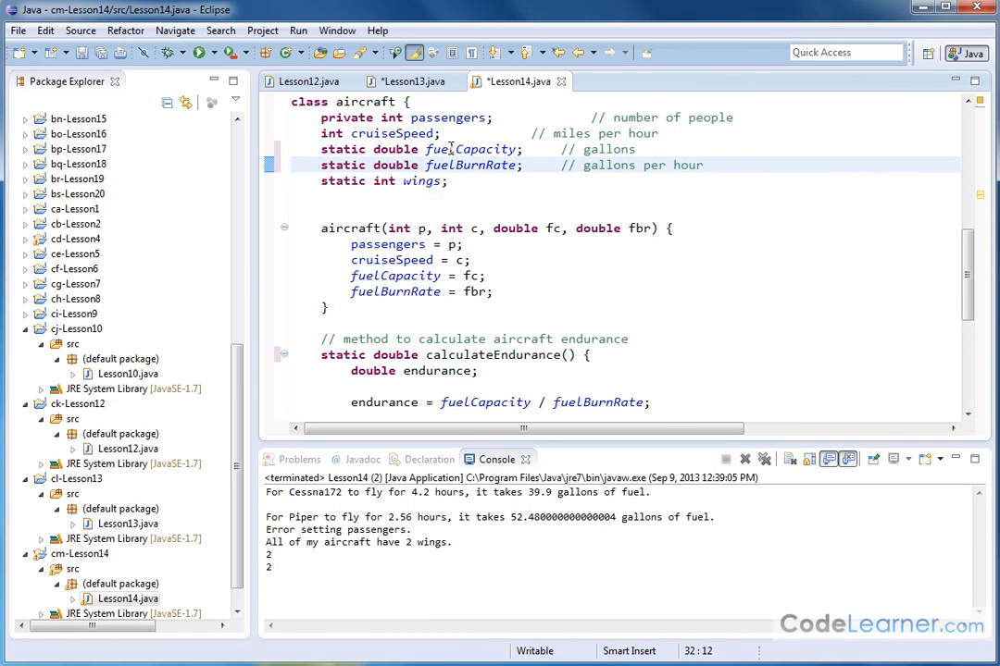
Highlight fuelBurnRate's uses, then remove static from the fuelCapacity declaration.
double_click(466, 149)
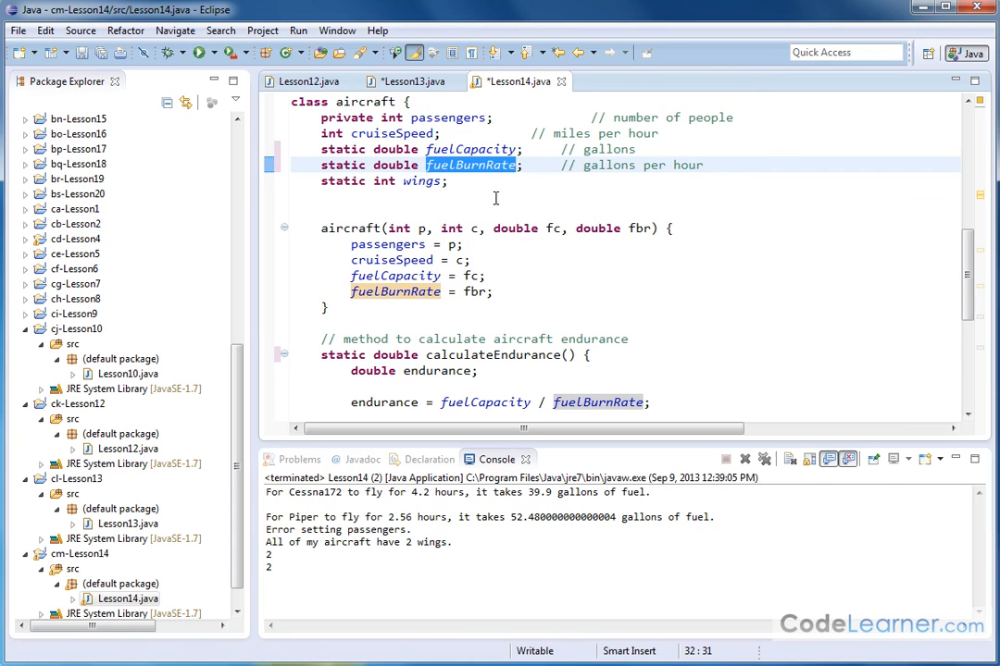
scroll(down, 3)
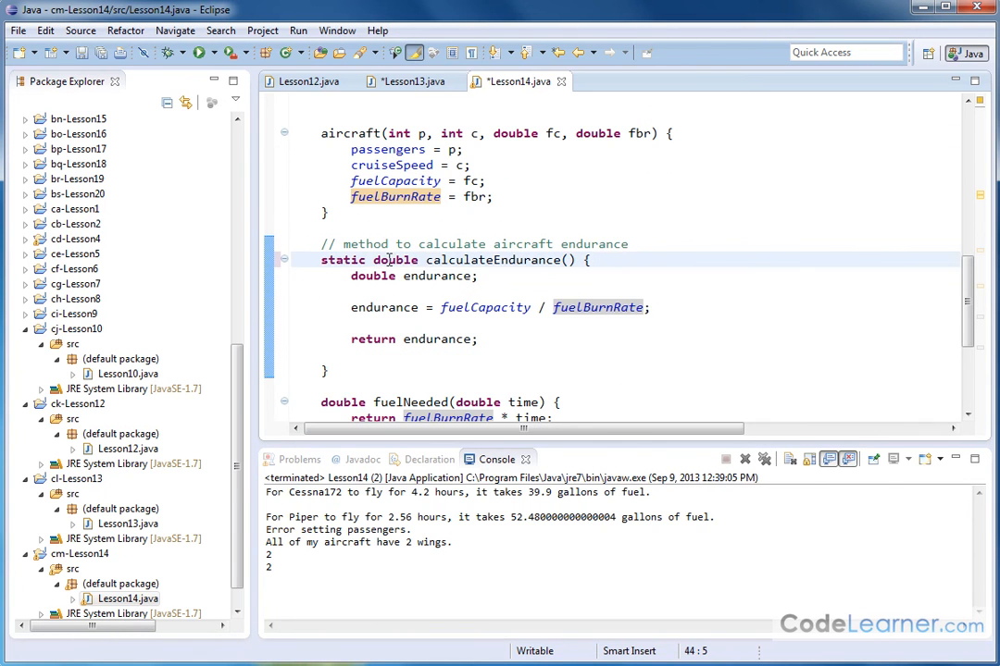
double_click(453, 259)
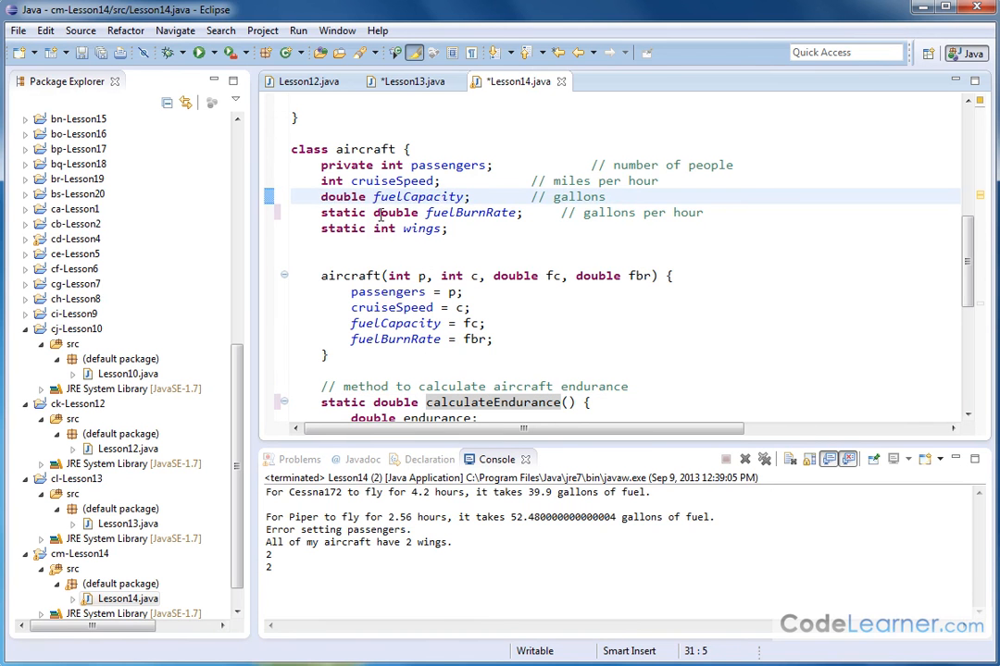
scroll(down, 3)
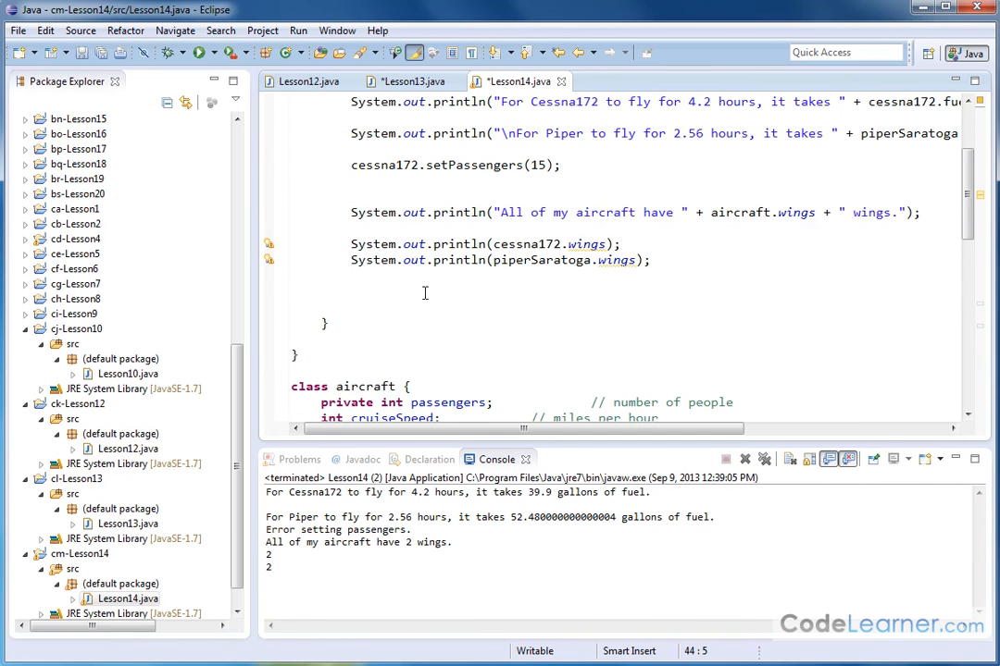
Place the cursor on the empty line below the wings printouts in main.
click(456, 289)
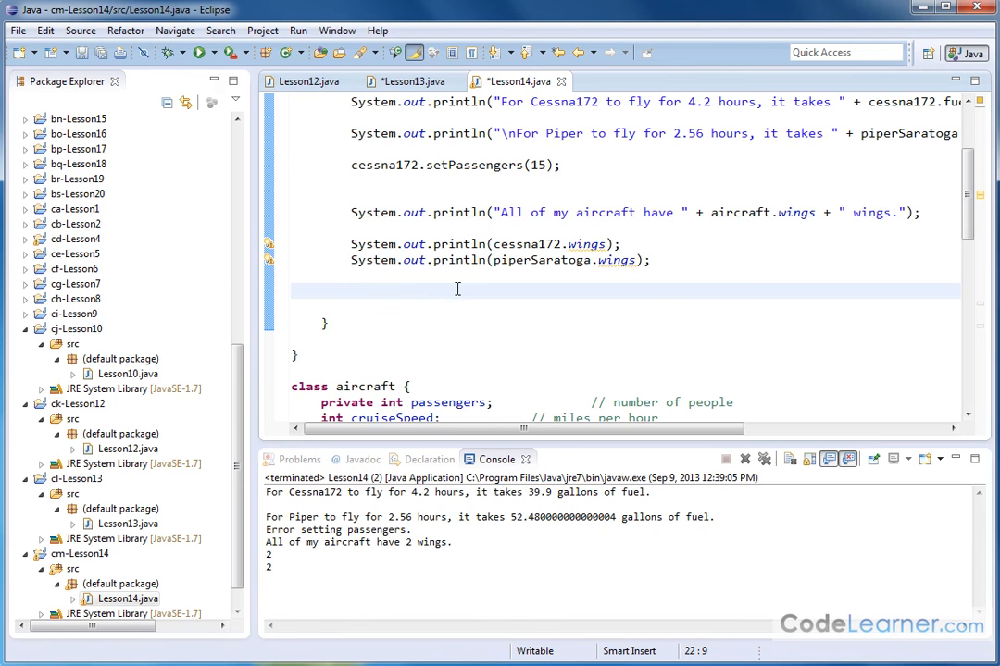
Write the statement Math.cos(5.56); using content assist for cos(double a).
text(Math.)
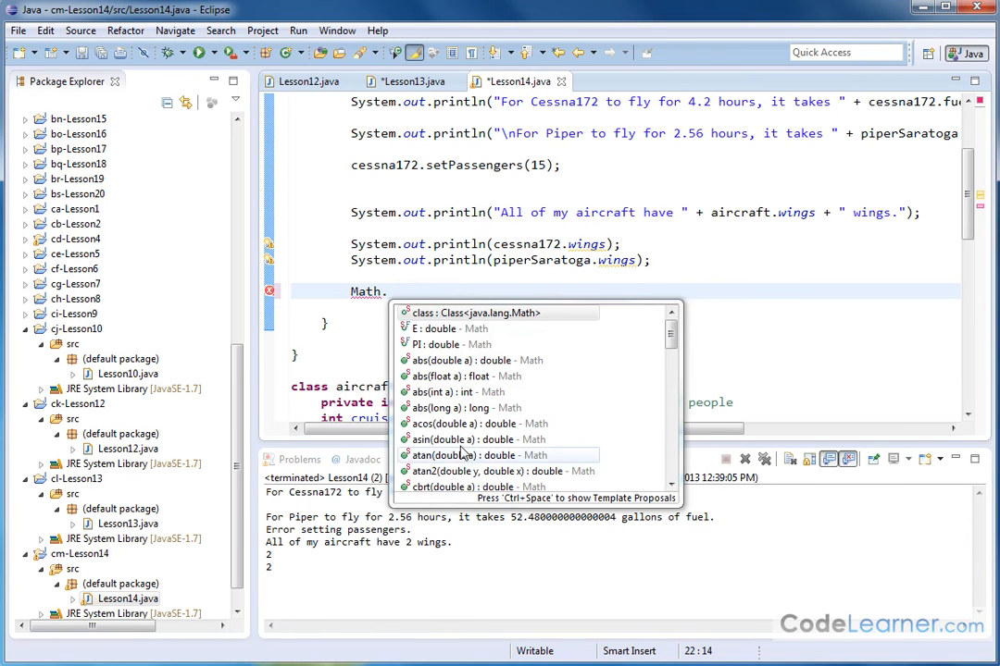
mouse_move(435, 344)
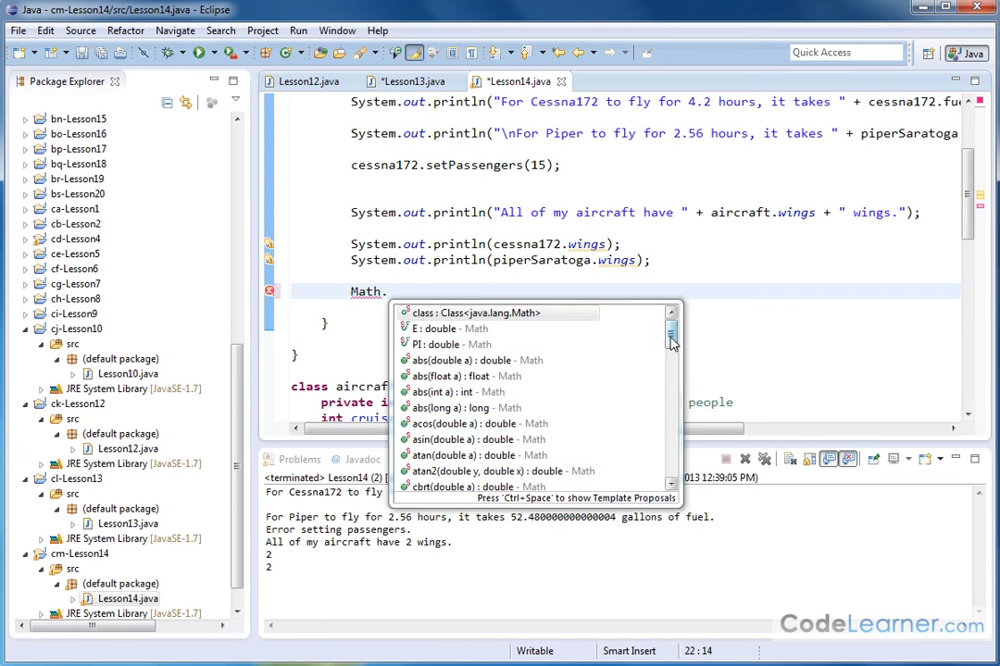
scroll(down, 3)
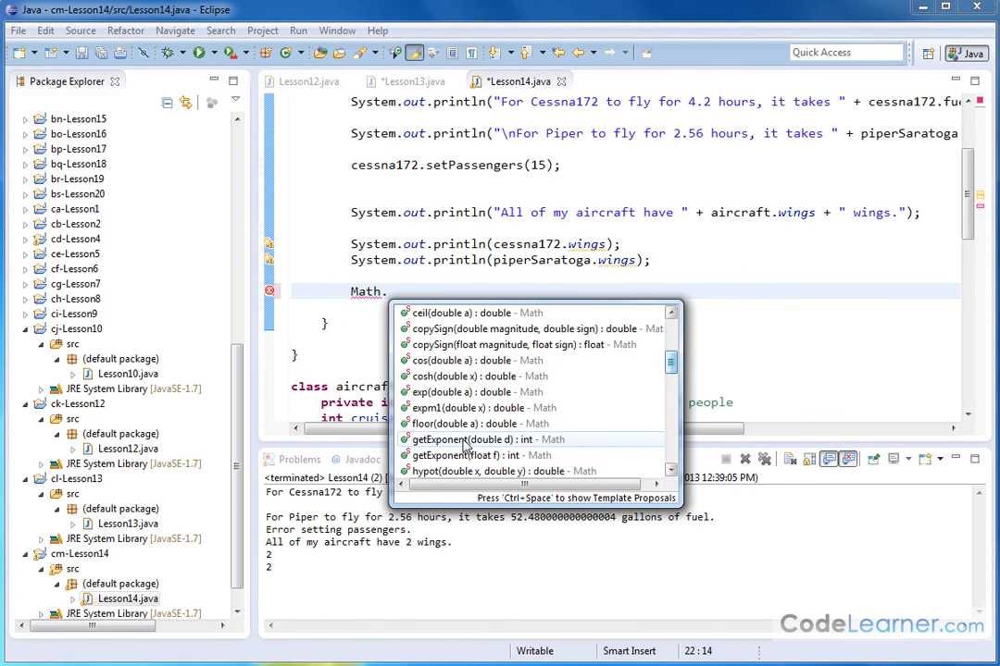
scroll(down, 3)
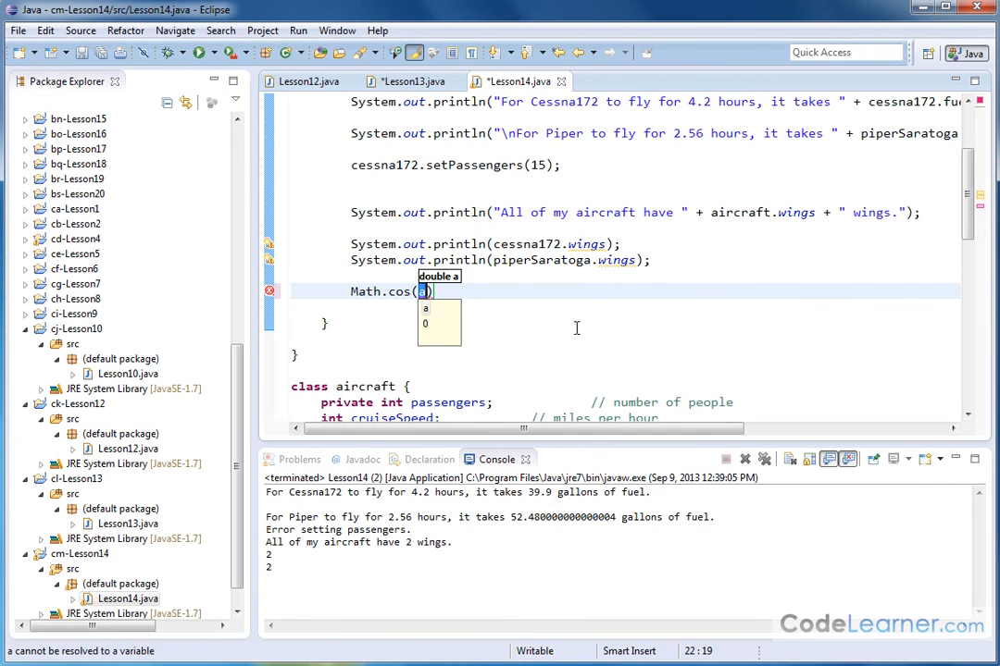
text(5.)
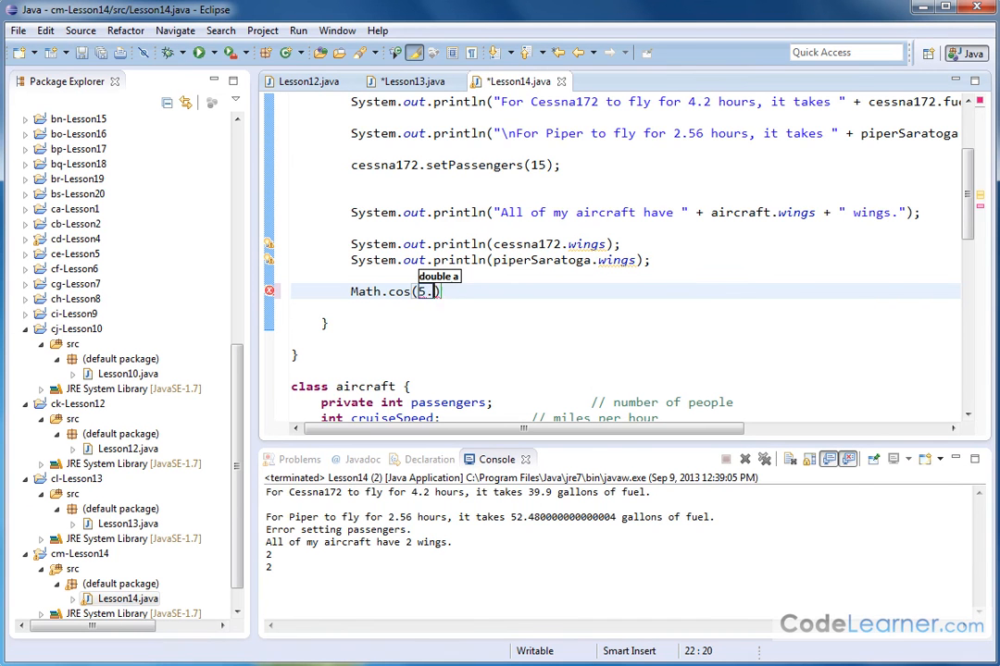
text(56)
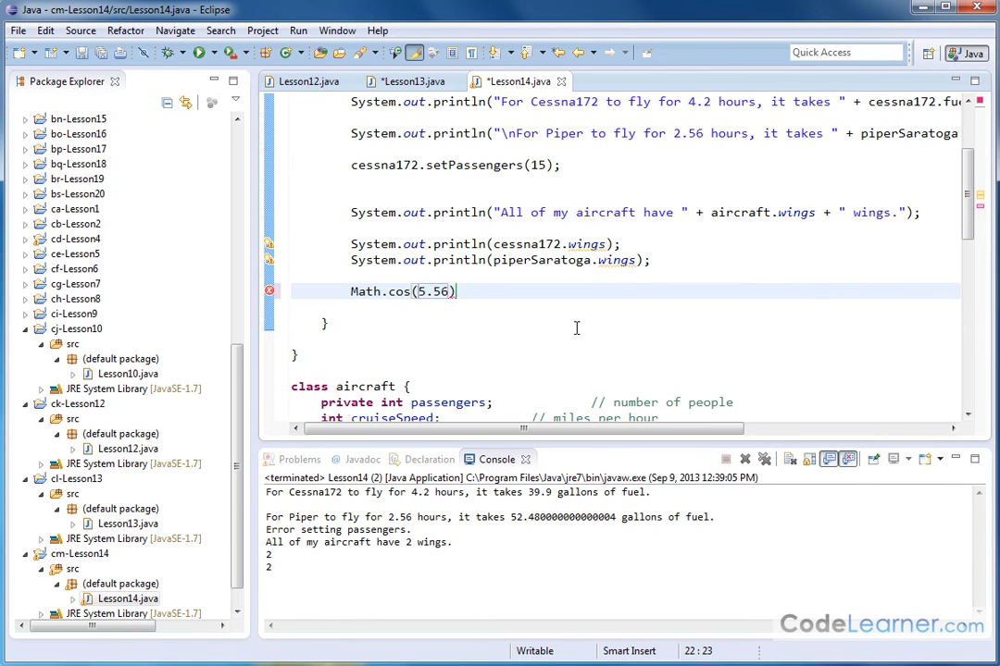
text(;)
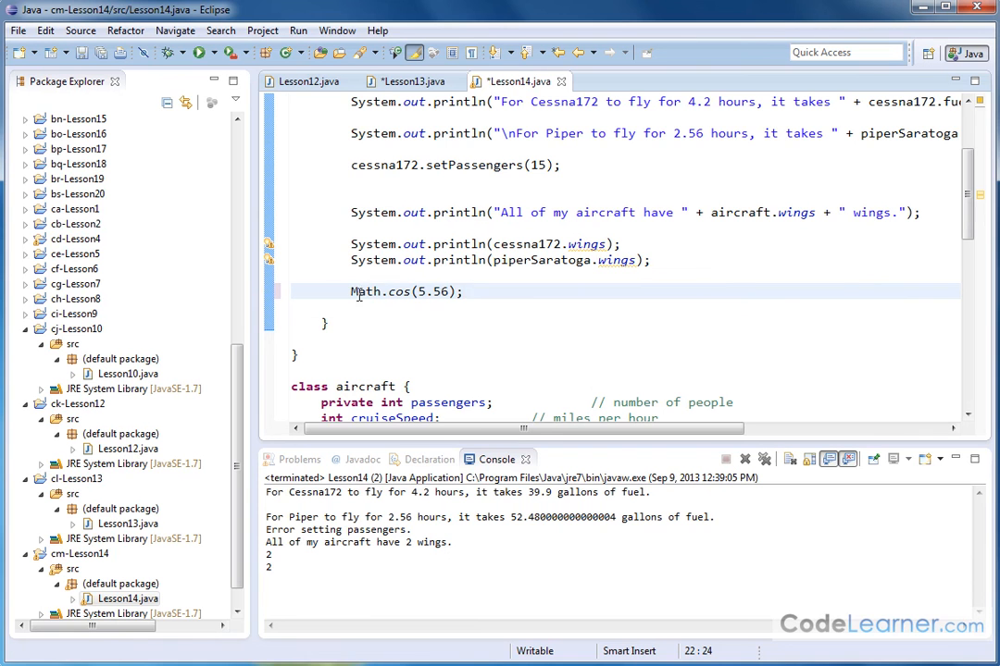
double_click(396, 292)
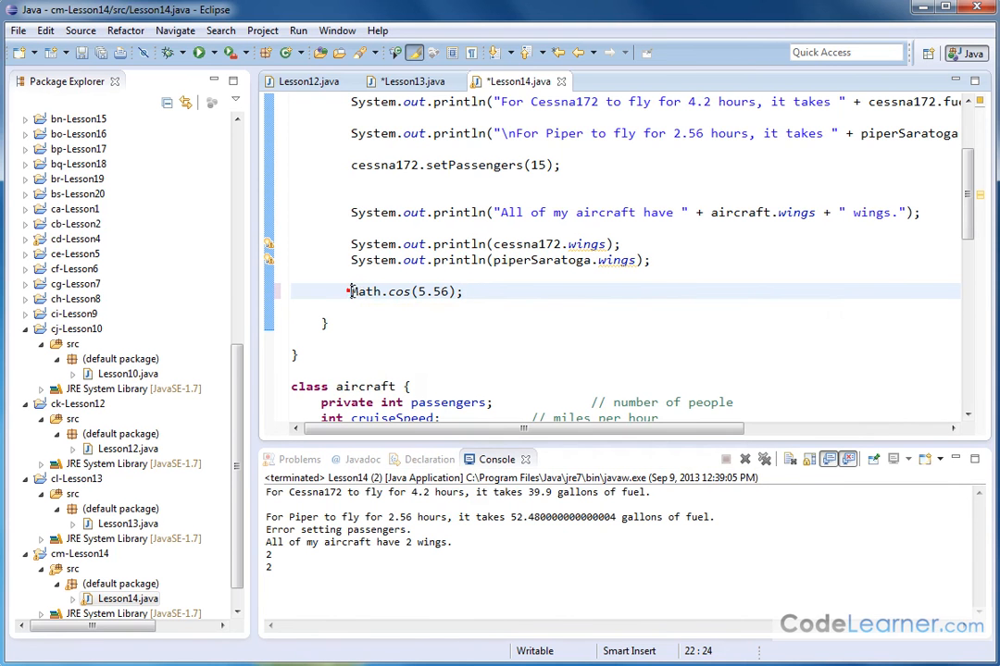
double_click(365, 291)
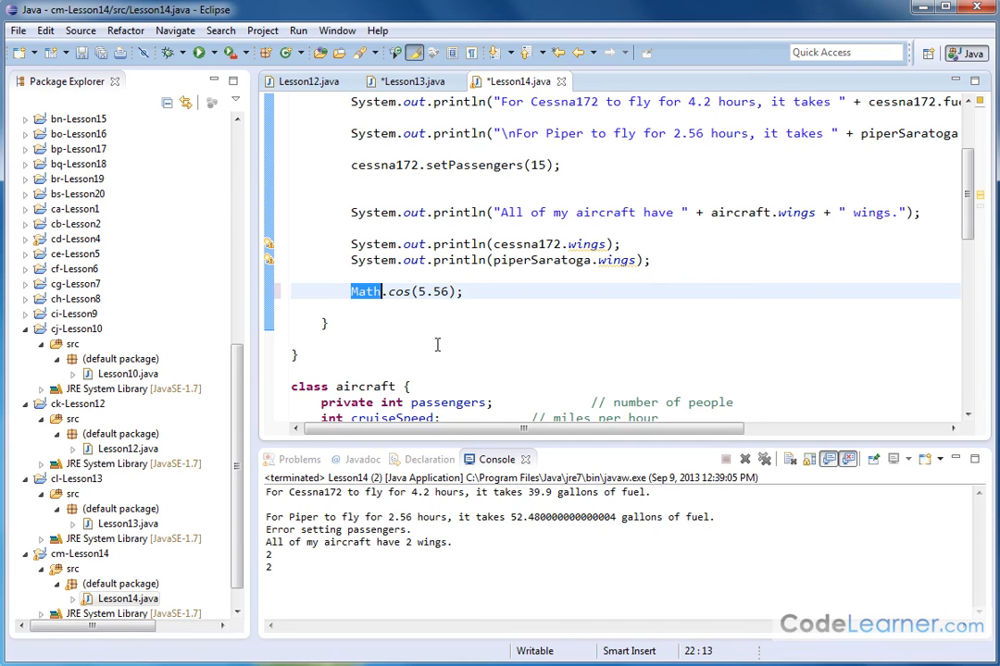
double_click(391, 290)
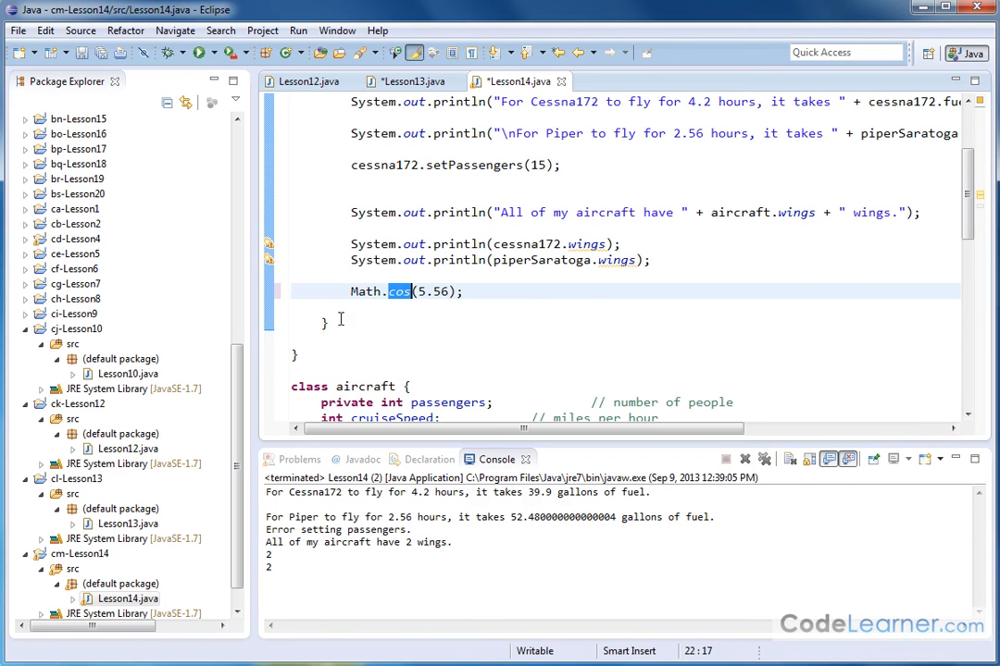
mouse_move(436, 347)
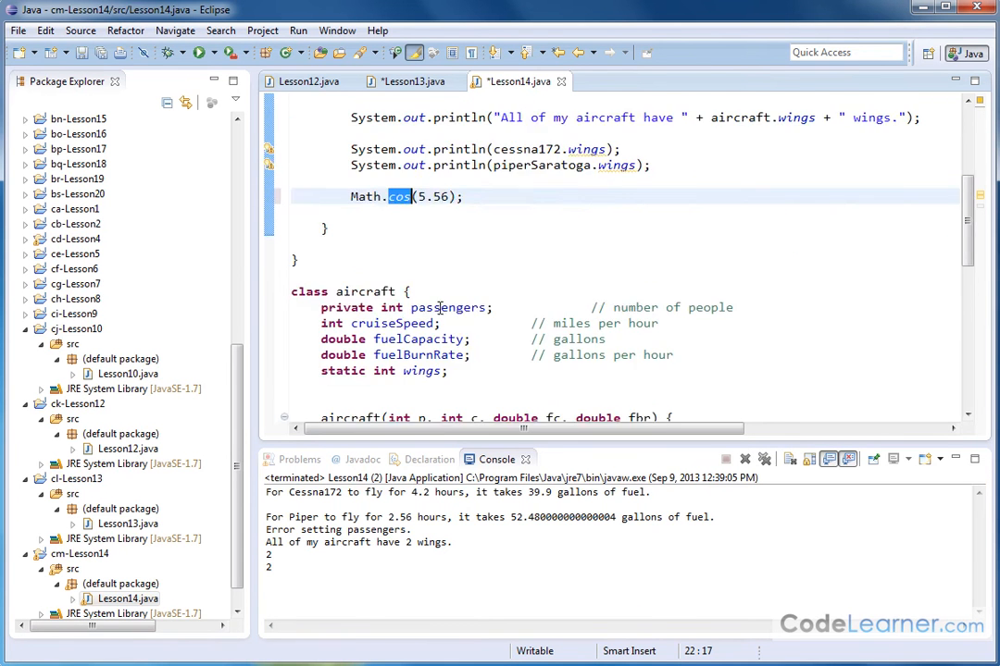
scroll(up, 3)
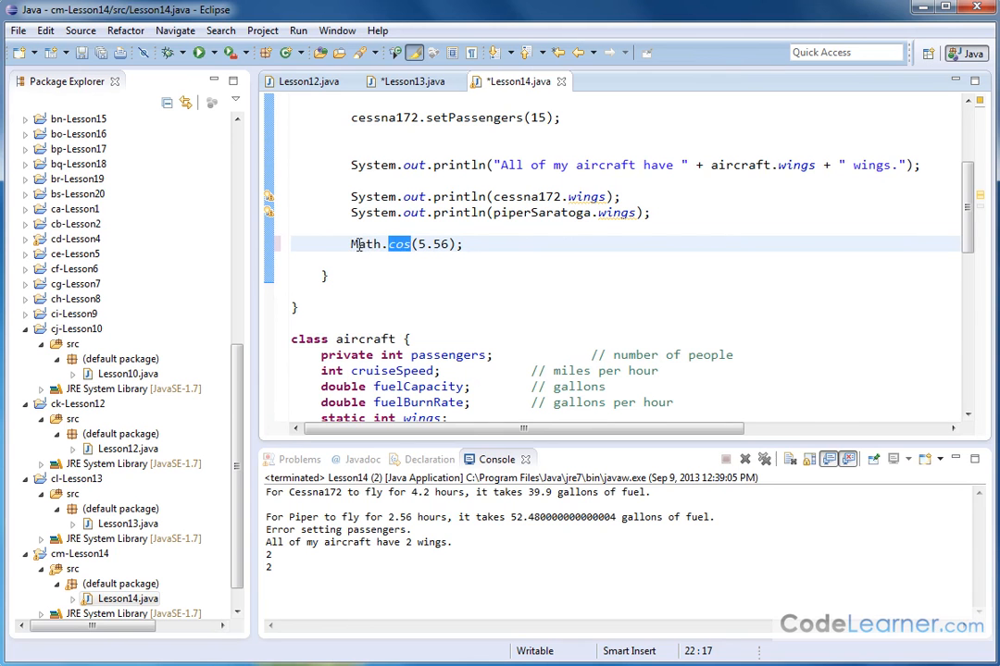
double_click(365, 243)
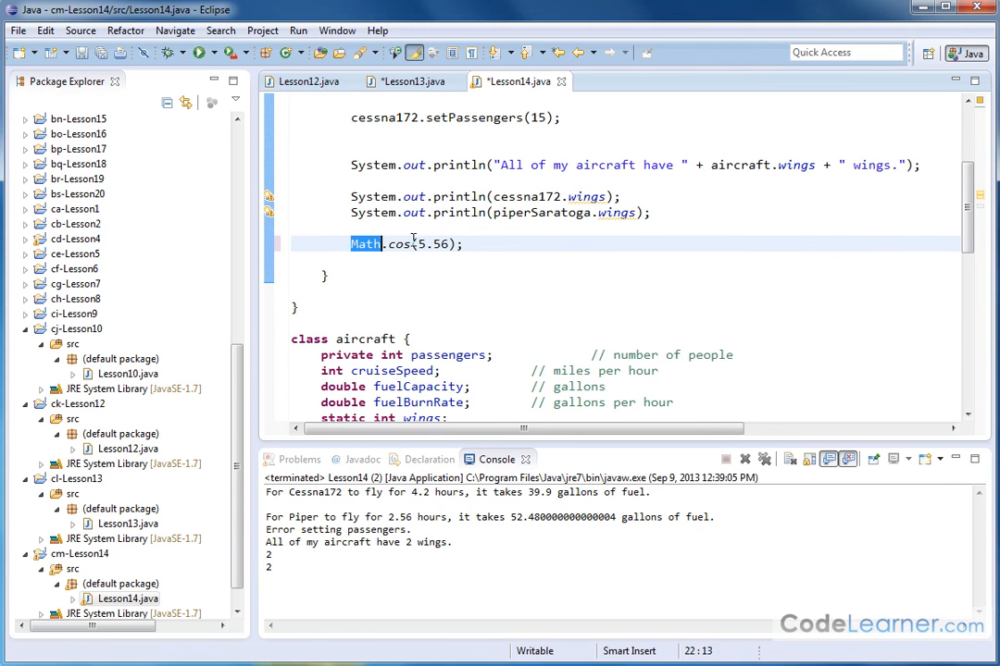
mouse_move(392, 244)
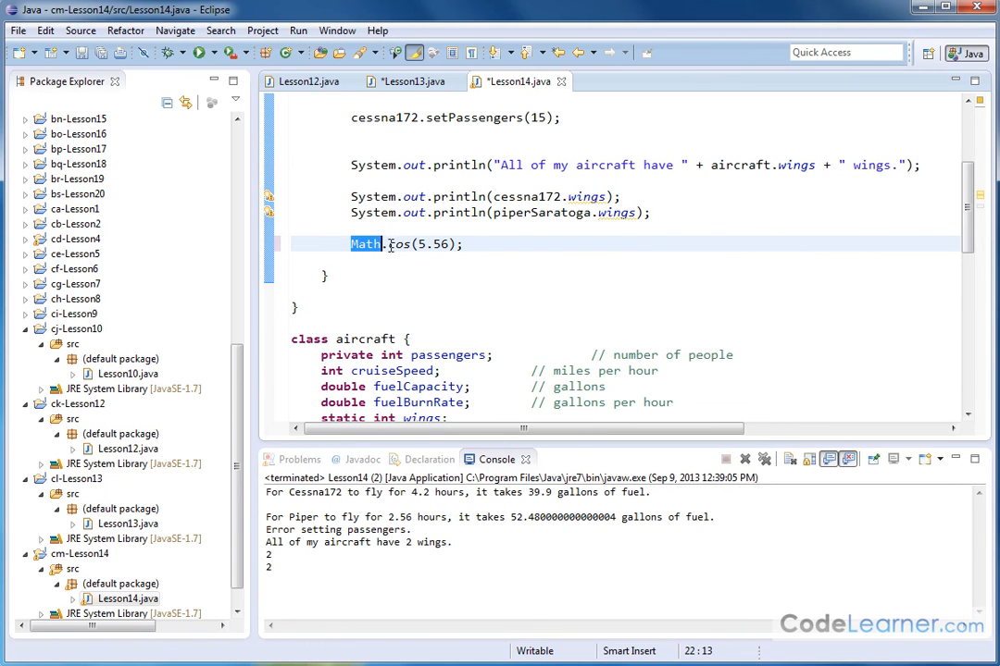
double_click(399, 244)
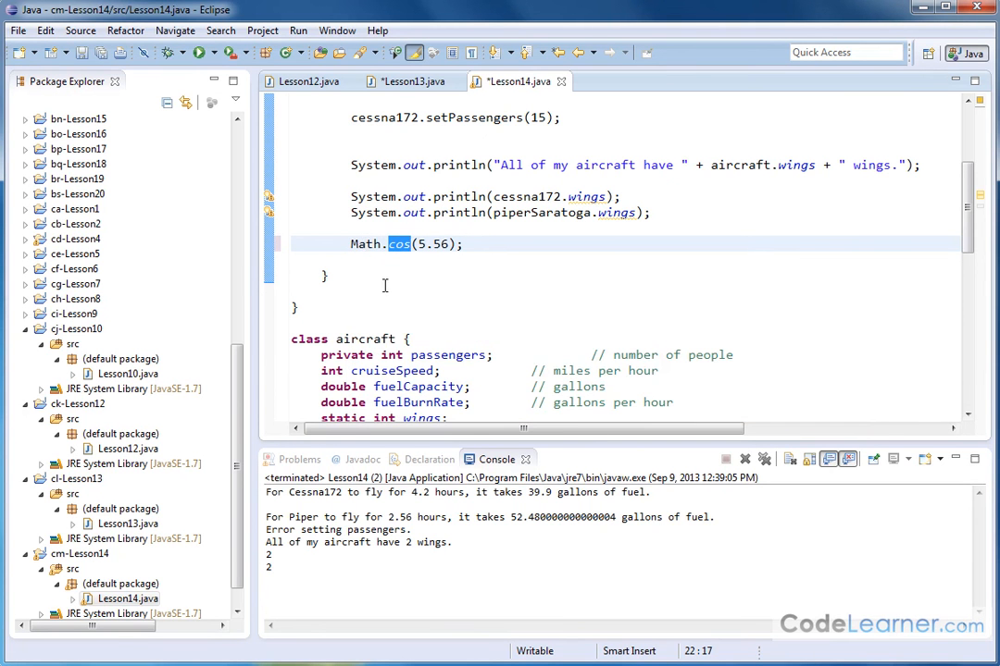
click(382, 243)
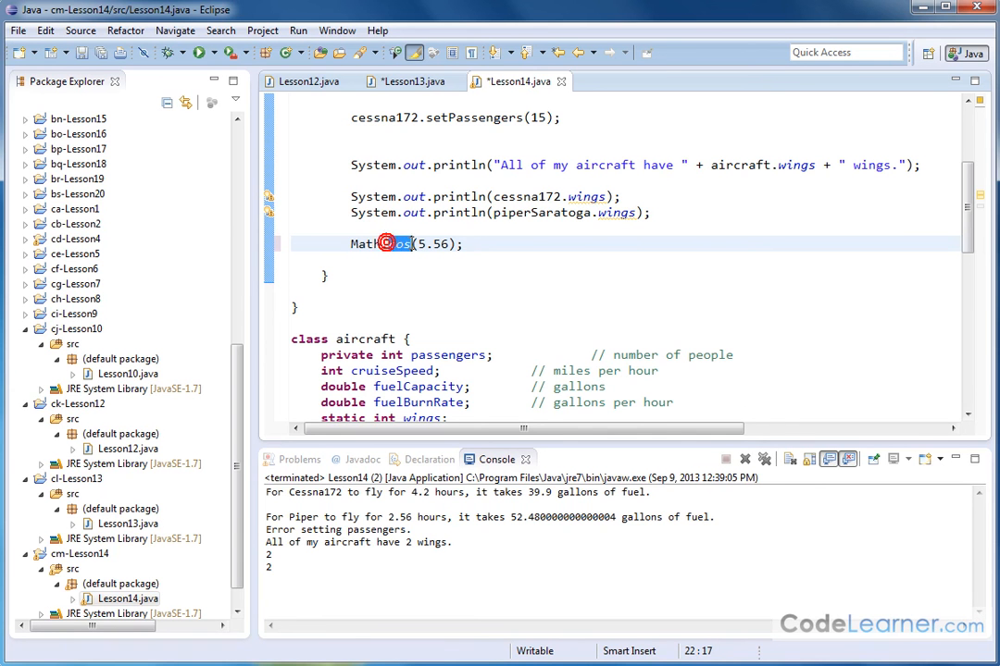
double_click(393, 243)
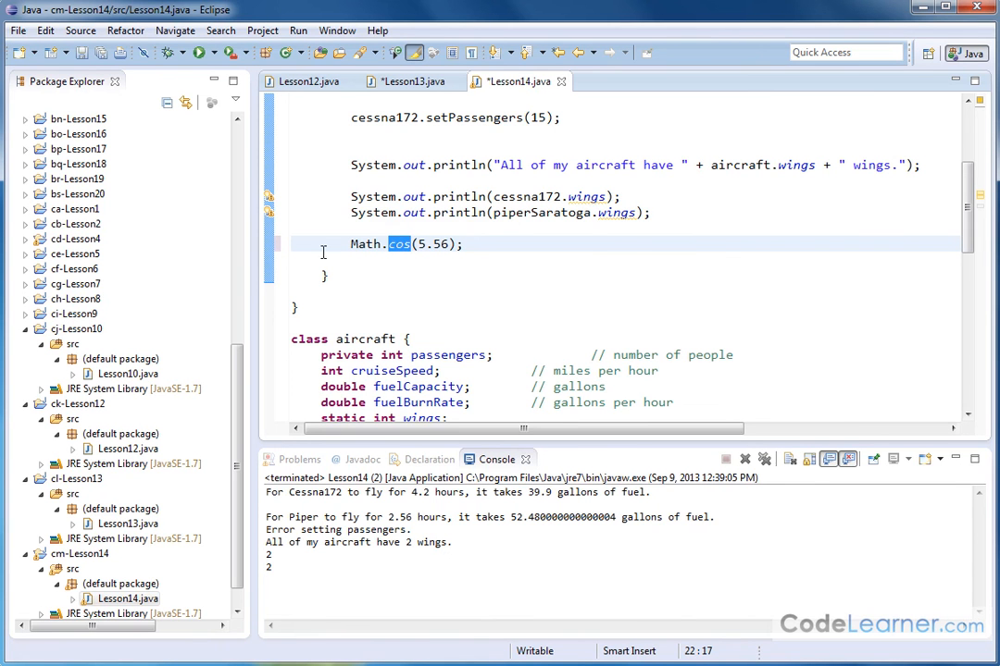
mouse_move(419, 289)
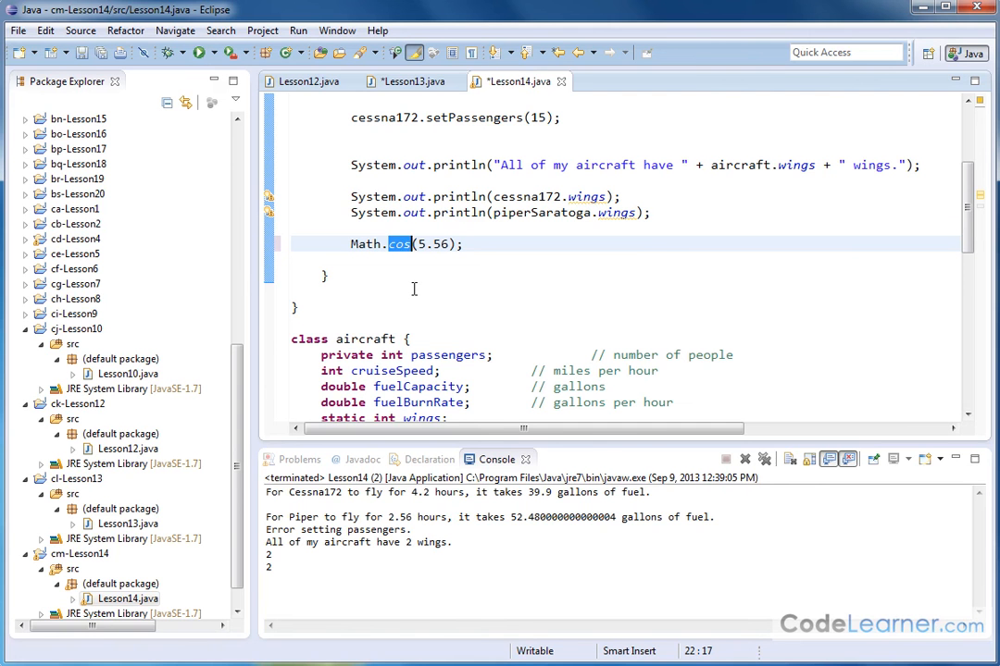
mouse_move(426, 278)
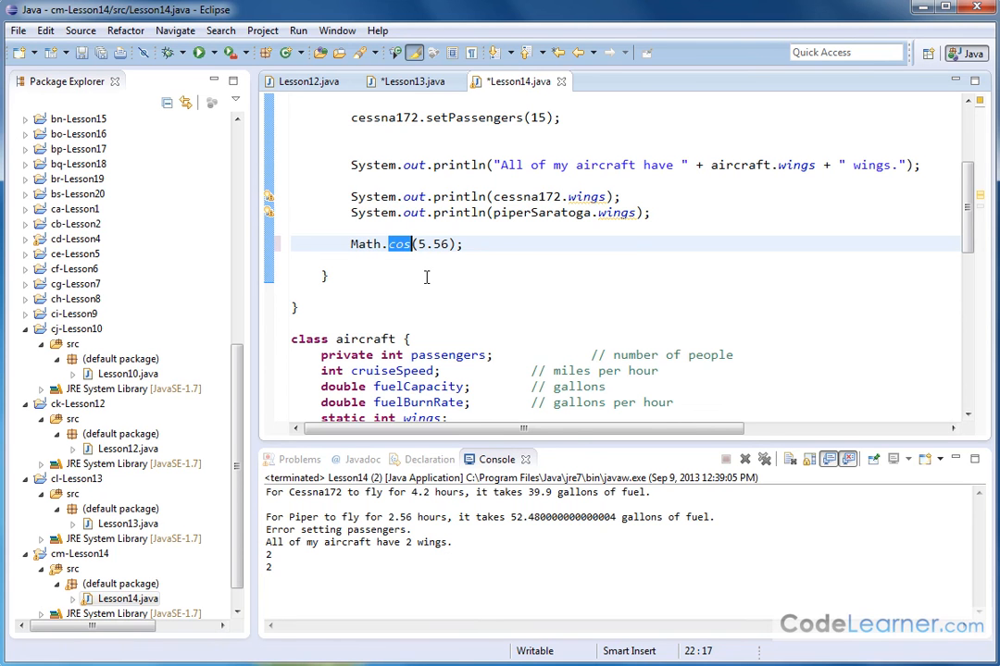
mouse_move(437, 271)
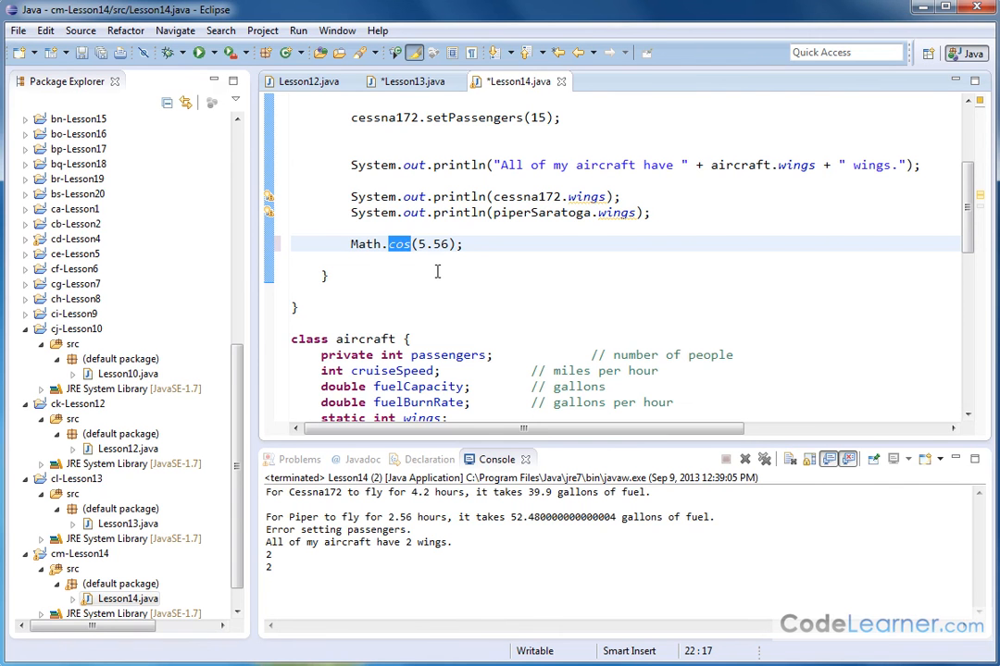
mouse_move(409, 256)
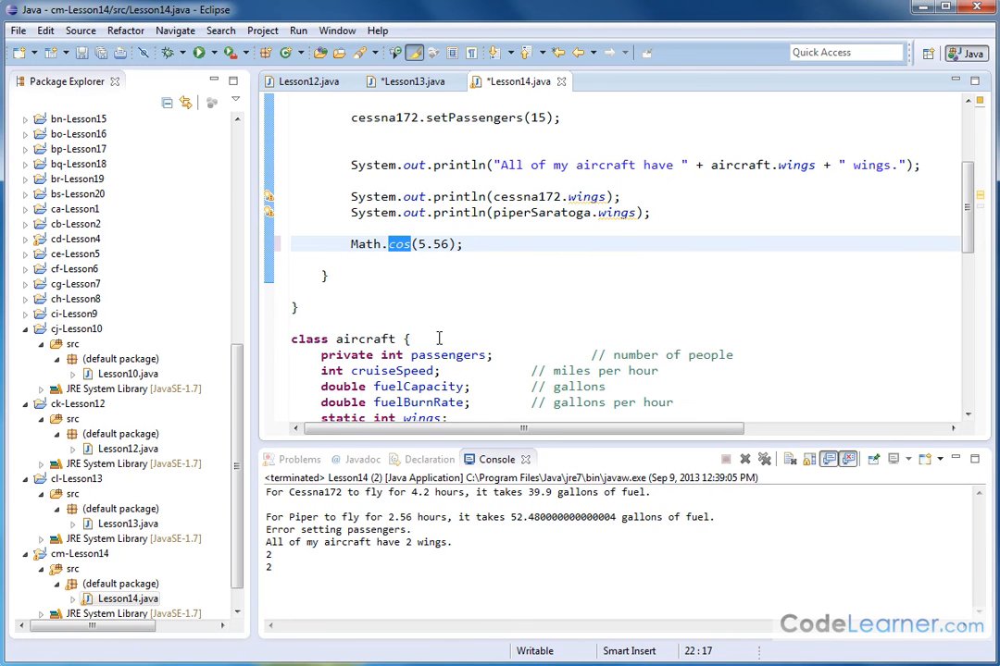
mouse_move(365, 269)
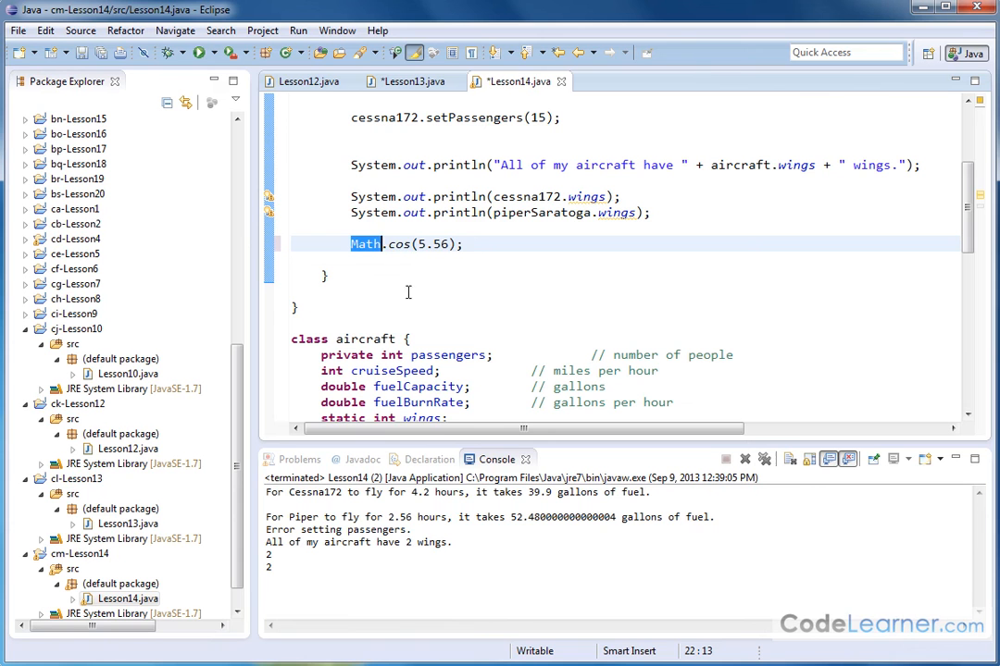
click(466, 244)
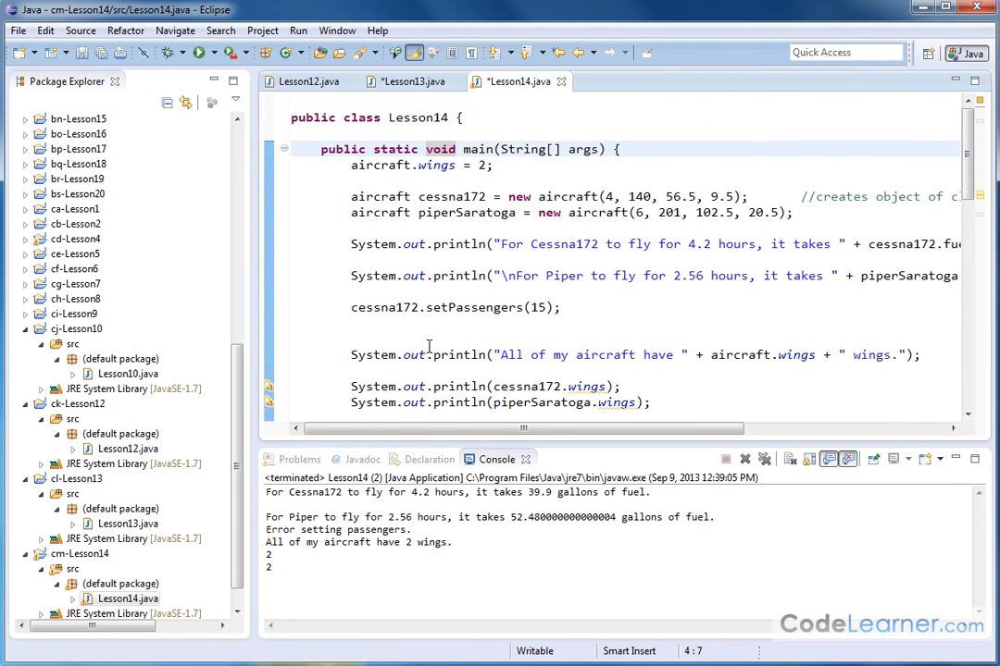
scroll(down, 3)
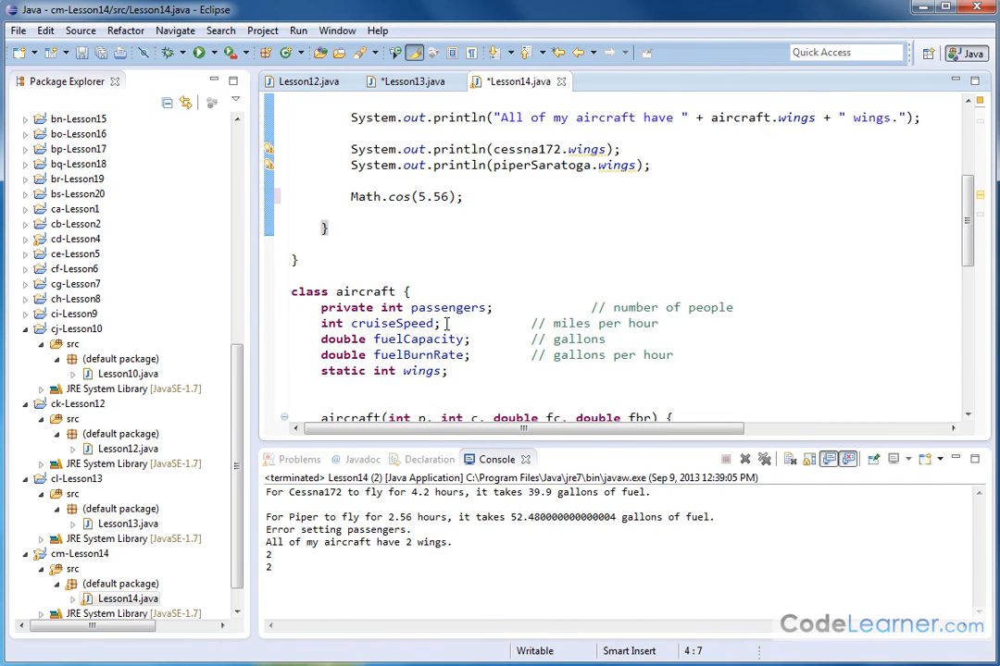
mouse_move(509, 250)
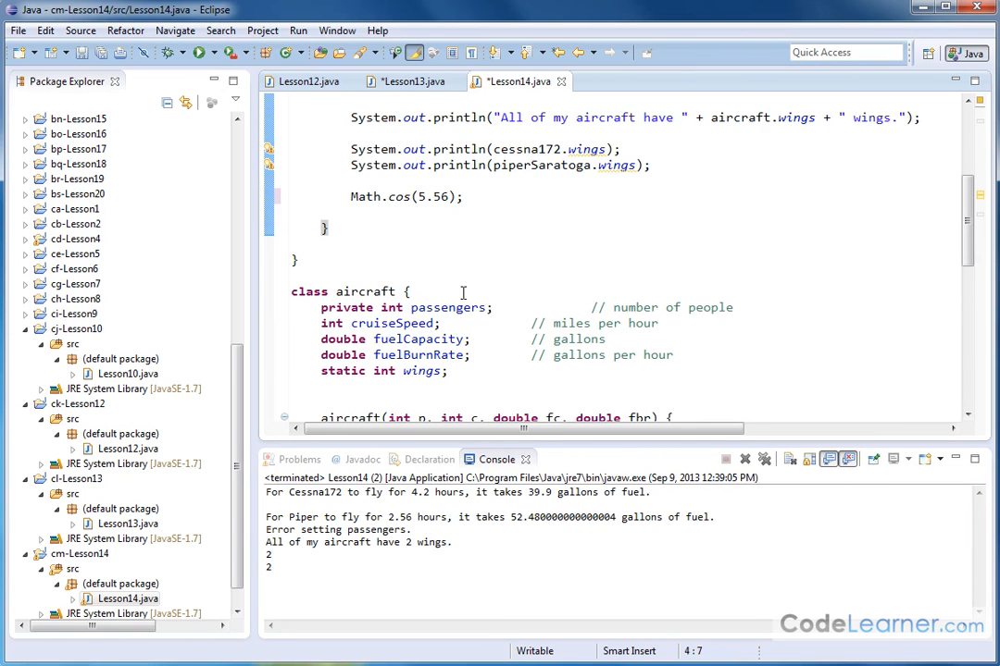
scroll(down, 3)
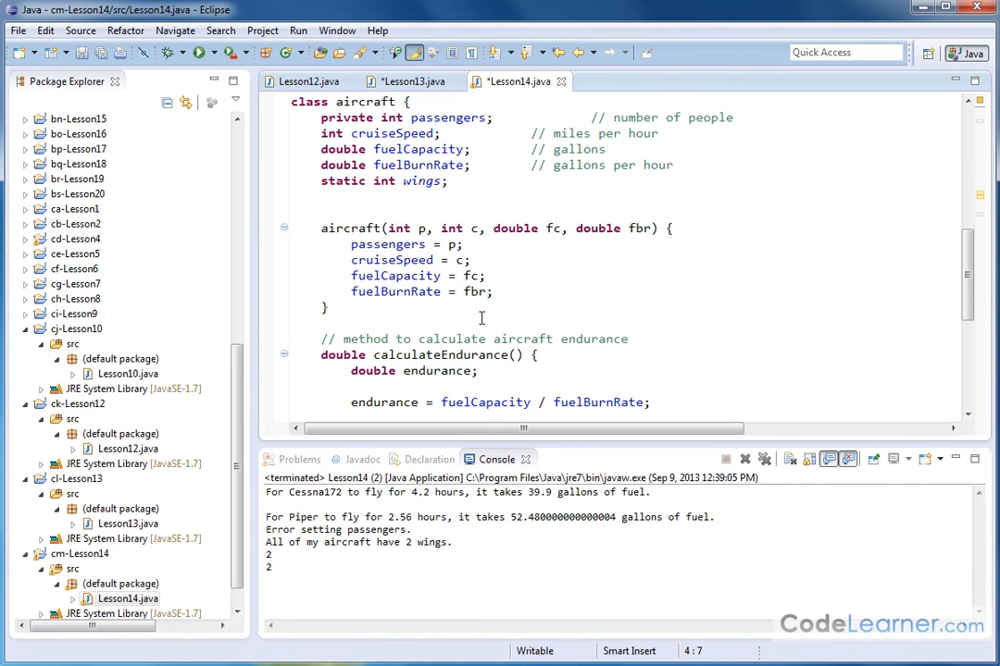
mouse_move(540, 184)
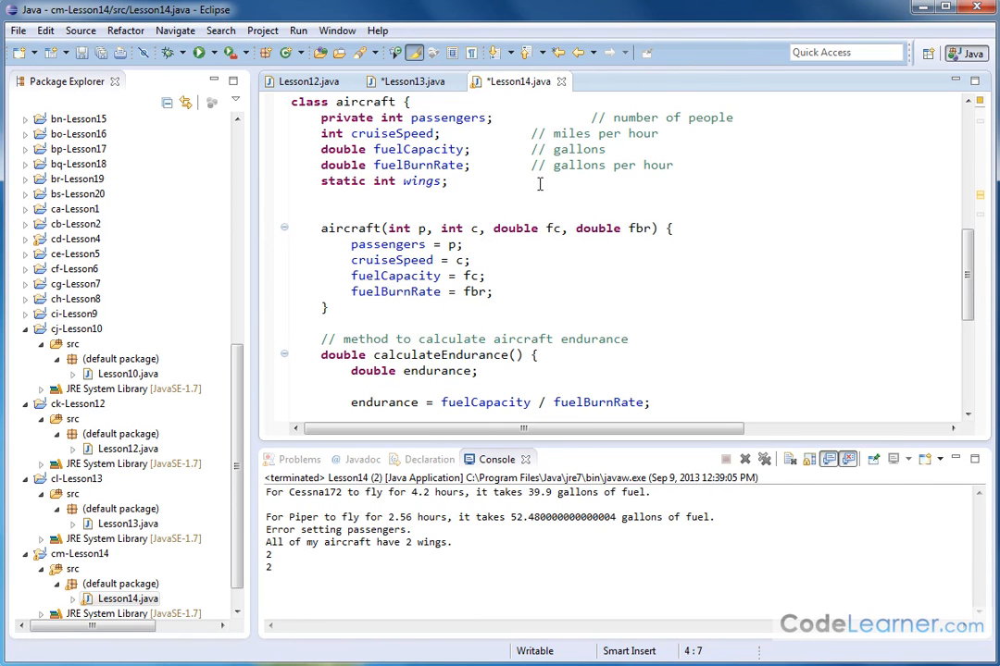
mouse_move(708, 327)
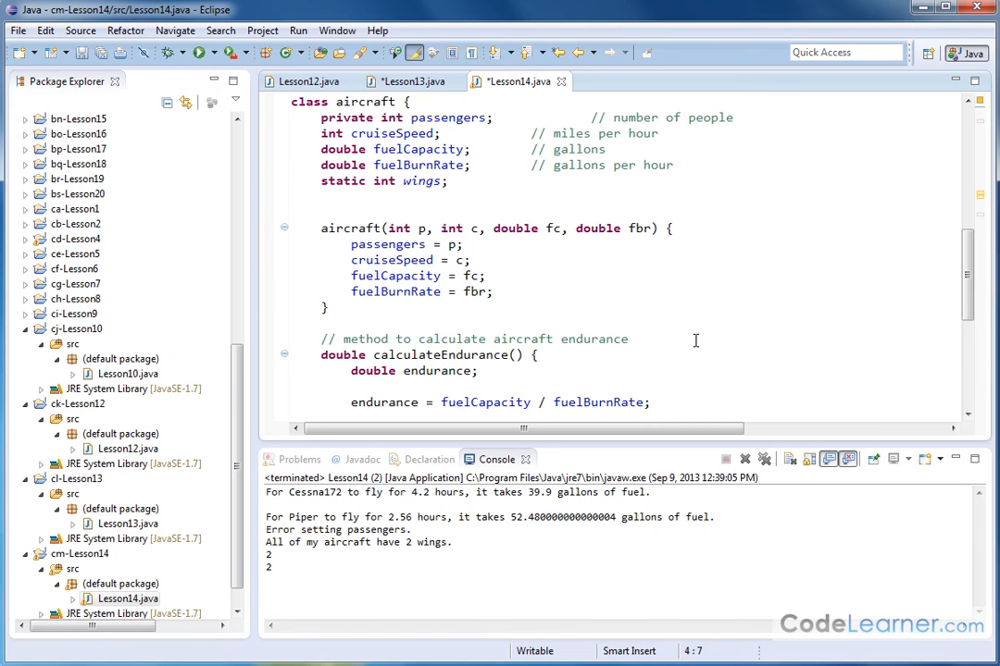
mouse_move(705, 365)
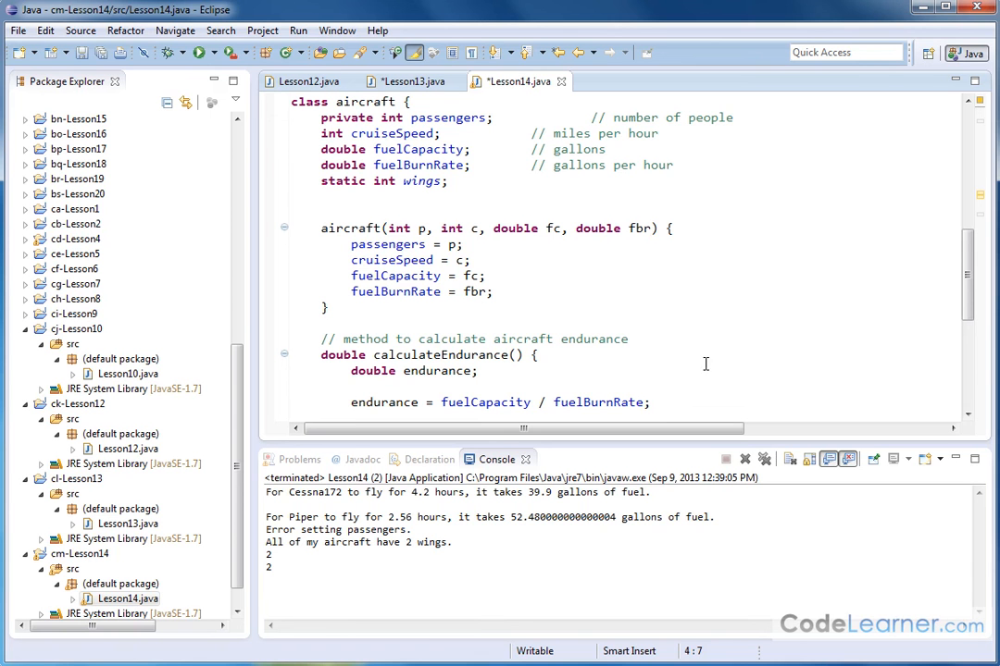
mouse_move(703, 358)
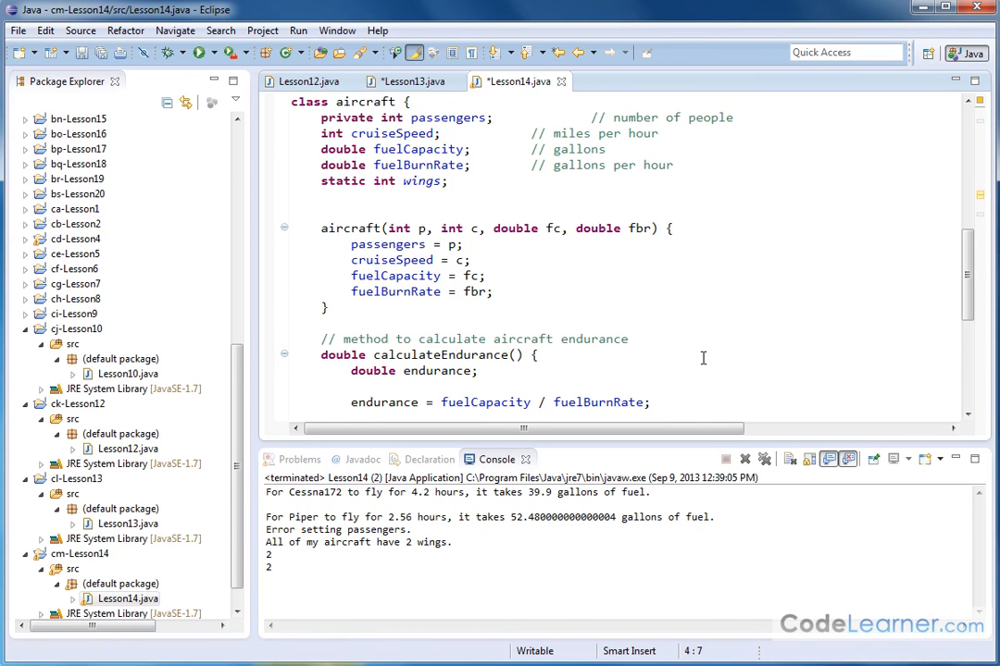
scroll(down, 3)
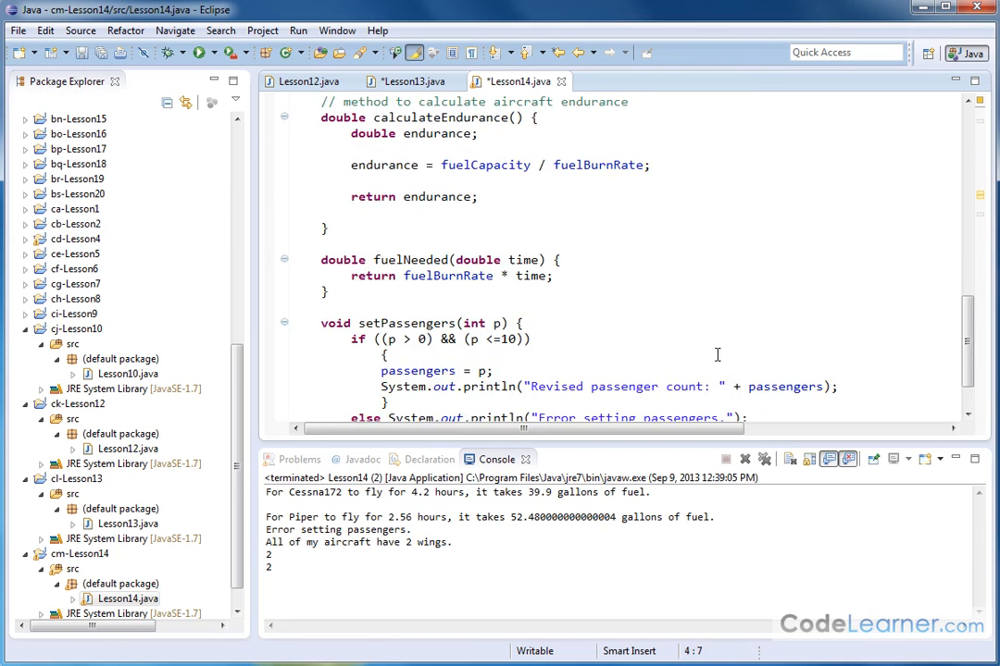
scroll(down, 3)
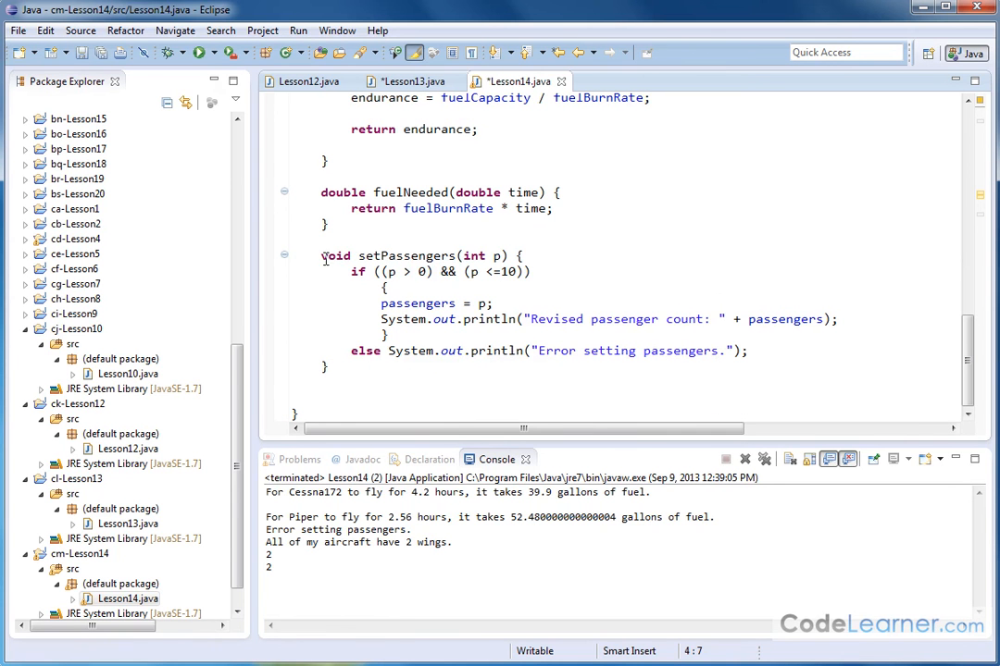
double_click(475, 256)
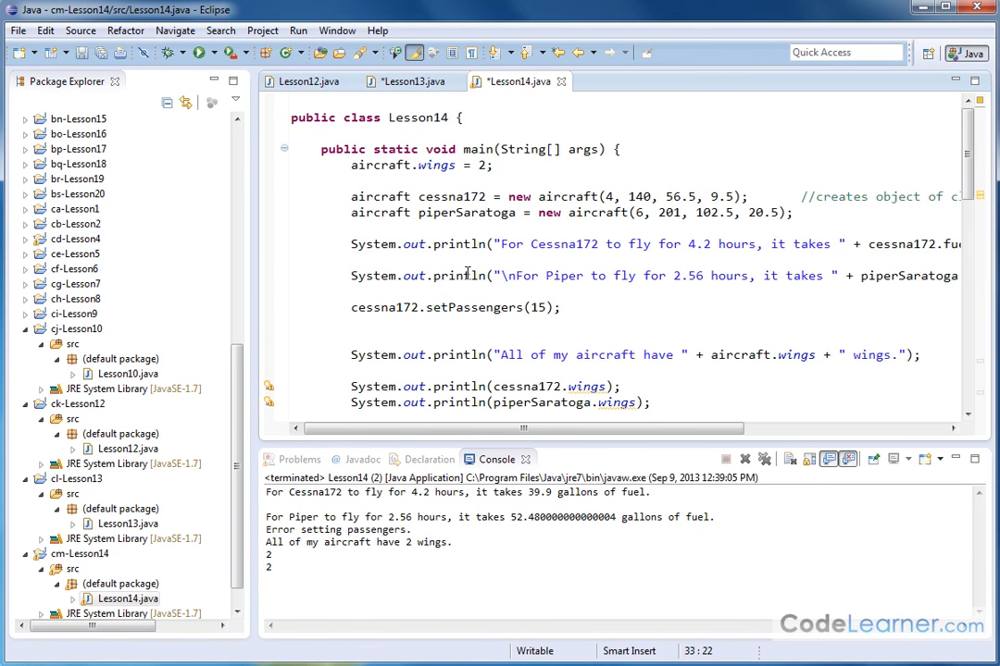
mouse_move(301, 266)
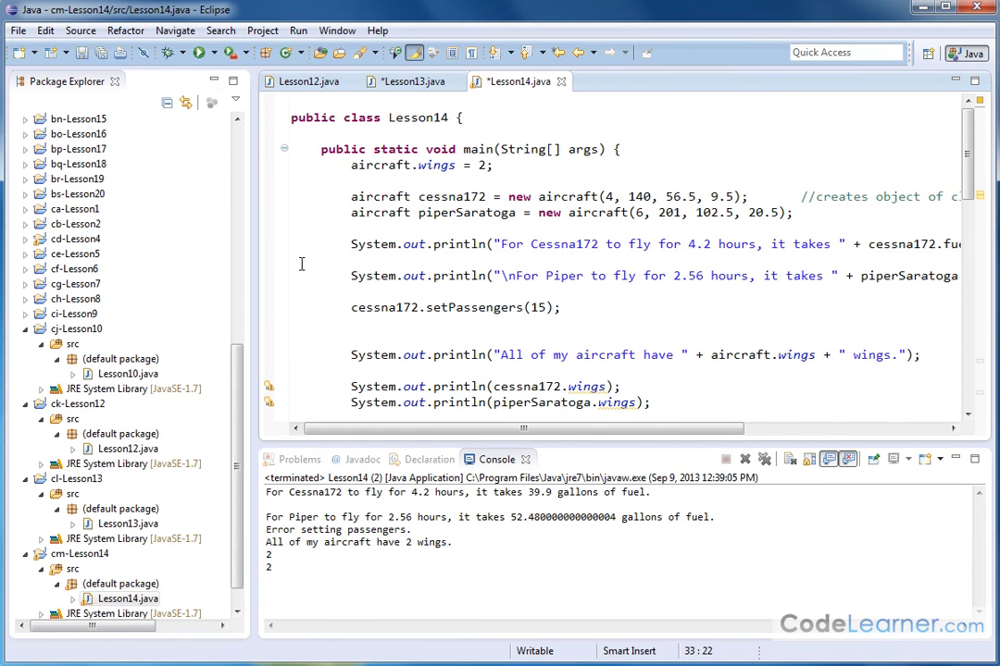
scroll(down, 3)
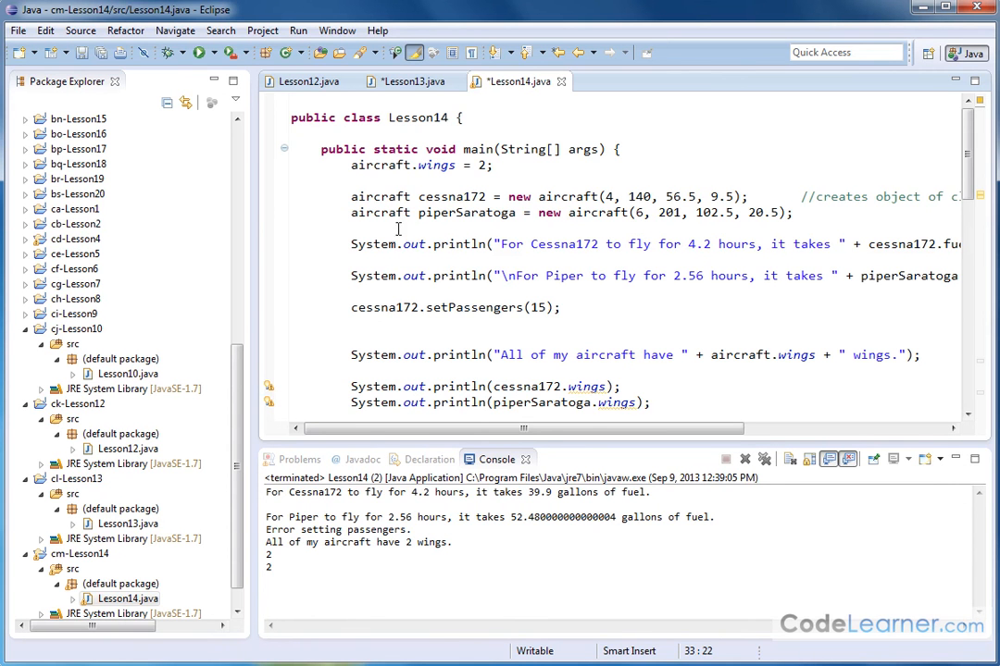
mouse_move(327, 280)
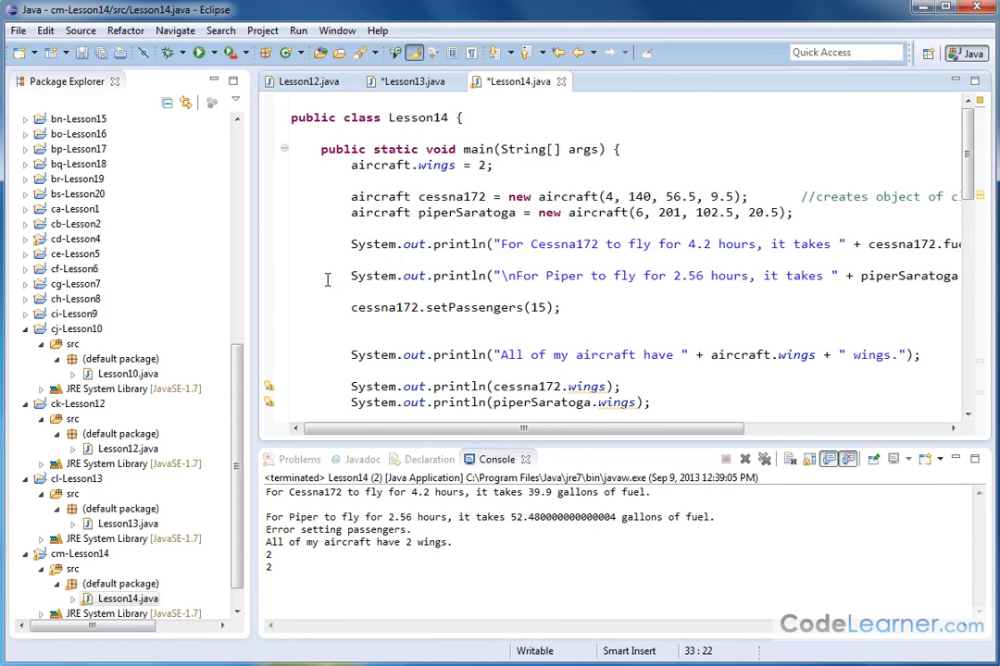
scroll(down, 3)
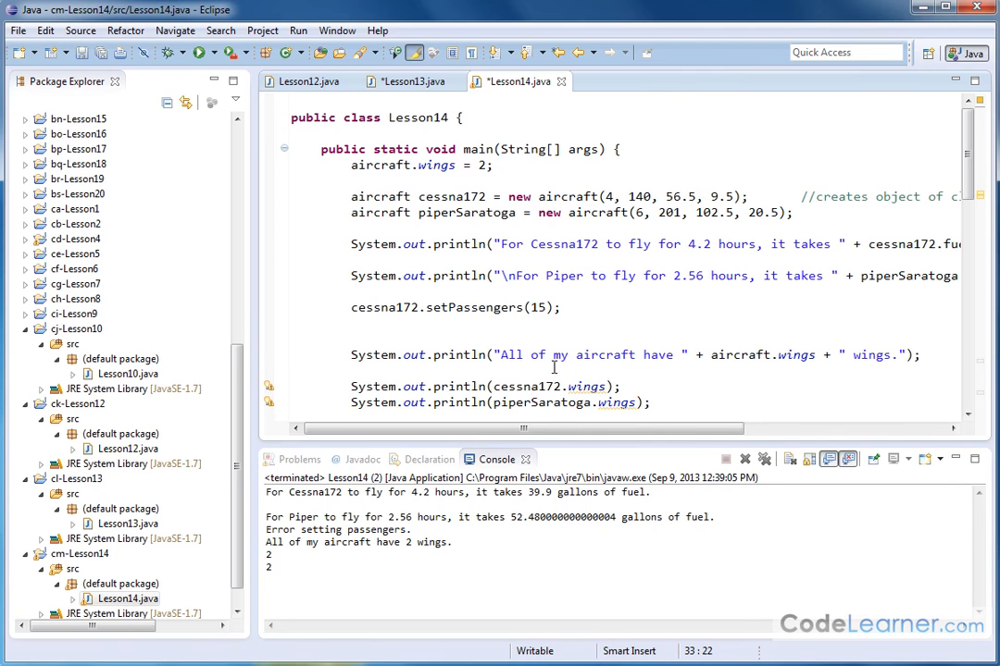
mouse_move(614, 291)
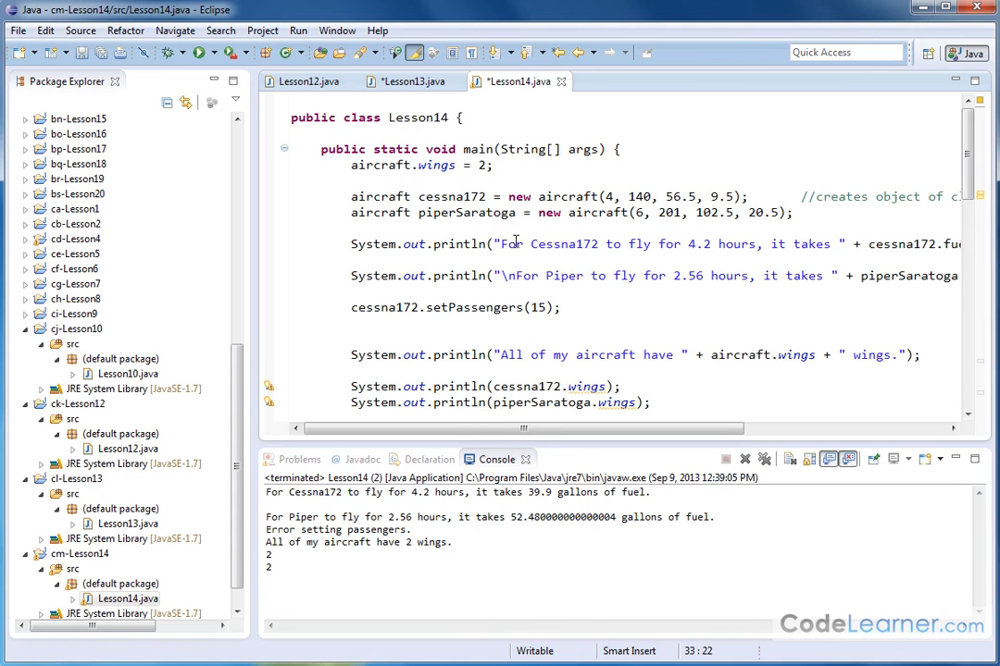
mouse_move(401, 244)
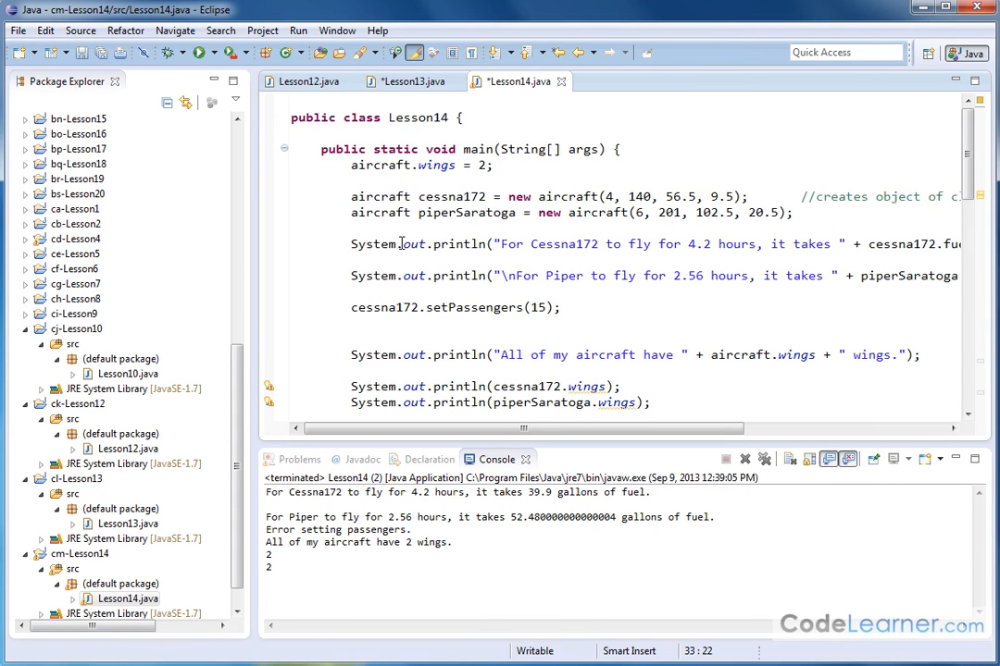
mouse_move(442, 258)
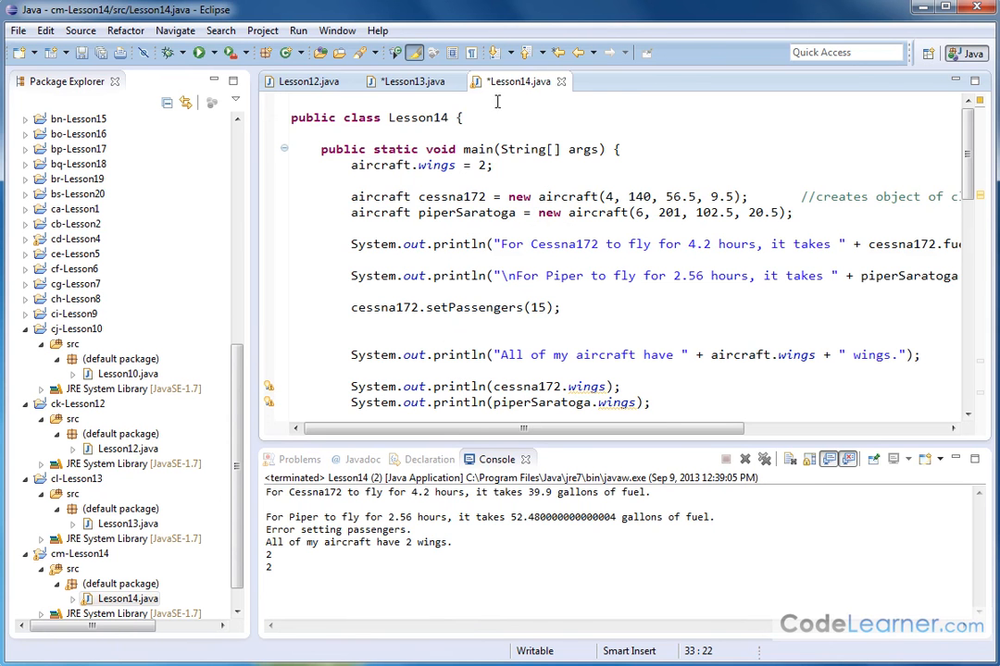
click(562, 307)
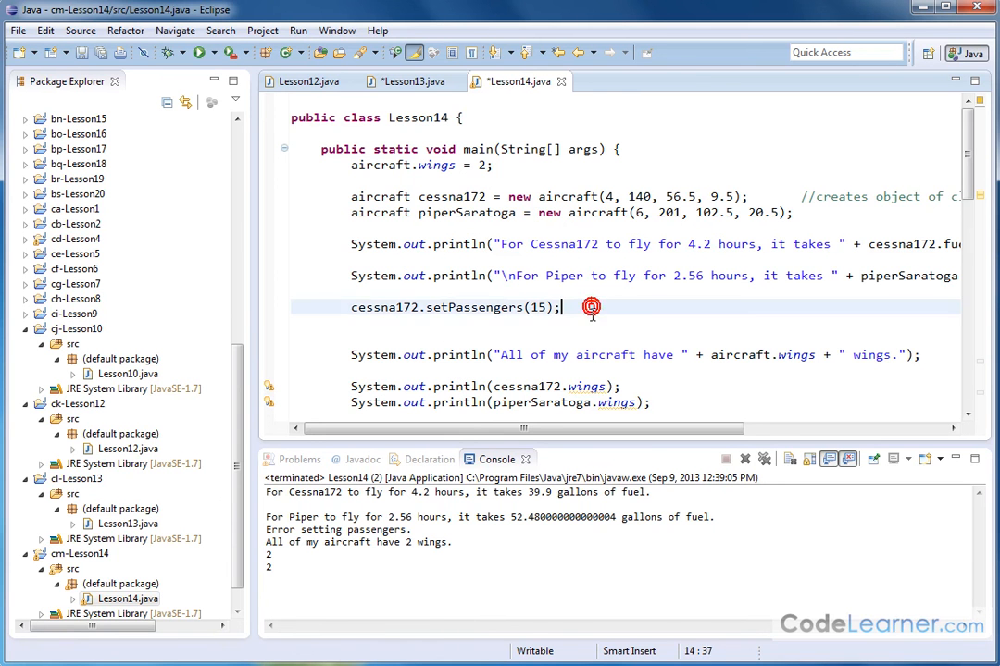